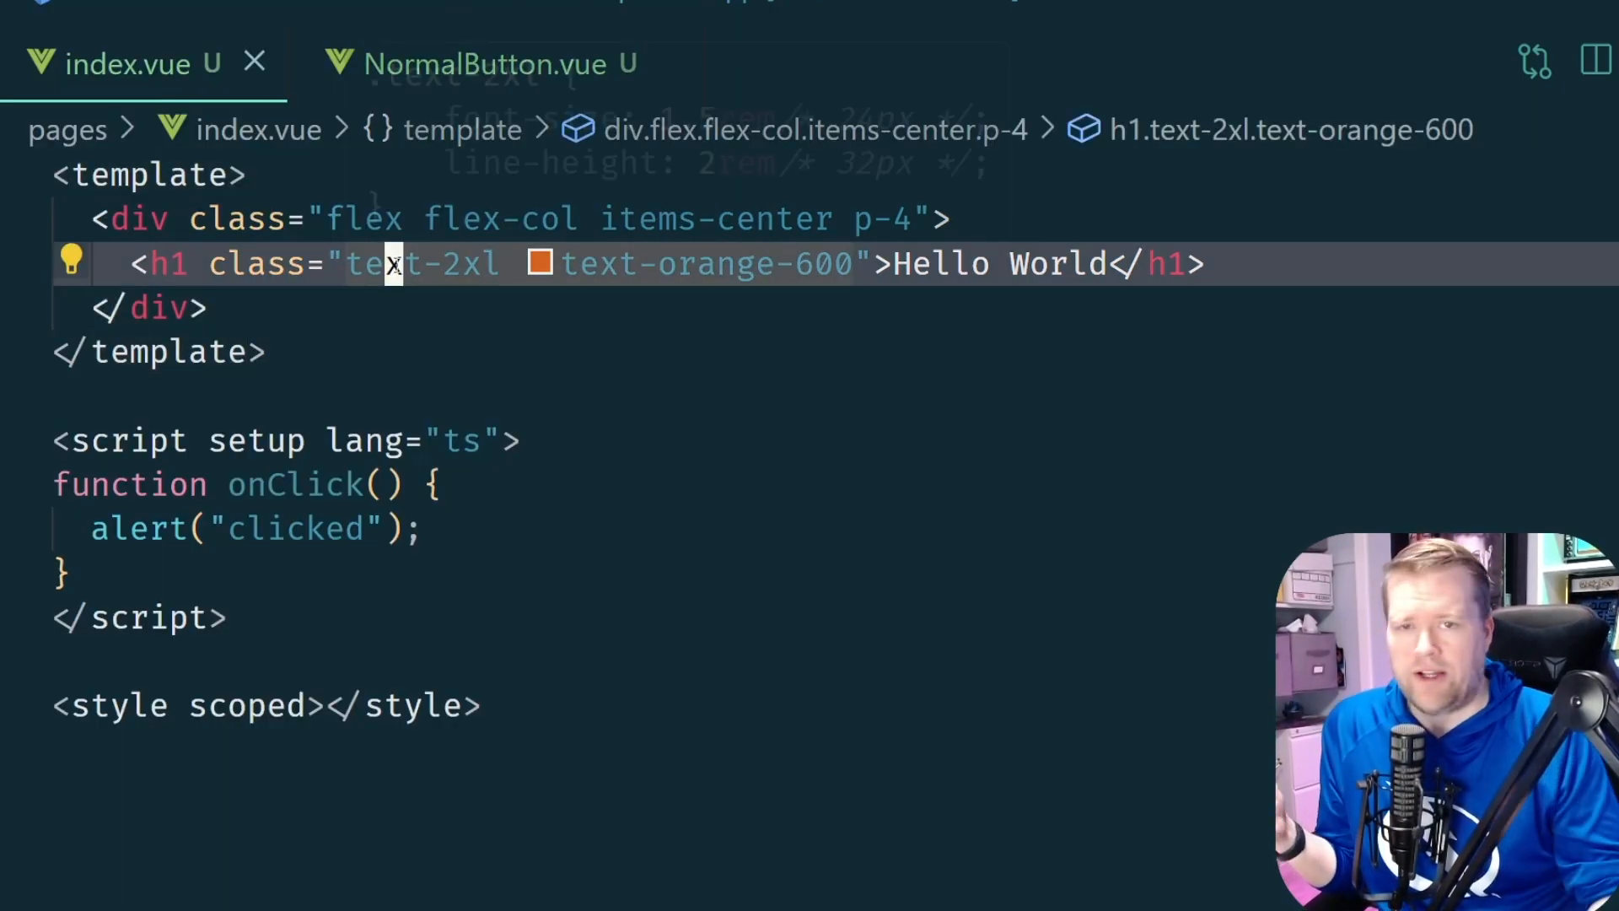
Add a Tailwind-styled 'Hello world' button (bg-blue-500, rounded-lg, text-2xl, font-bold) under the heading in index.vue
type("button")
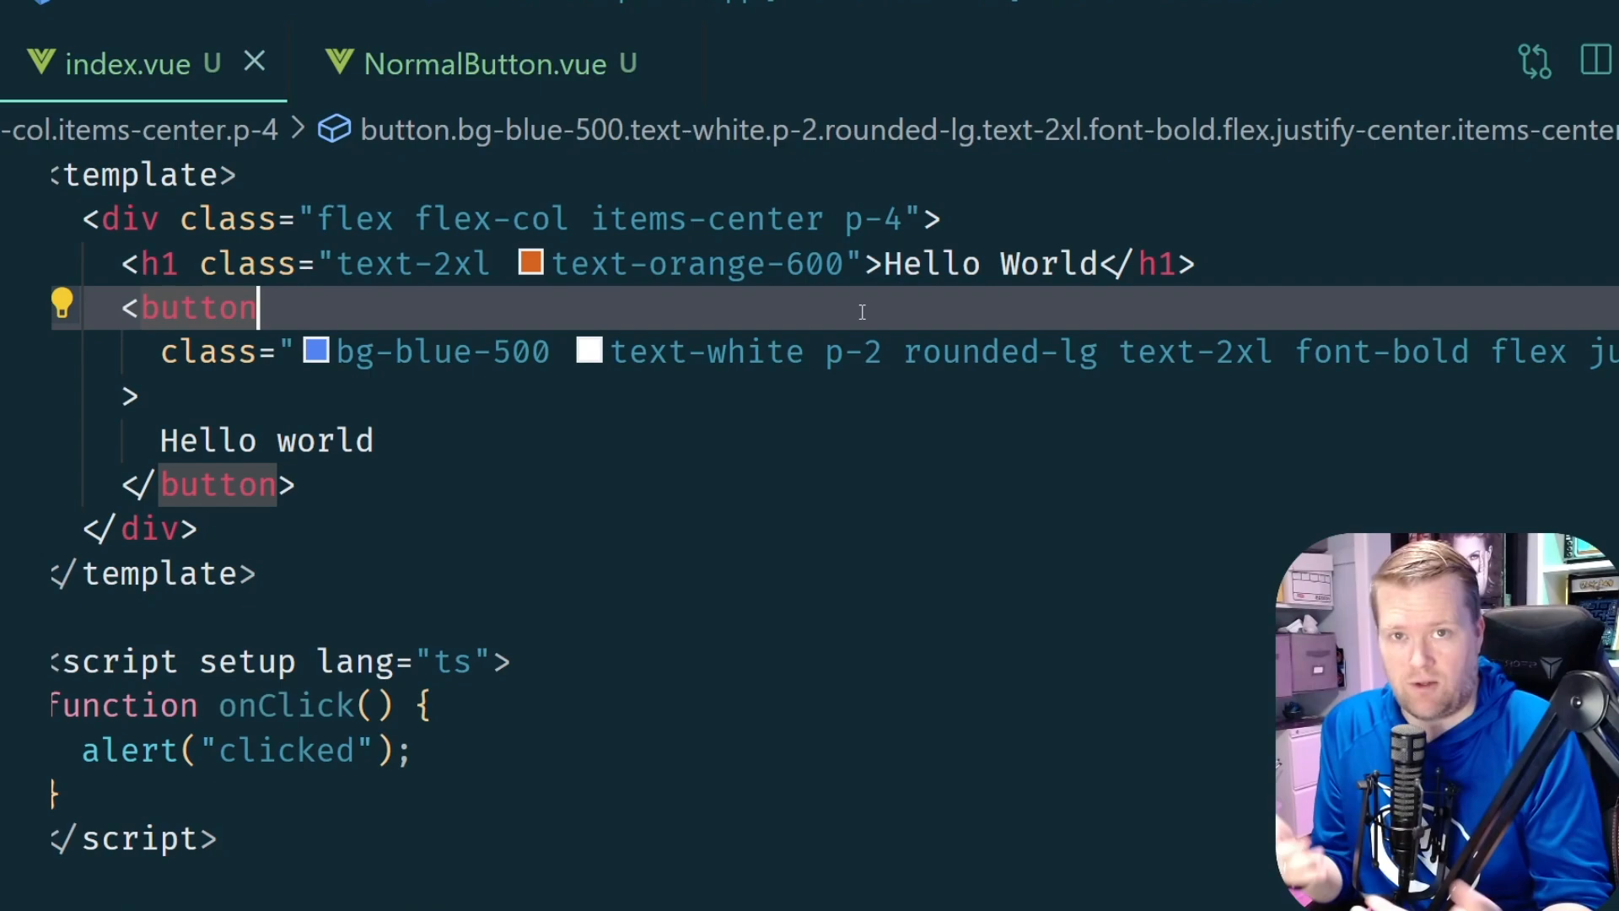
left_click(476, 62)
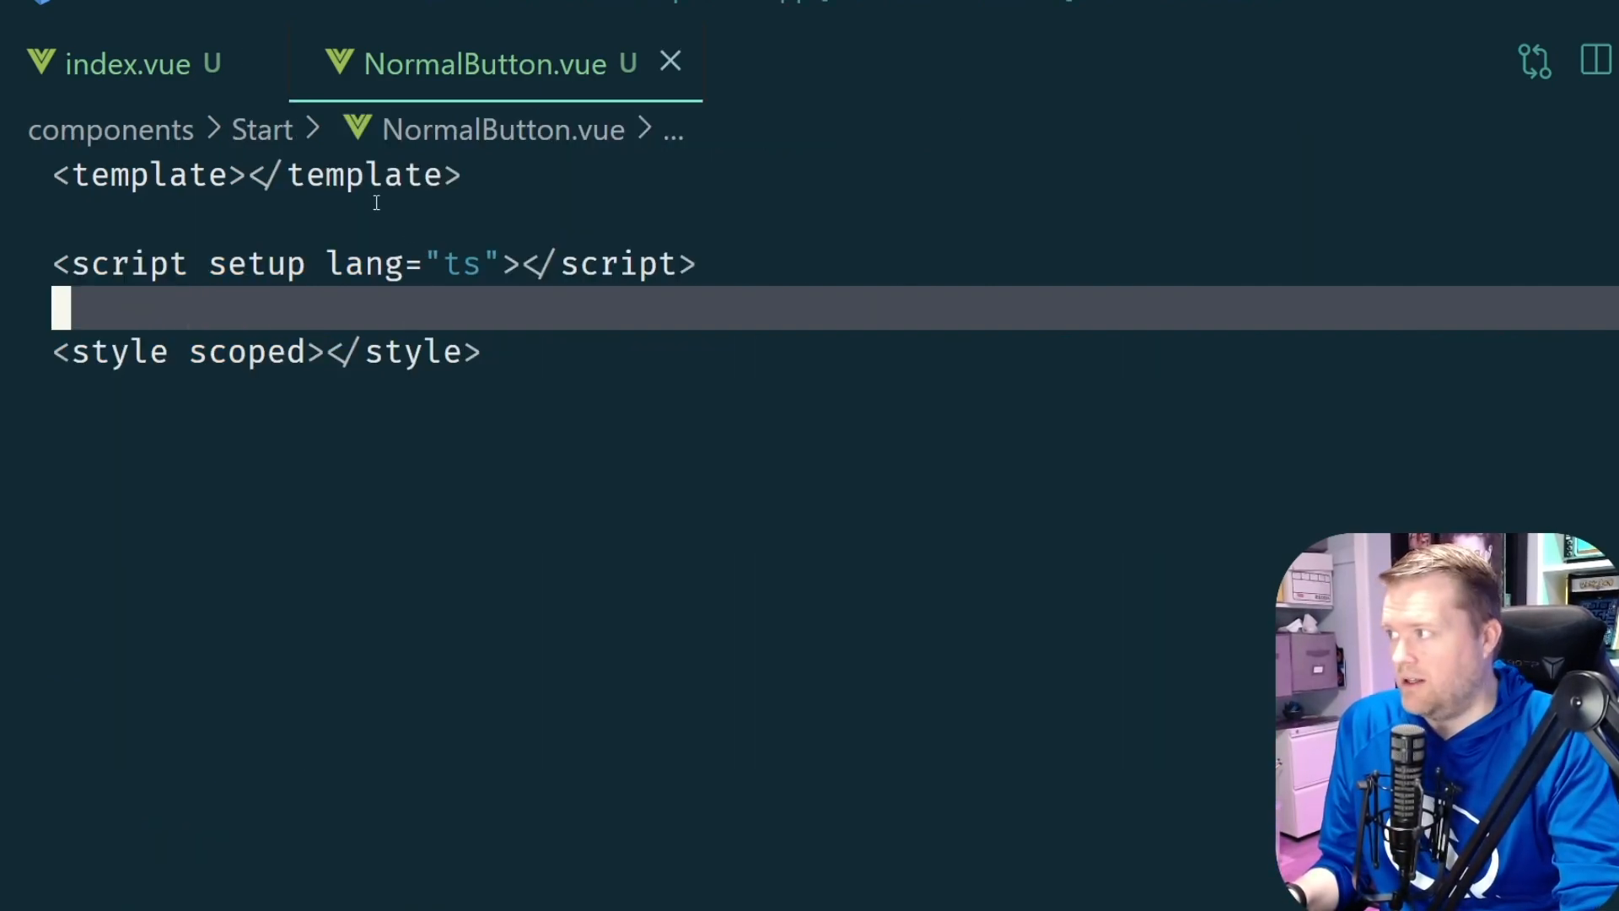
Move the button markup into NormalButton.vue and render <StartNormalButton /> in index.vue instead
key("Enter")
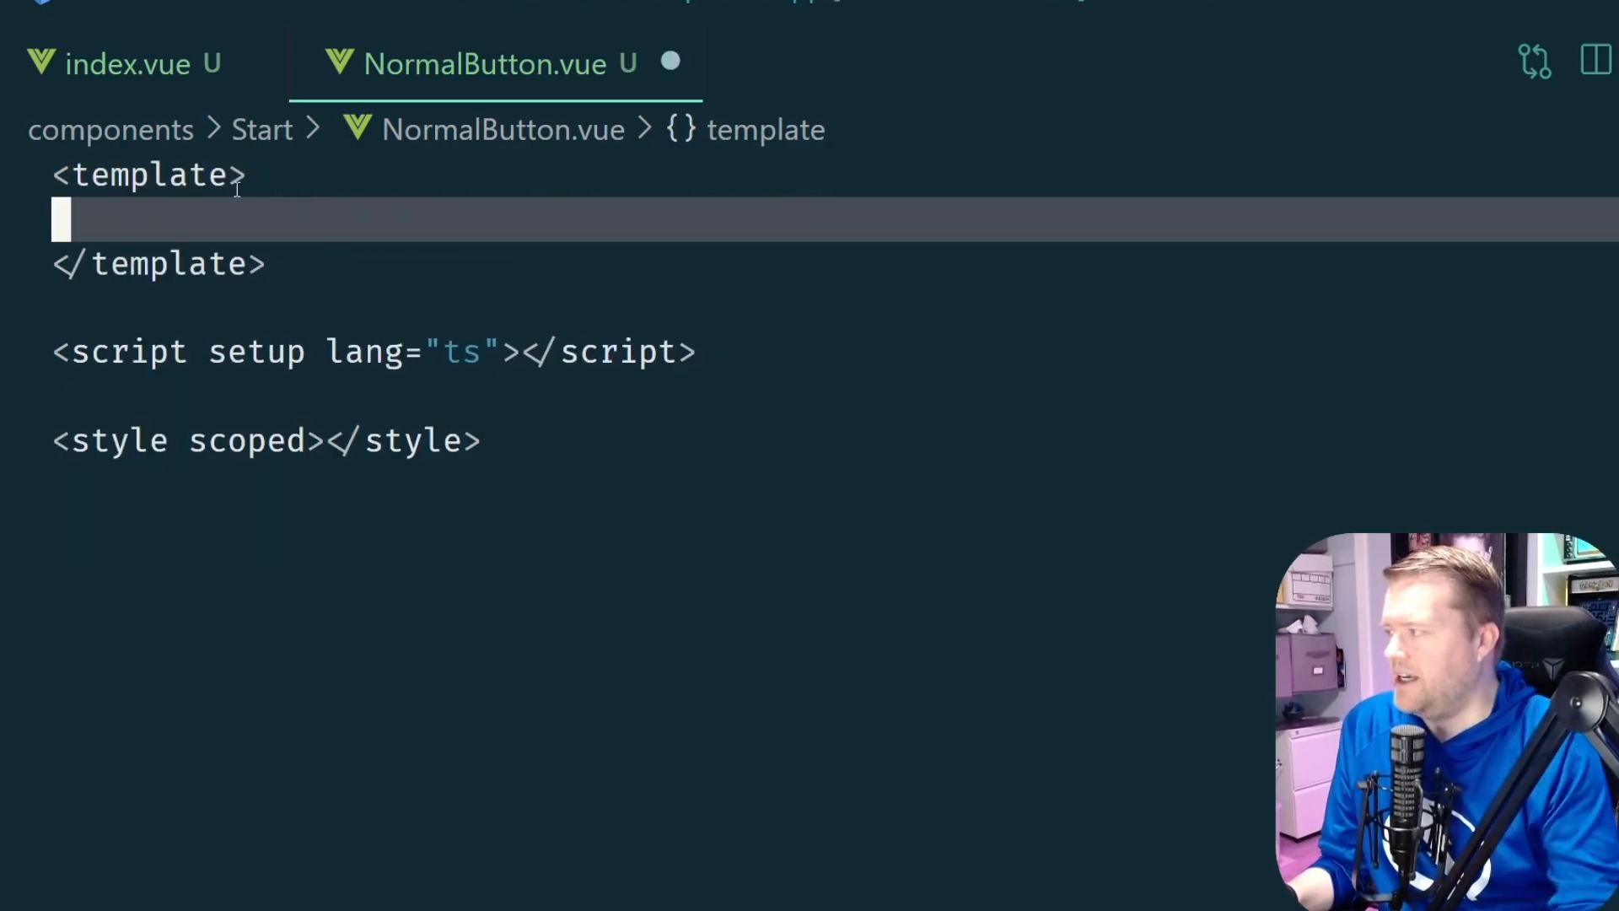
left_click(123, 64)
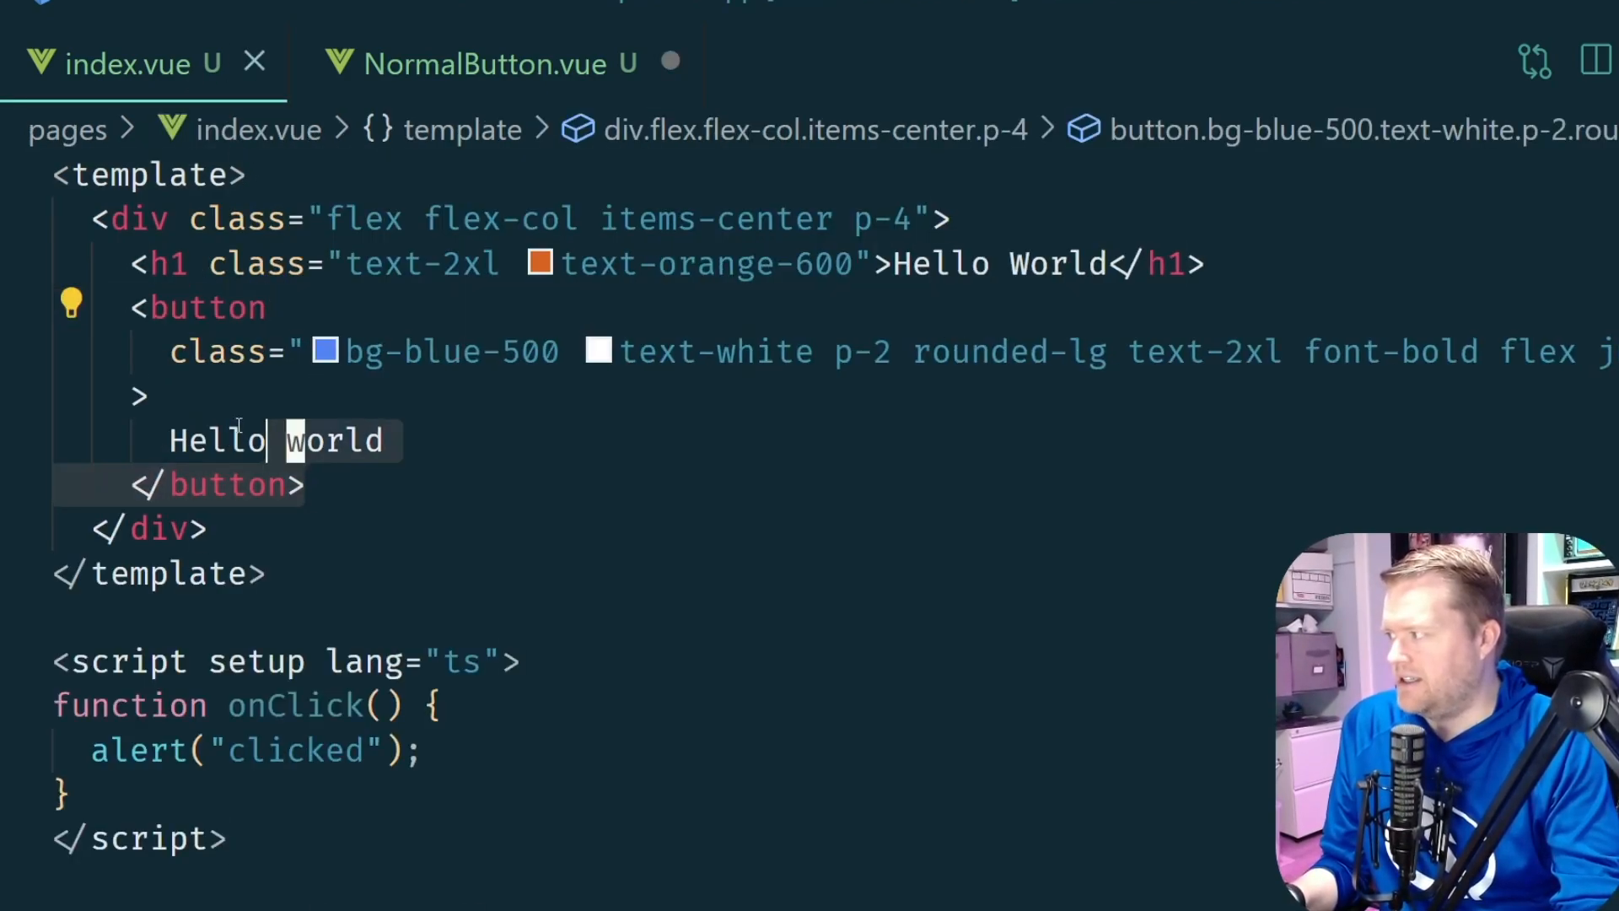
left_click(485, 63)
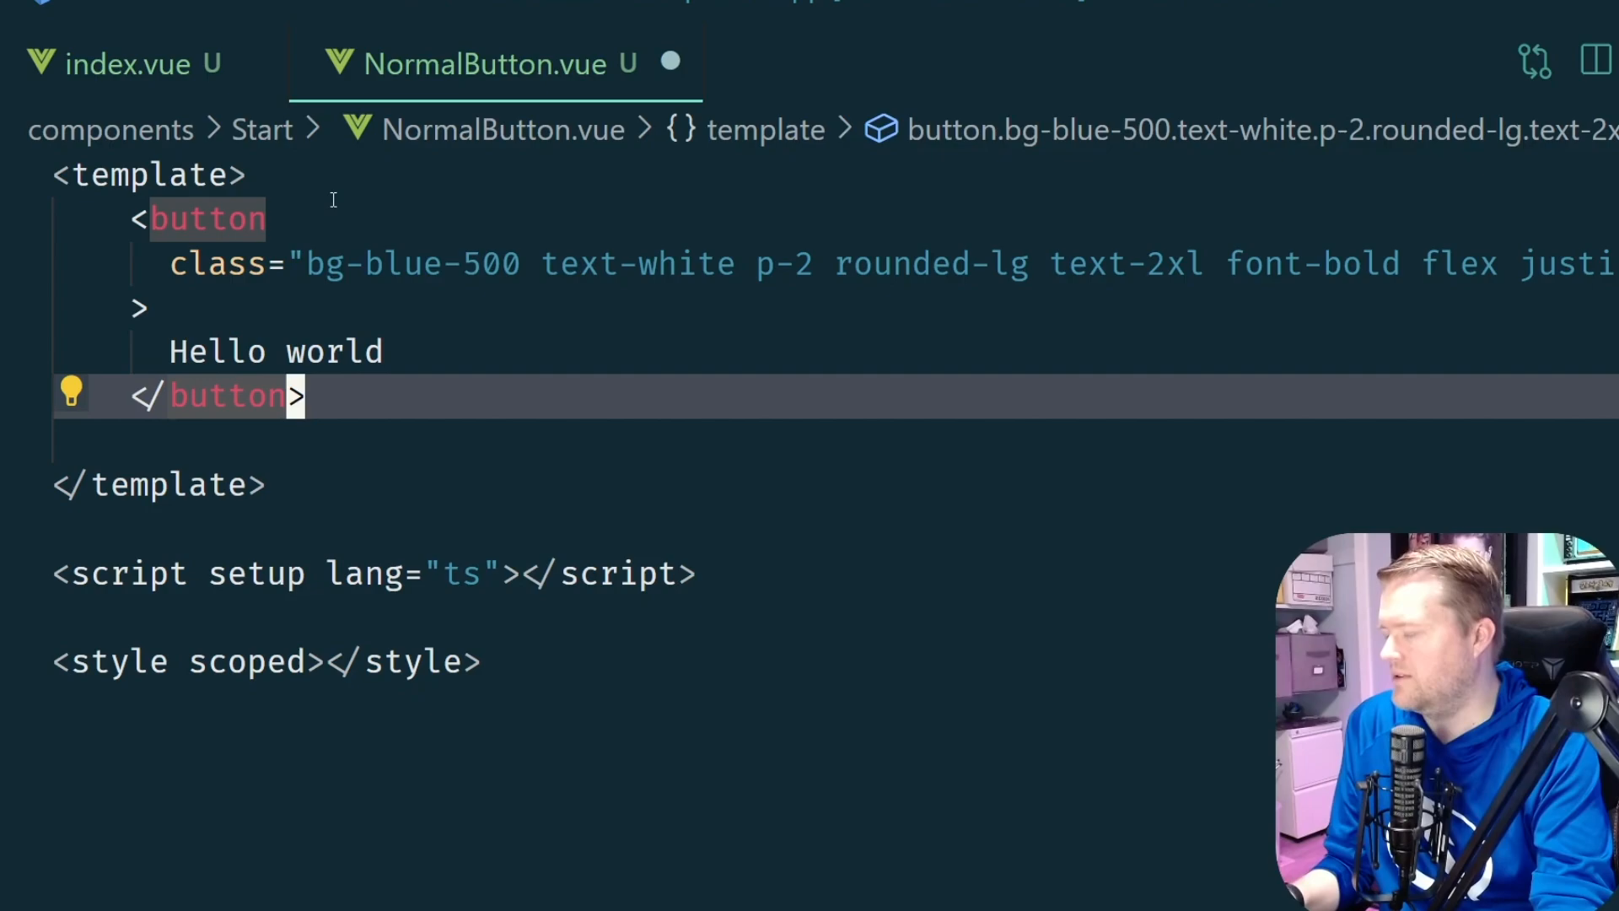
left_click(123, 62)
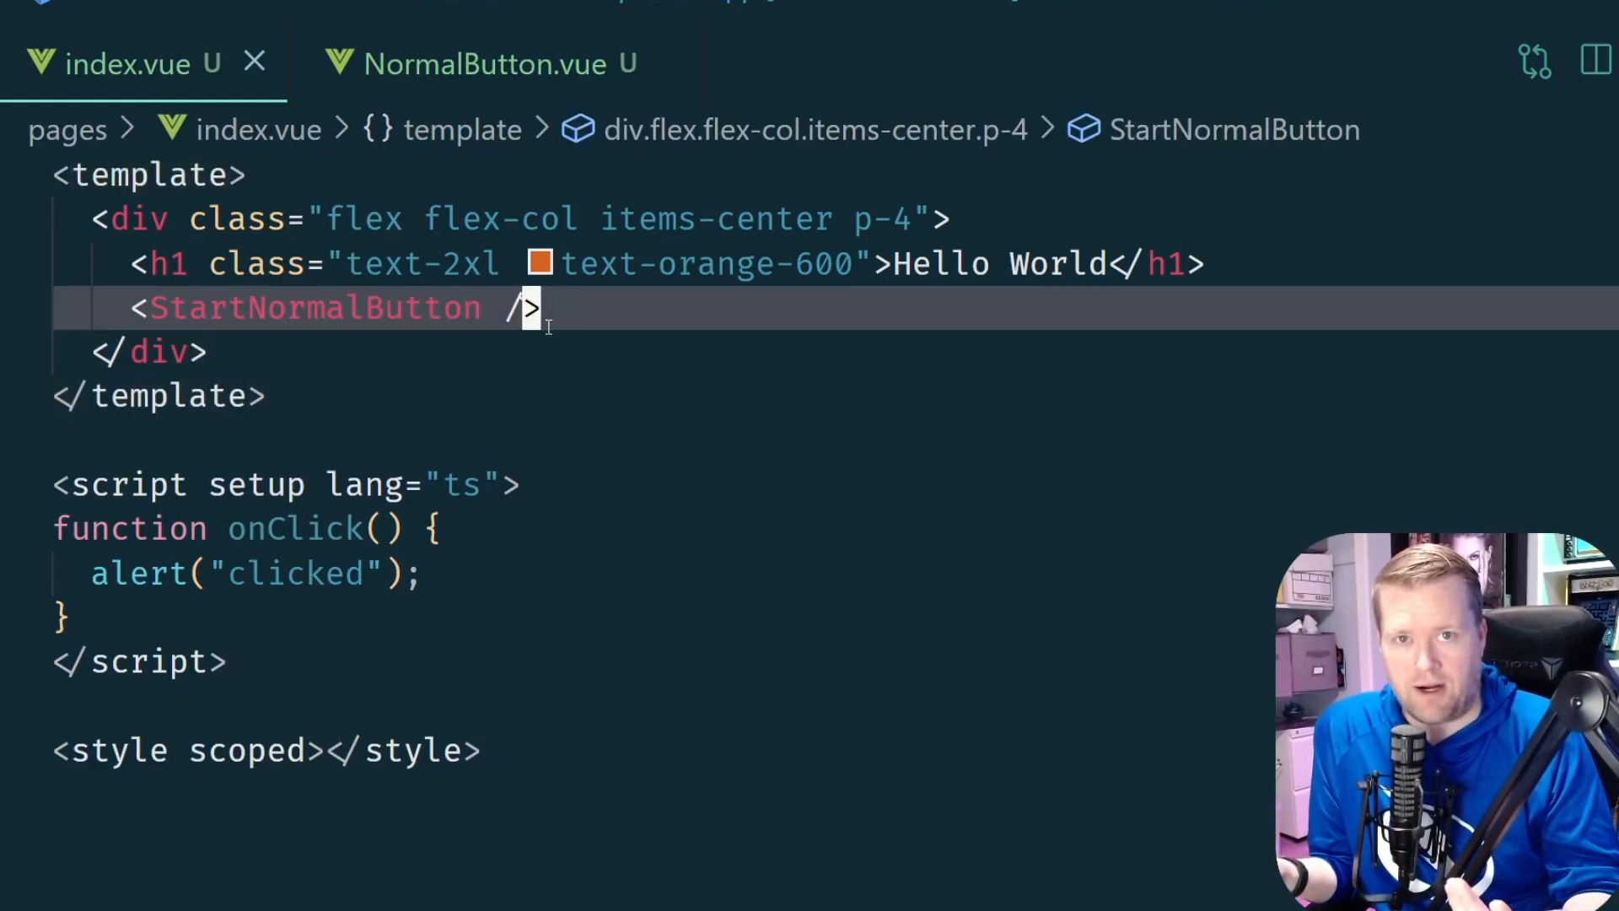
Pass text="hello 123" to the StartNormalButton tag in index.vue
type("te")
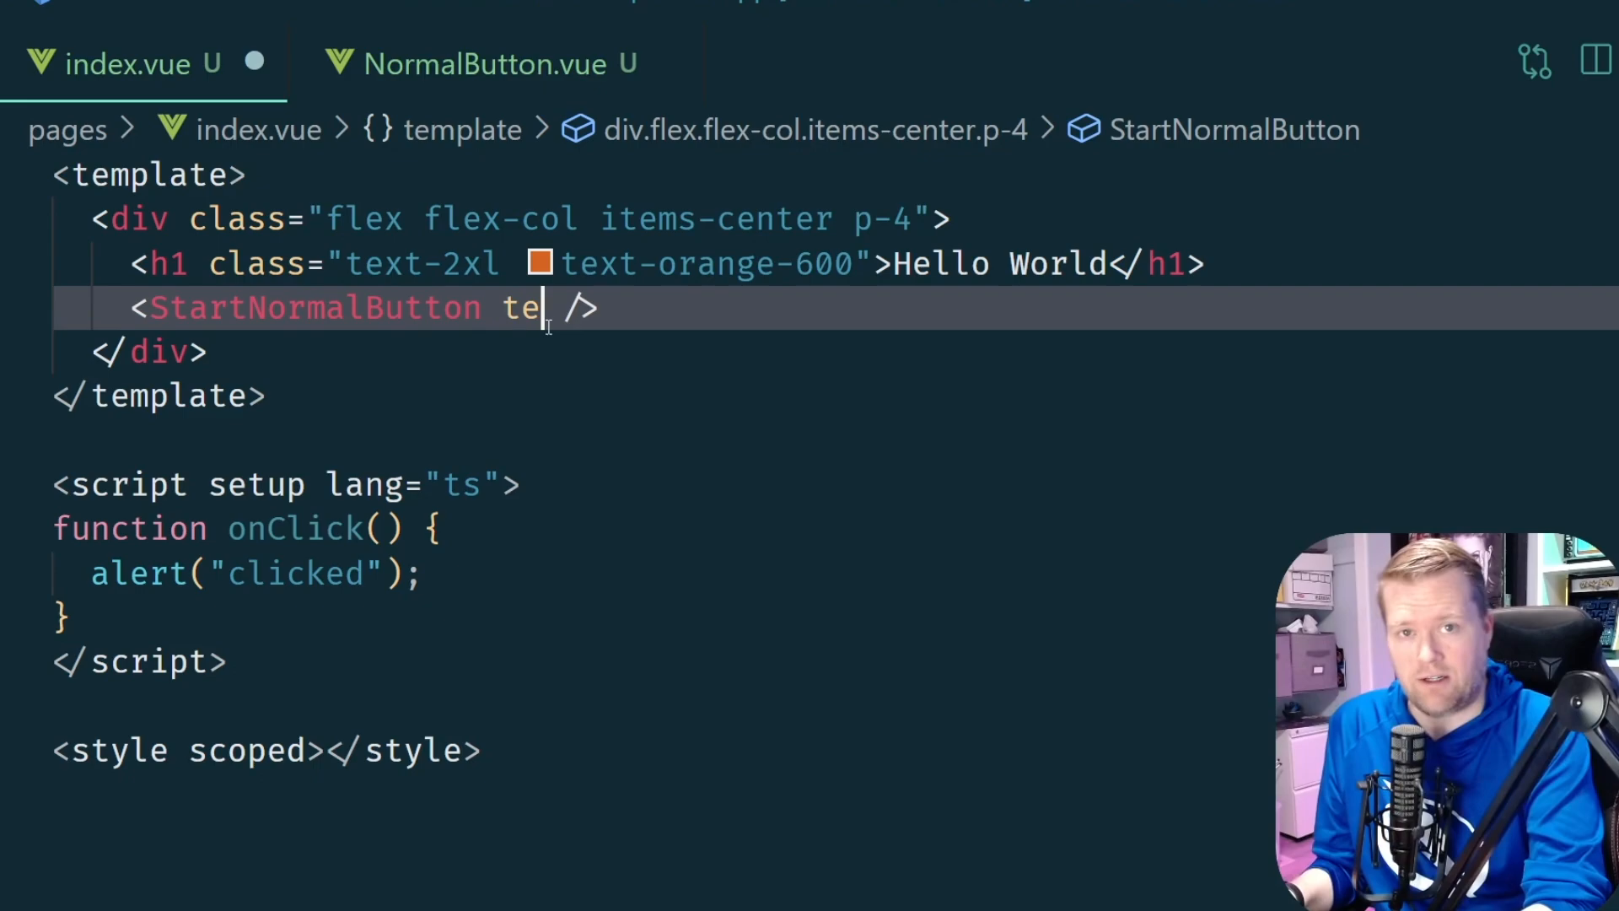
type("xt=\"hello\"")
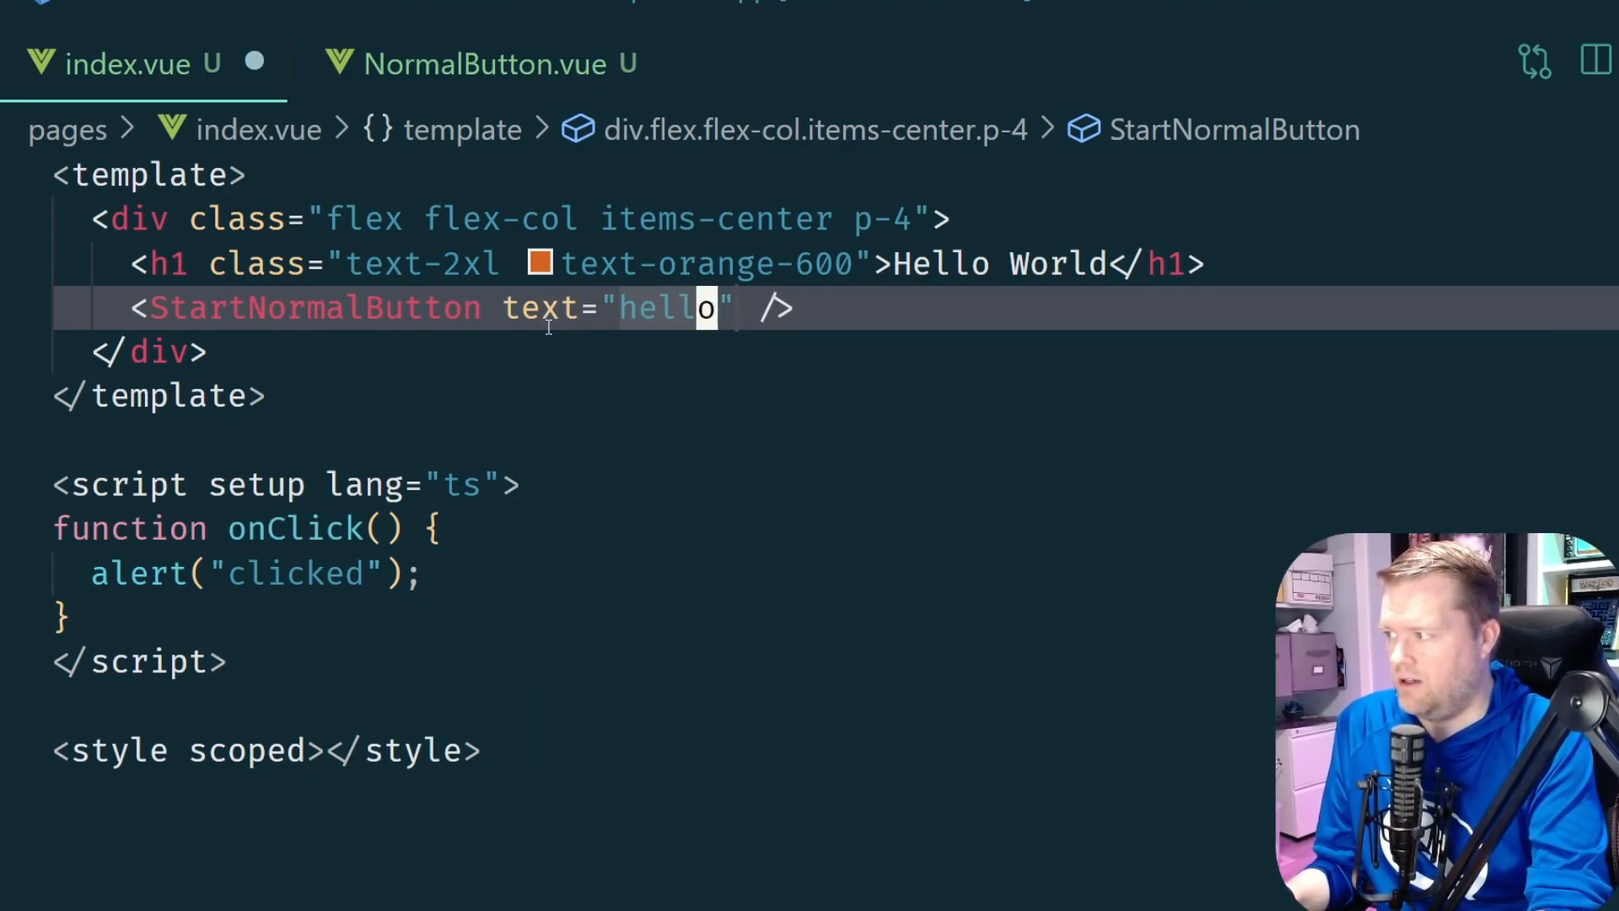
mouse_move(546, 332)
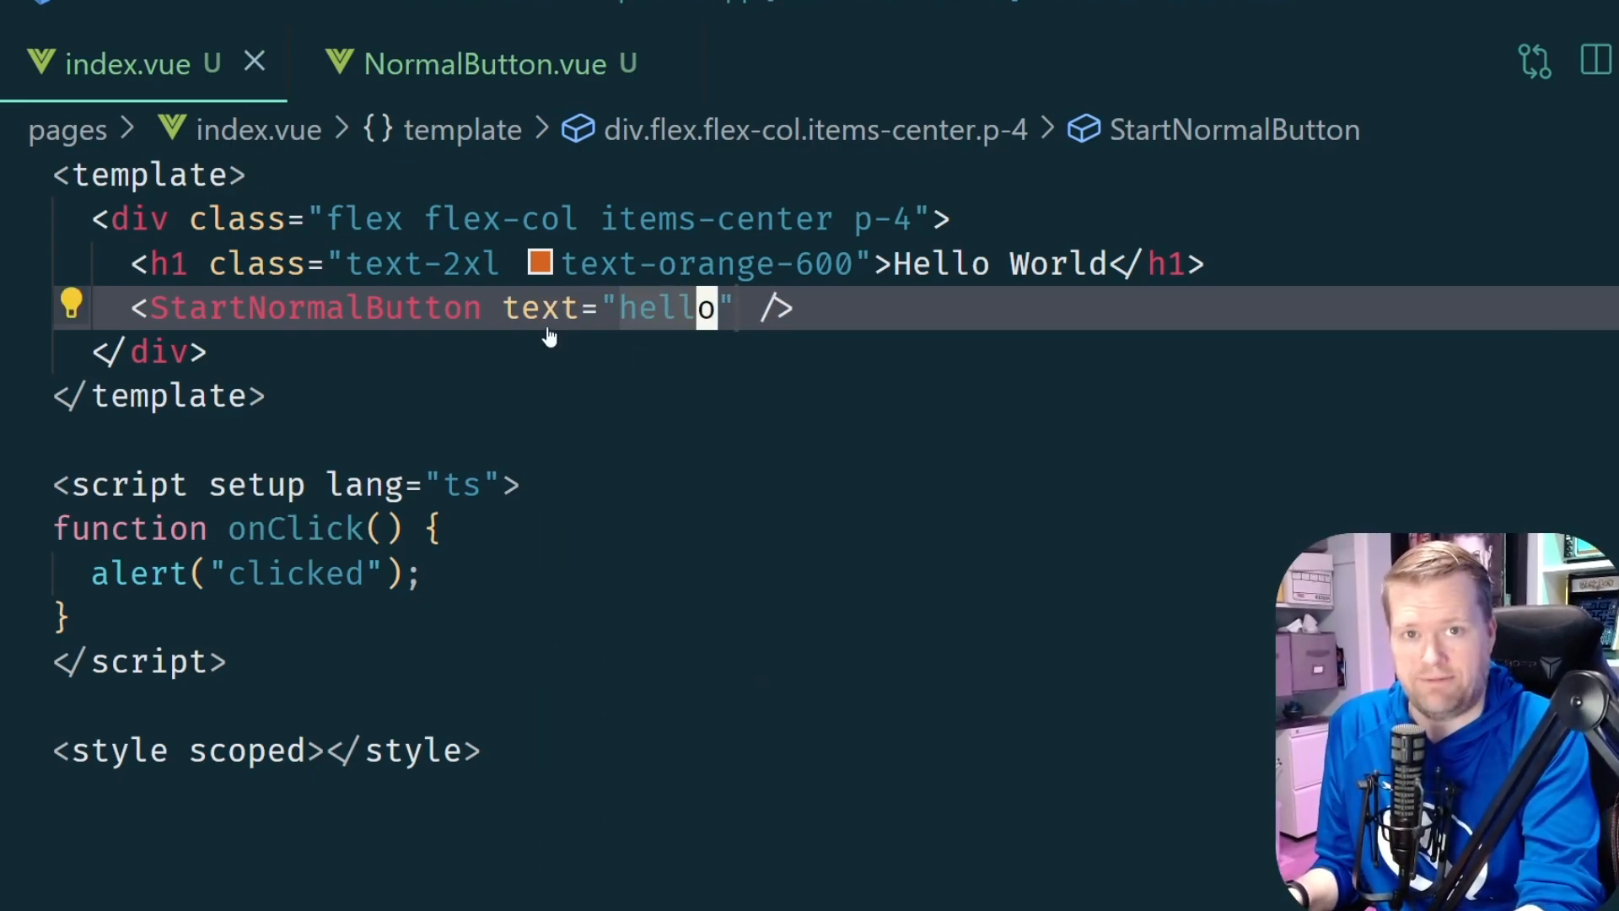
left_click(480, 62)
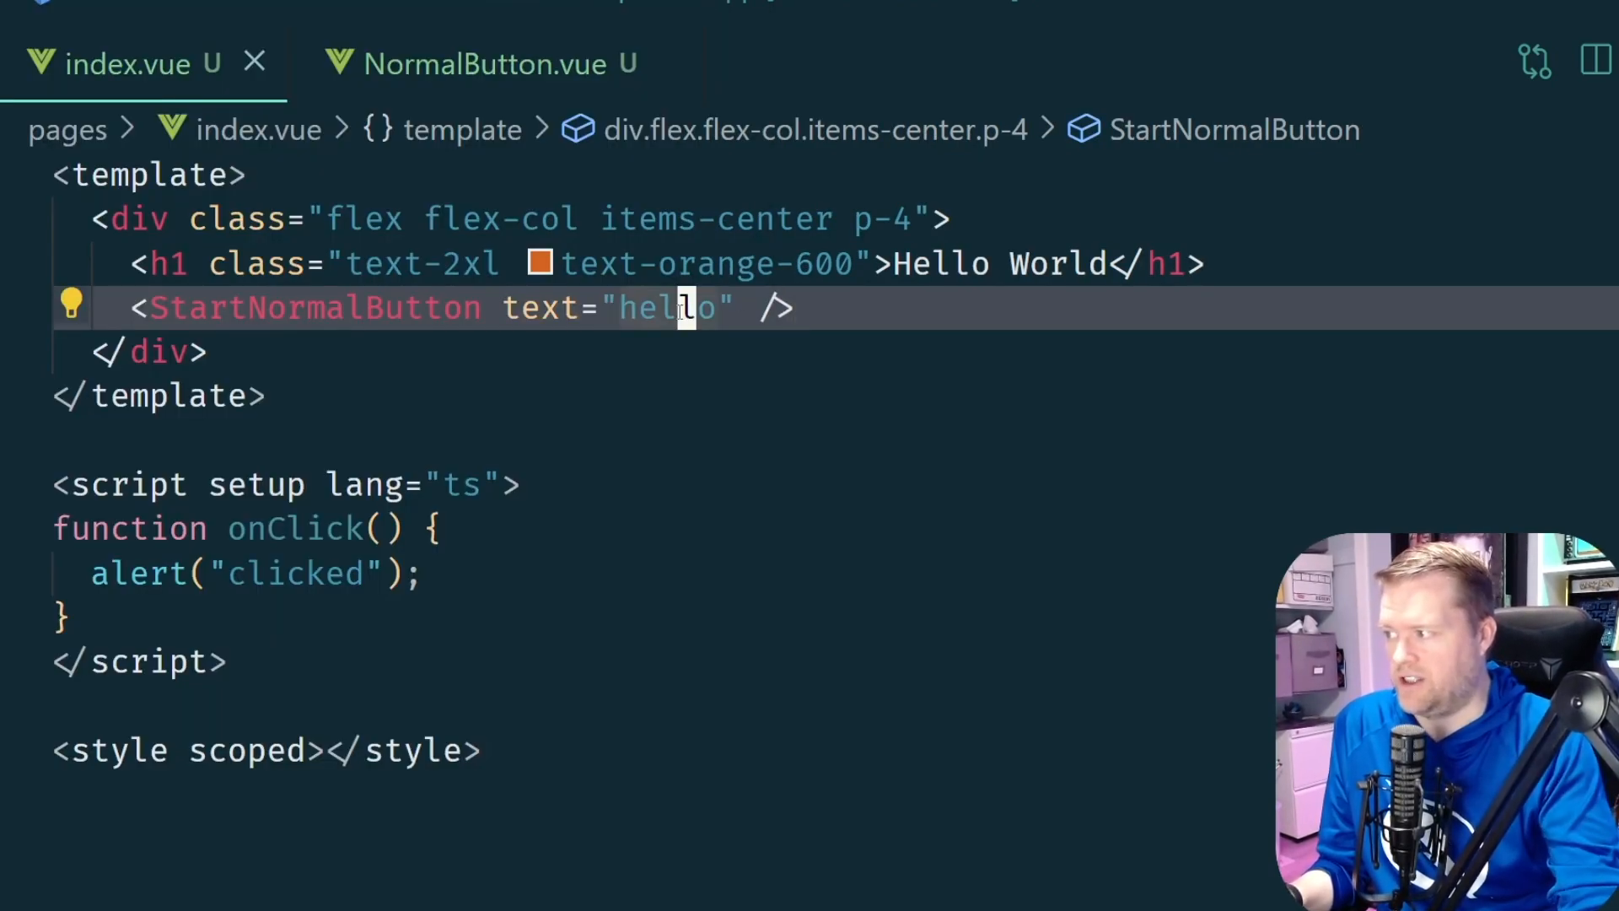
type("123")
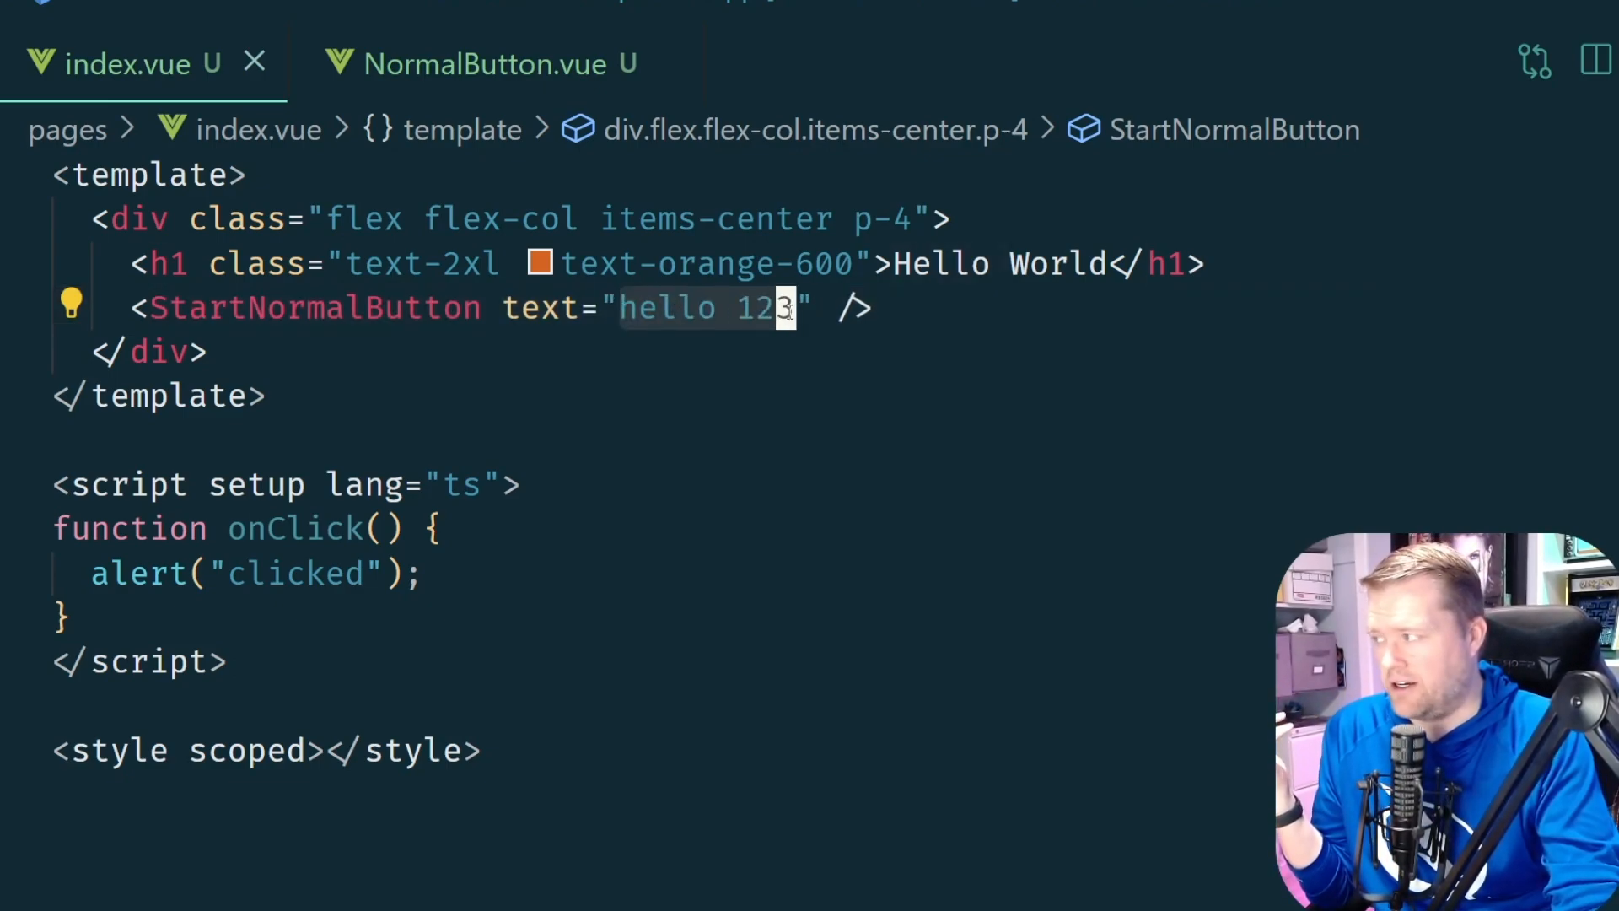
Replace NormalButton's text prop with a slot defaulting to <IconsMyCap class="w-8" />
left_click(475, 62)
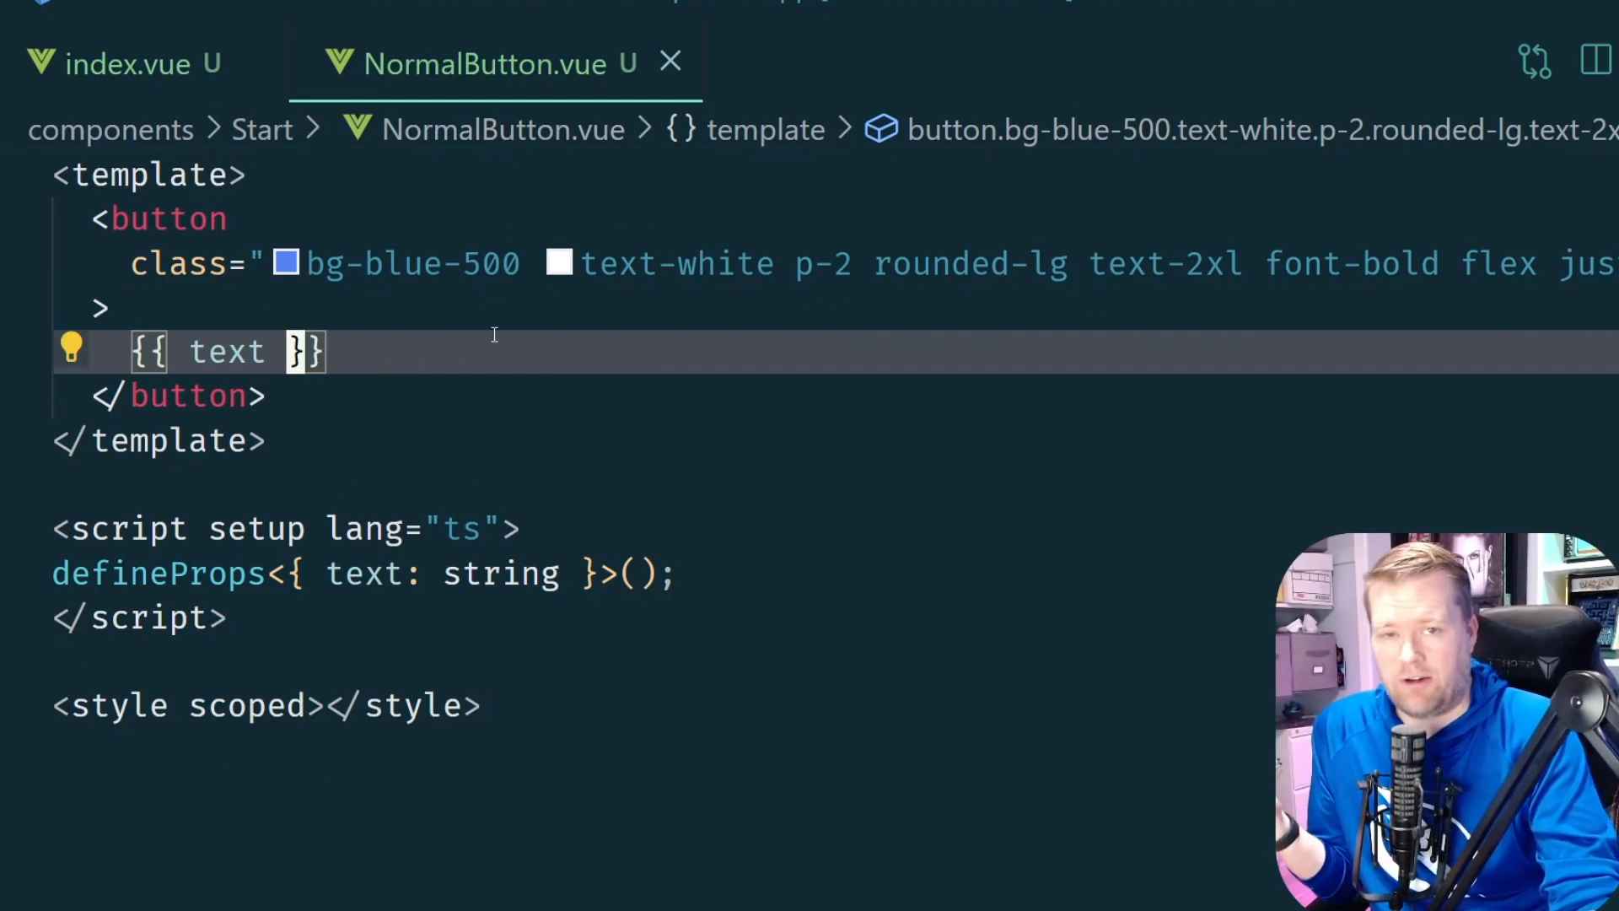
mouse_move(401, 297)
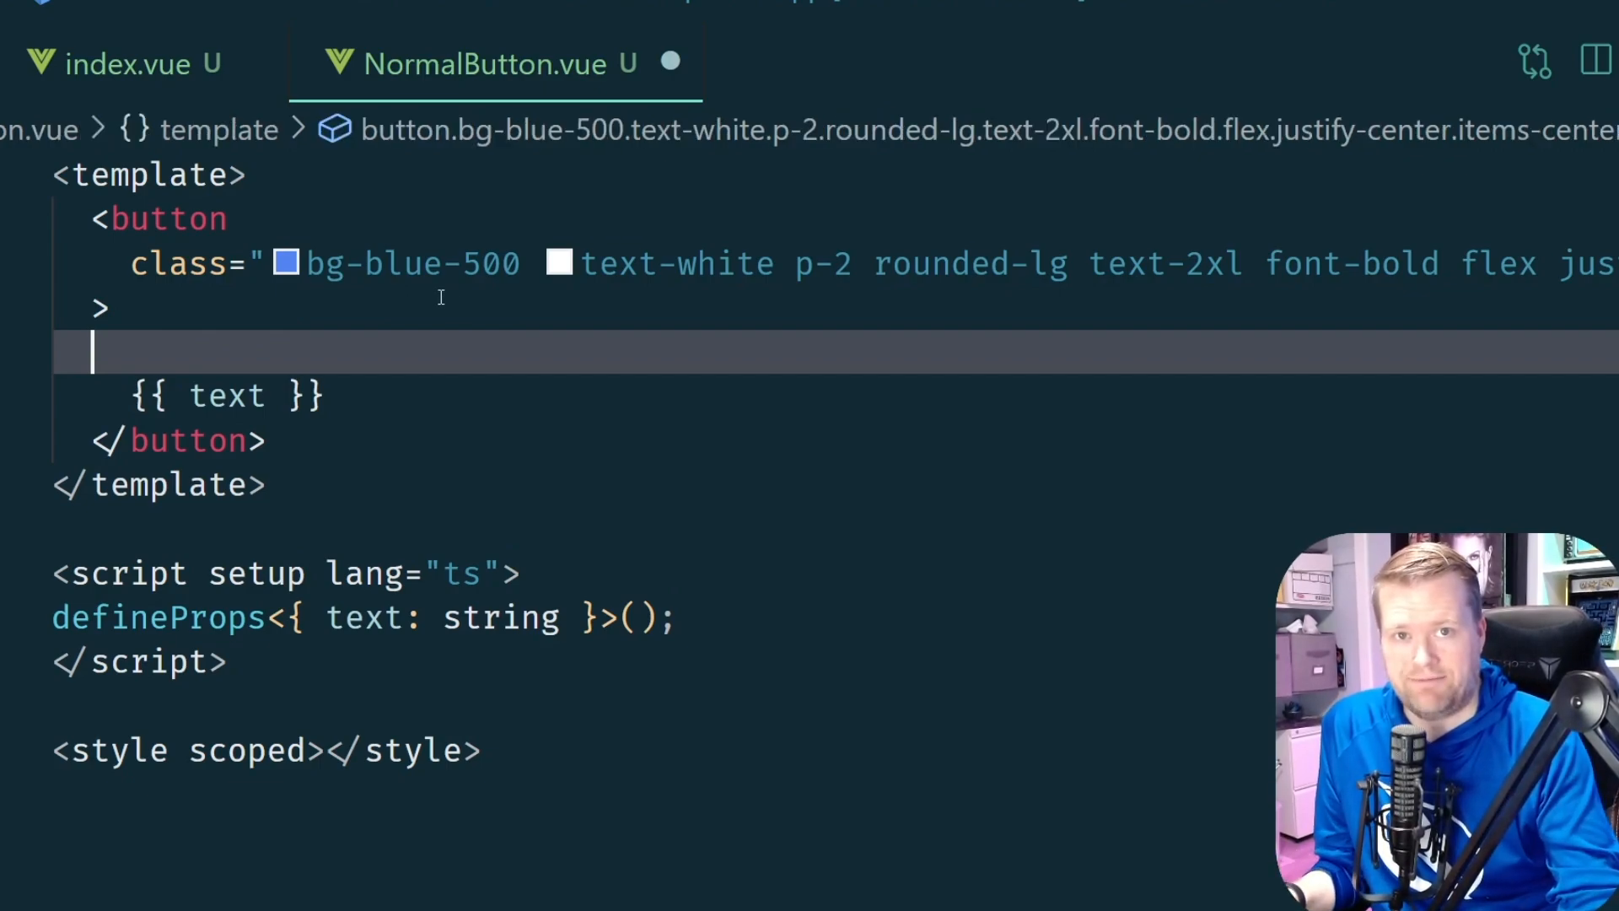
type("<IconsMyCap class=\"w-8\" />")
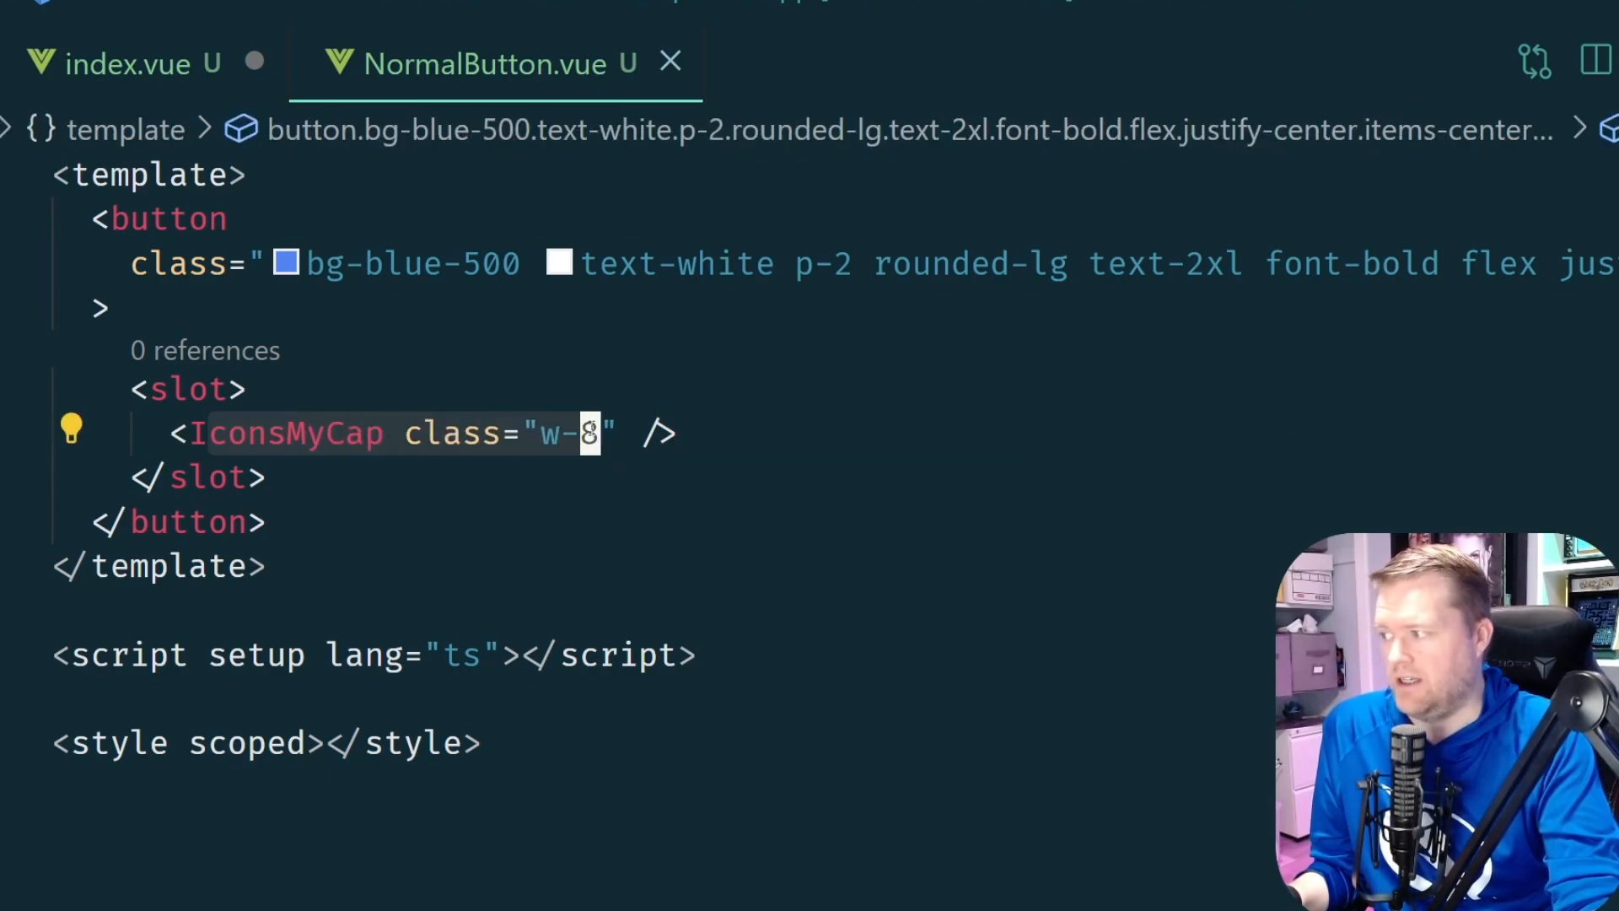
mouse_move(450, 434)
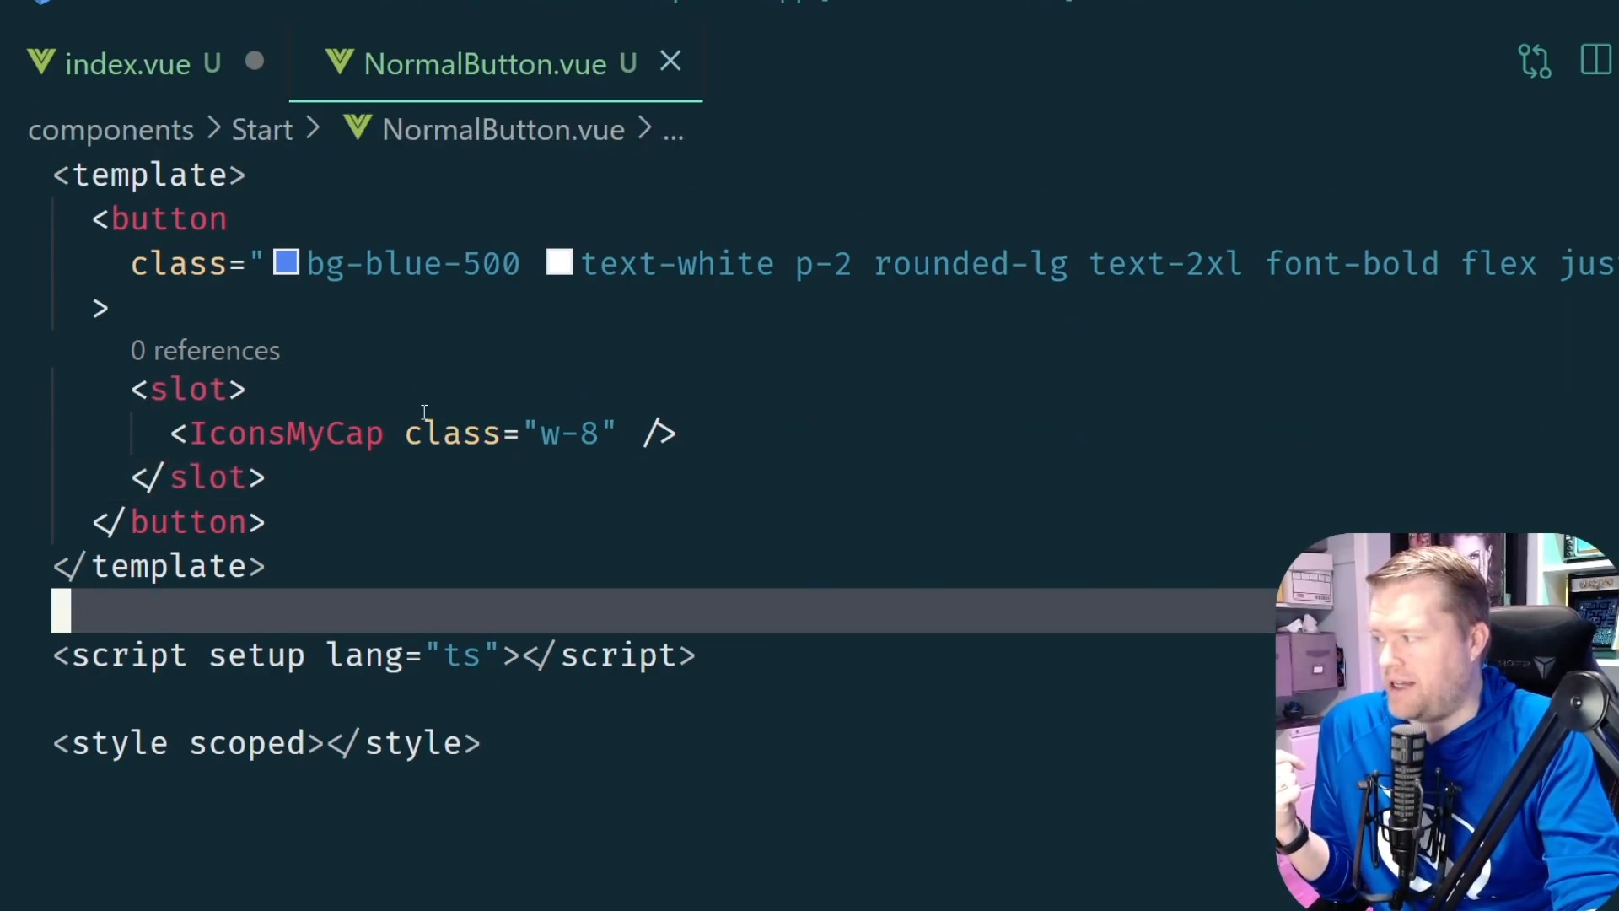
Write 'Hi There' between opening and closing StartNormalButton tags in index.vue
left_click(113, 62)
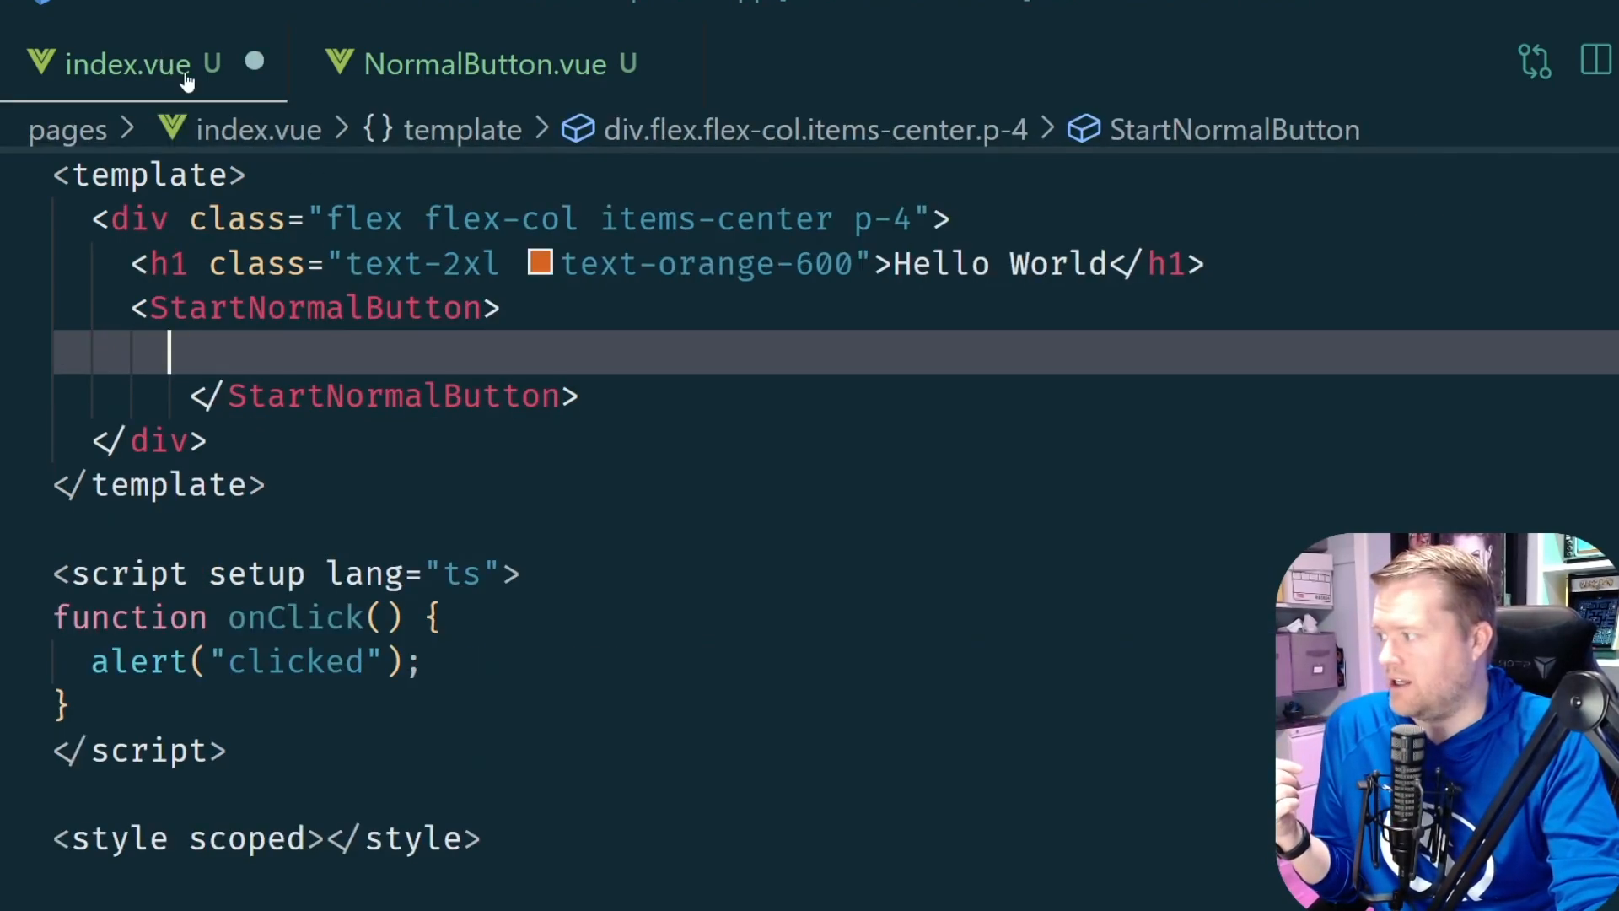
left_click(300, 307)
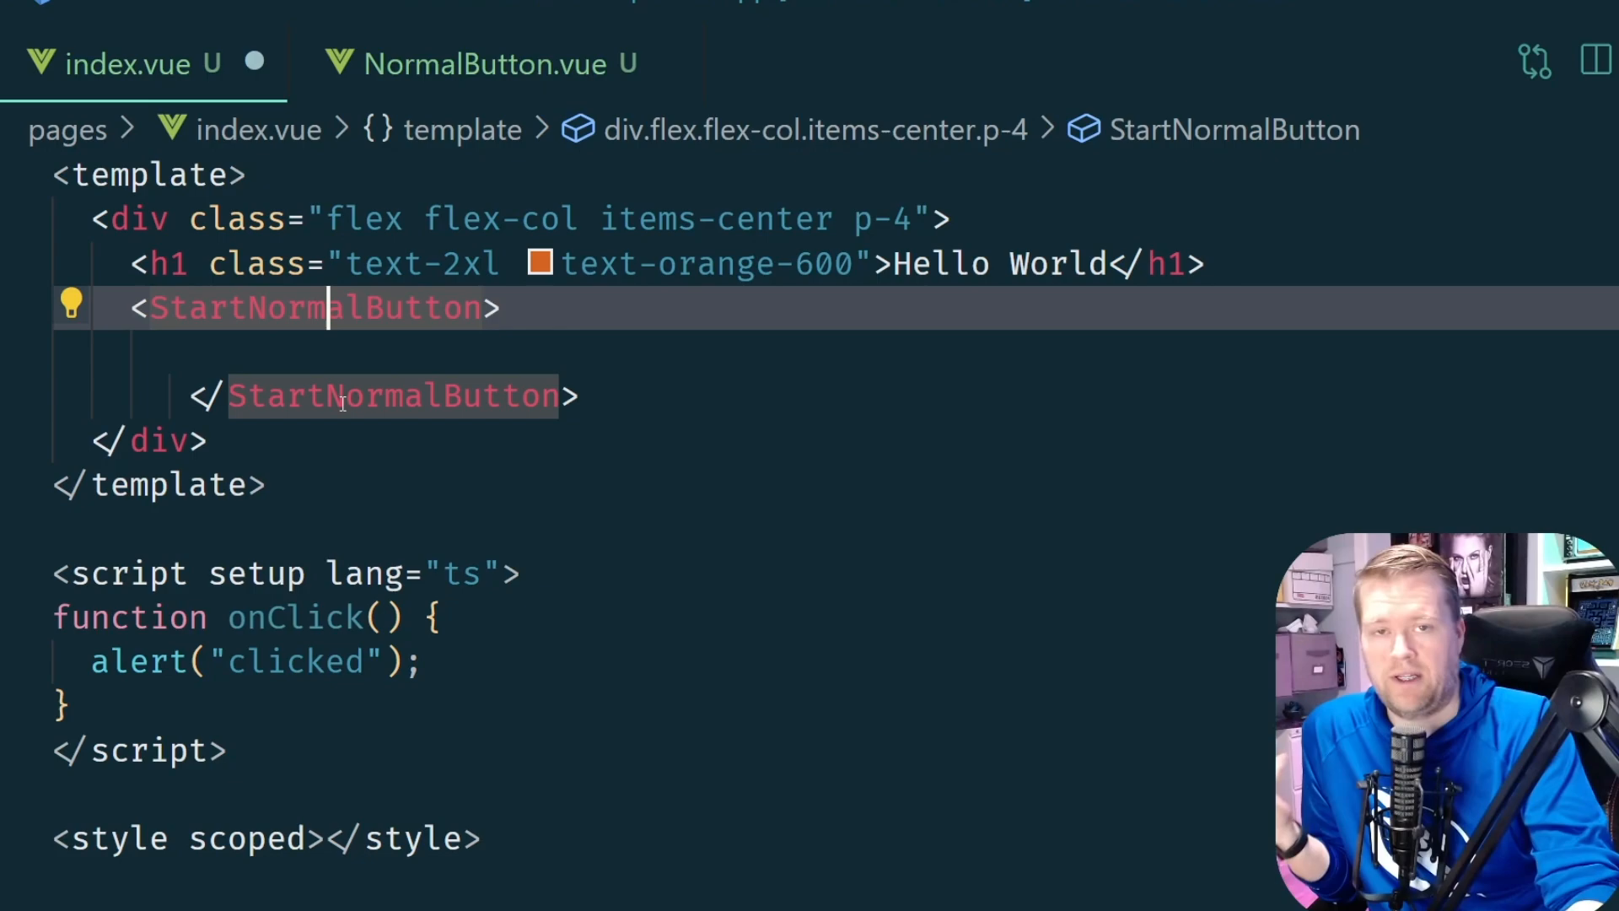
left_click(345, 351)
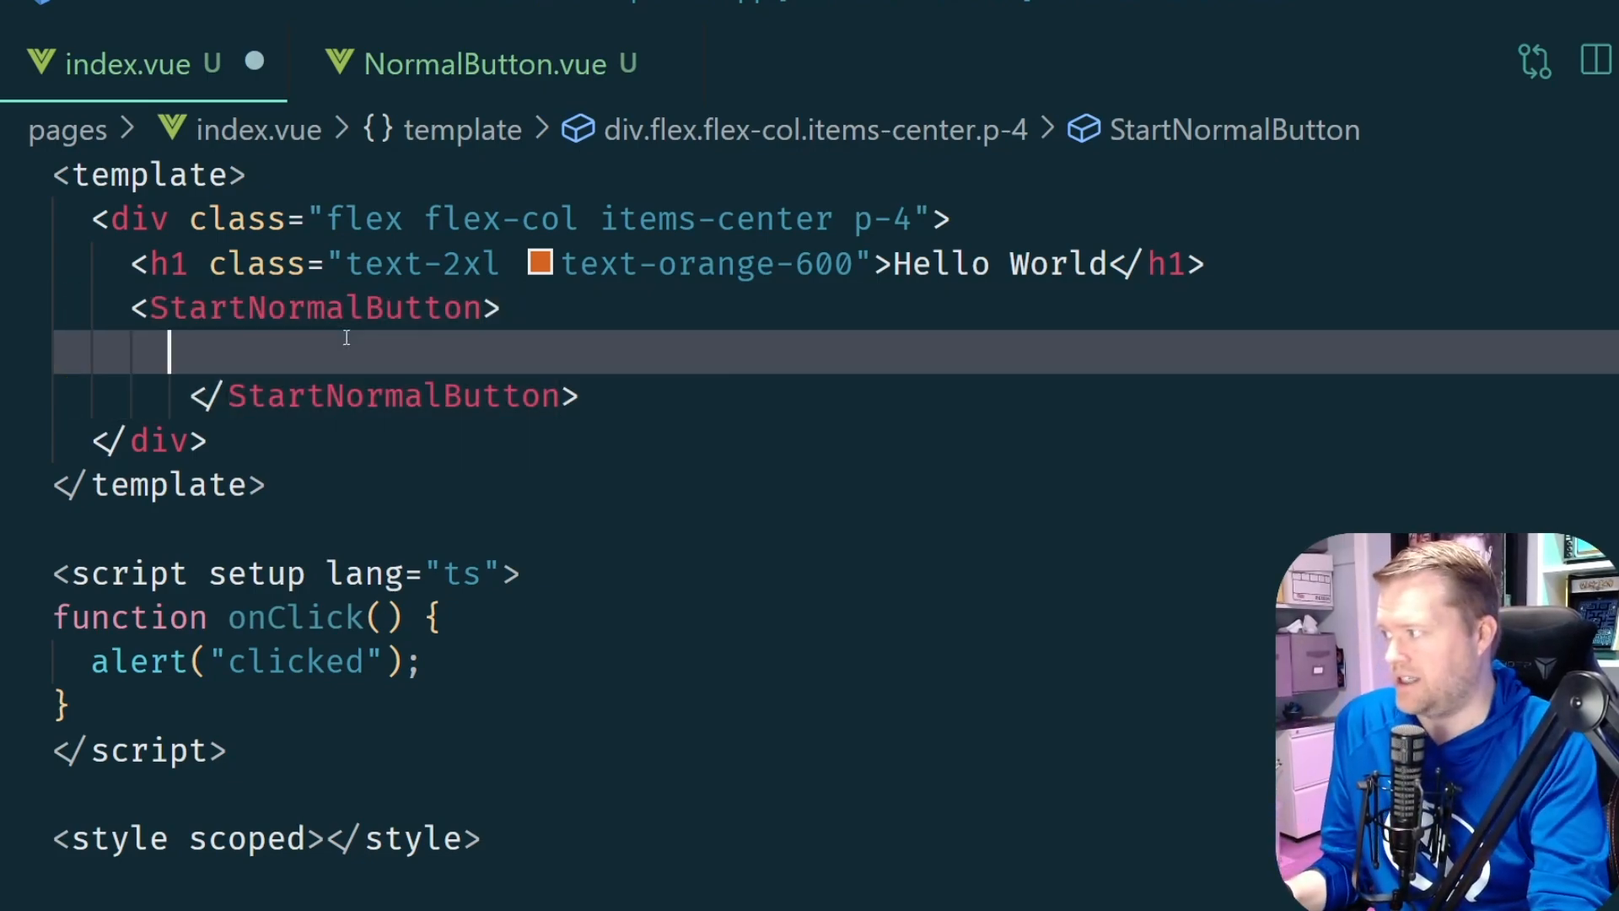
key("enter")
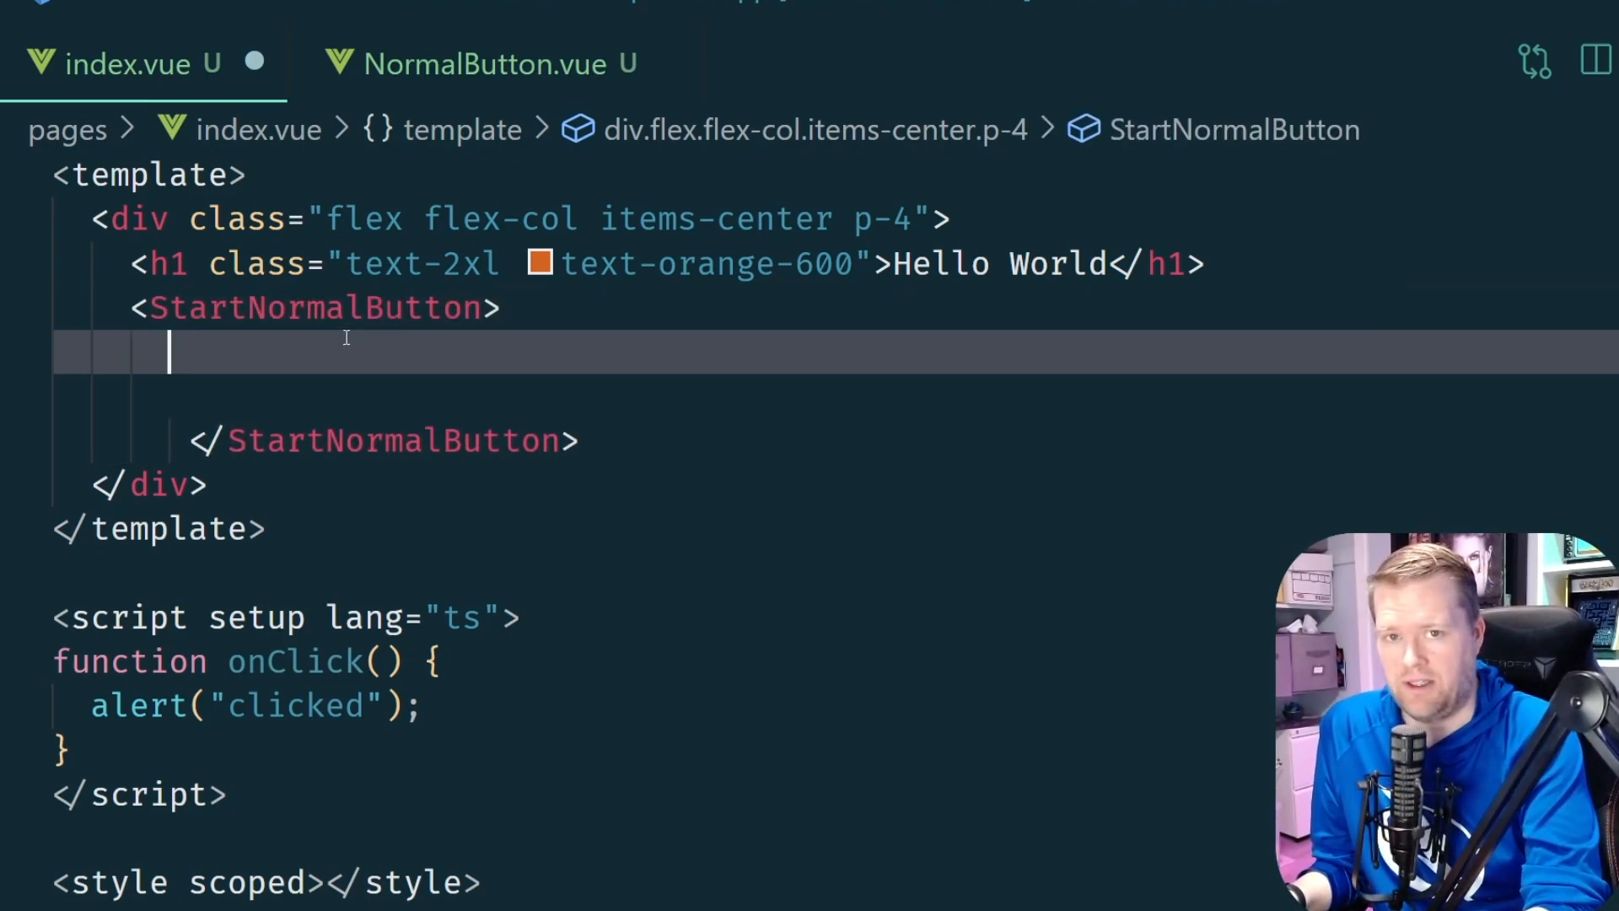
type("Hi There")
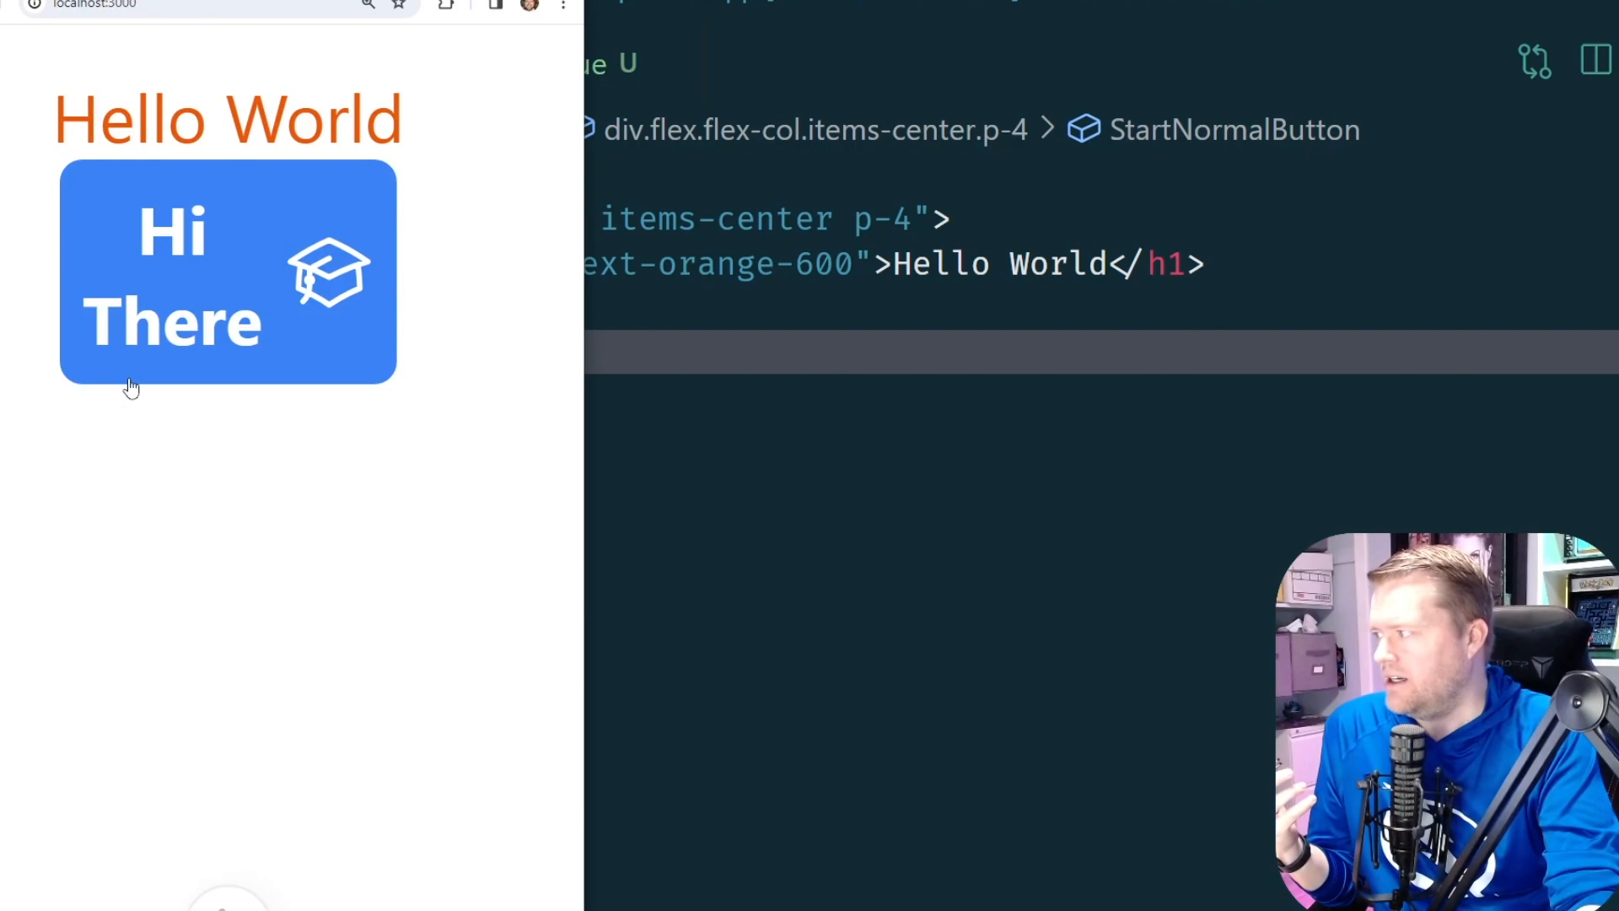
mouse_move(140, 273)
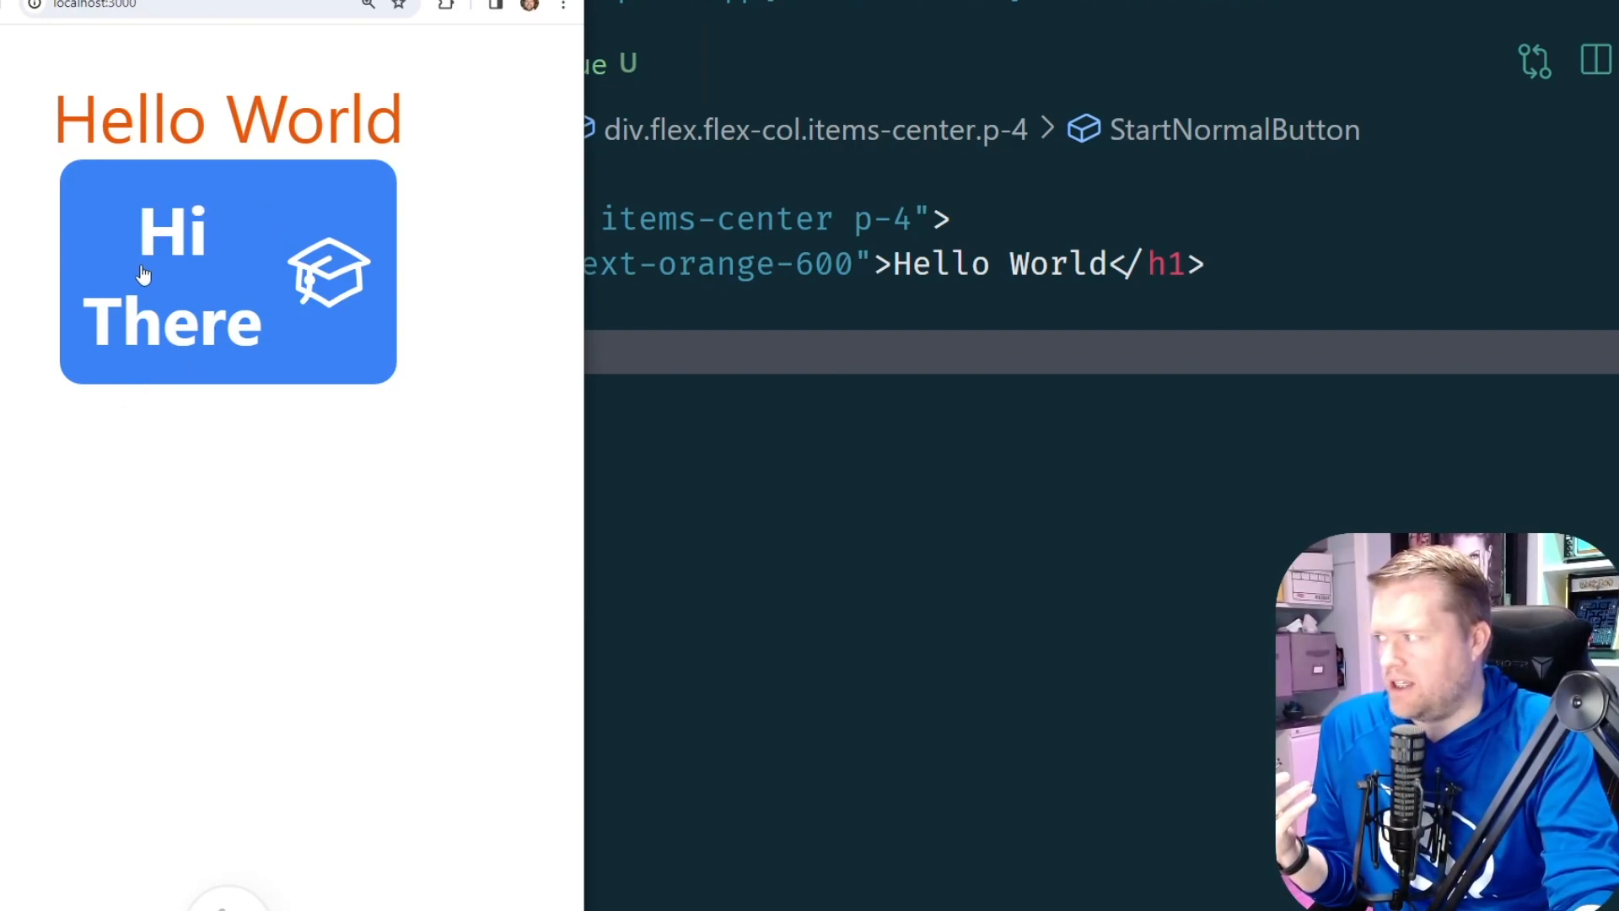
mouse_move(282, 242)
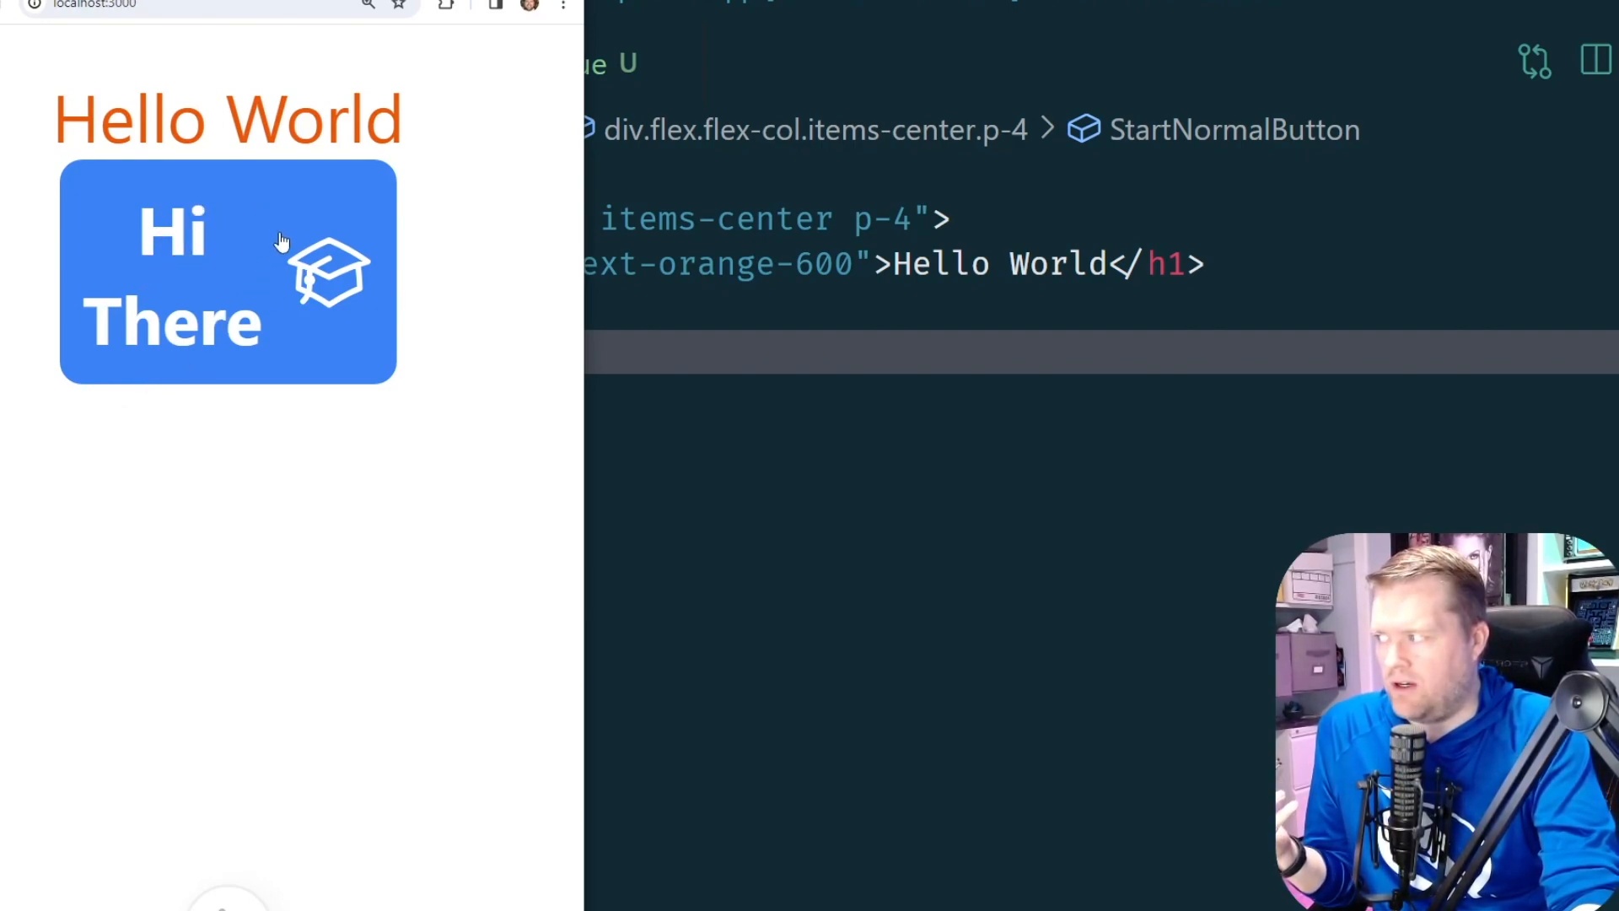
mouse_move(293, 248)
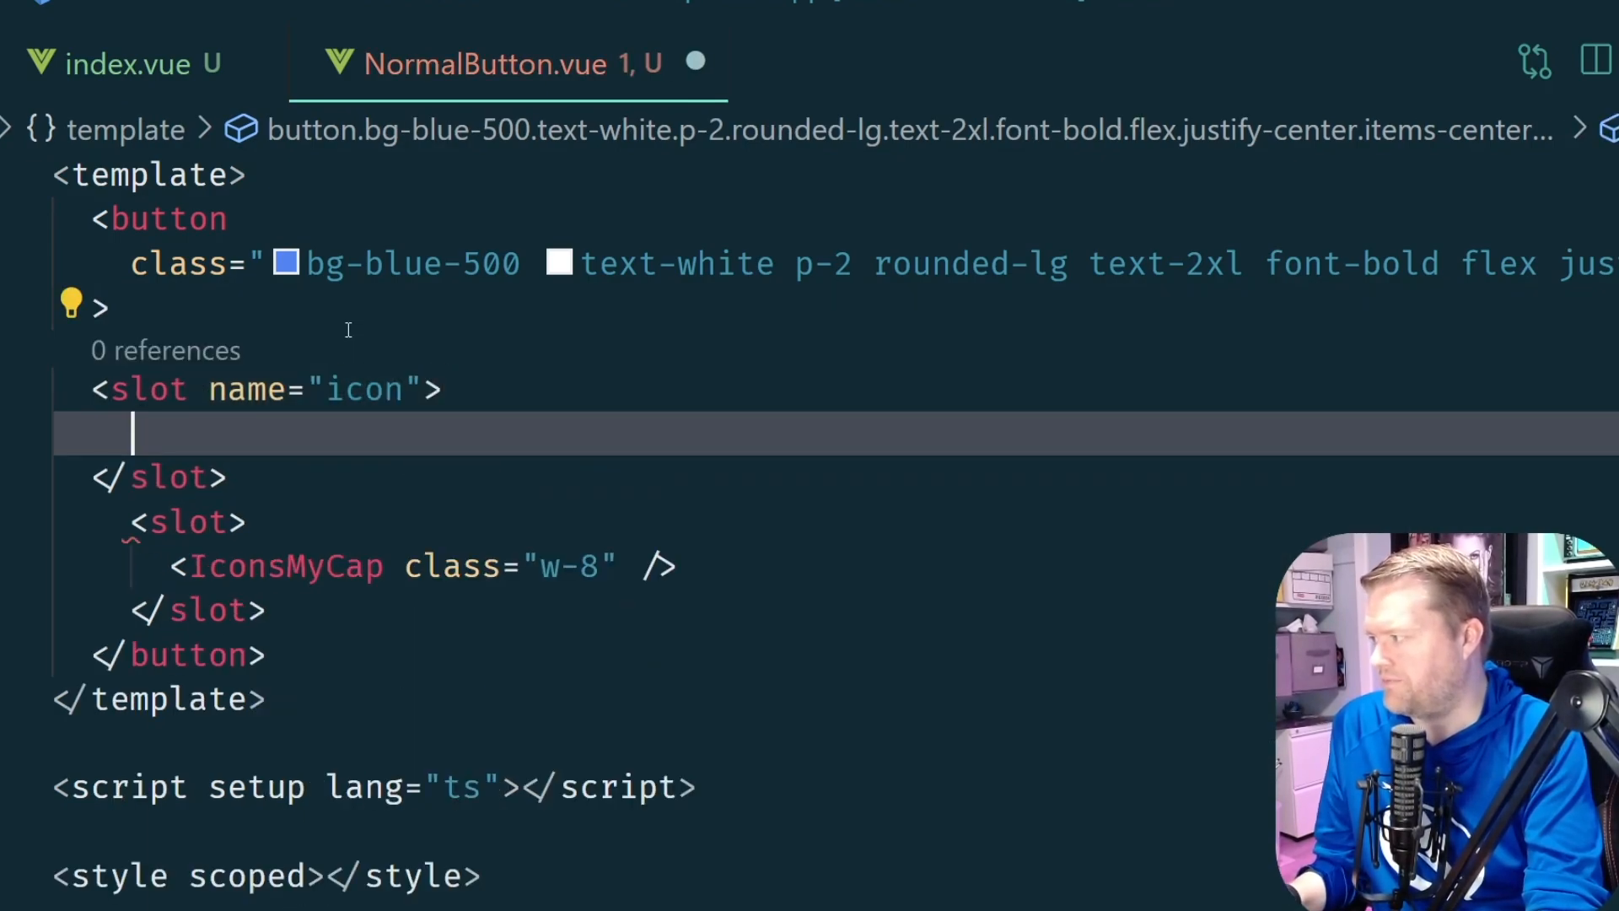
Wrap IconsMyCap in a named 'icon' slot above a default slot, and empty the page's StartNormalButton
left_click(113, 64)
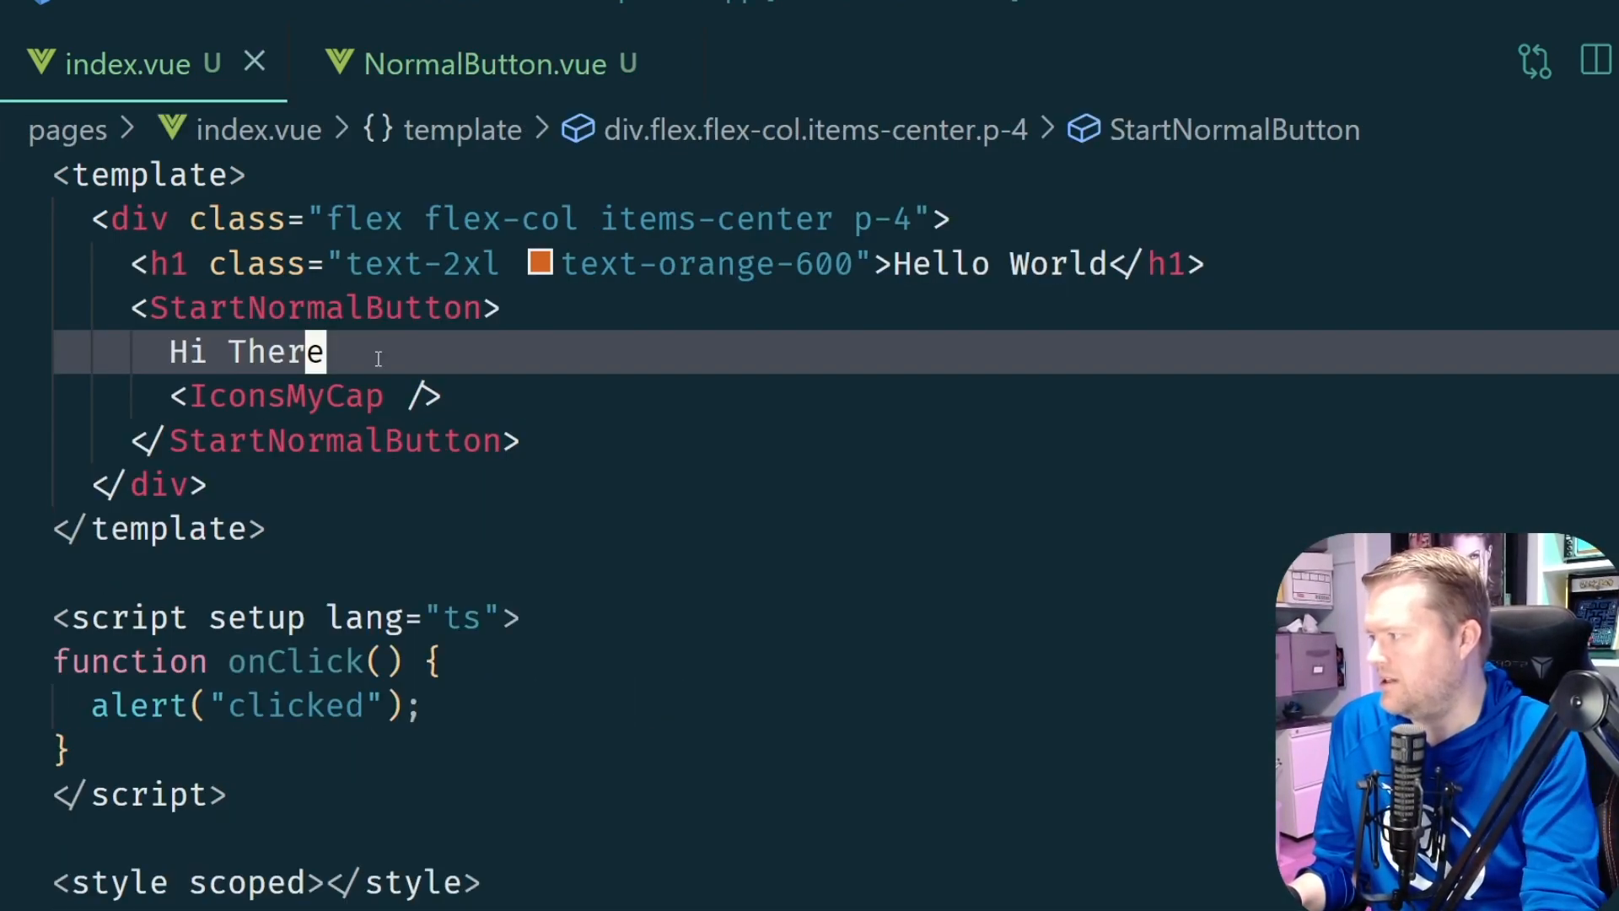
left_click(481, 62)
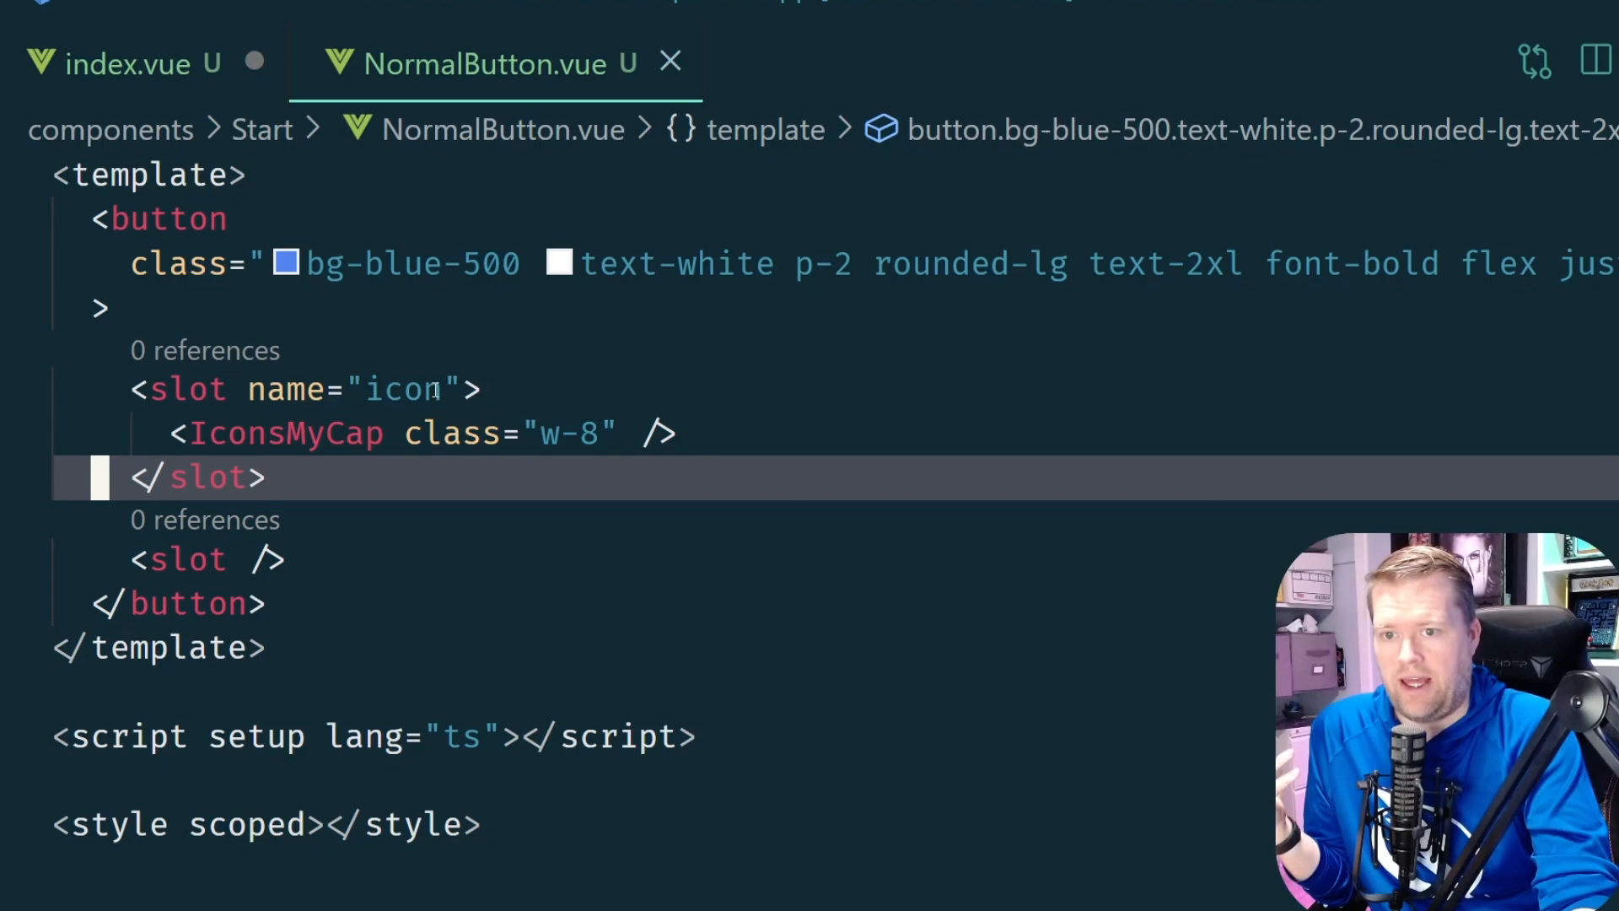
left_click(411, 434)
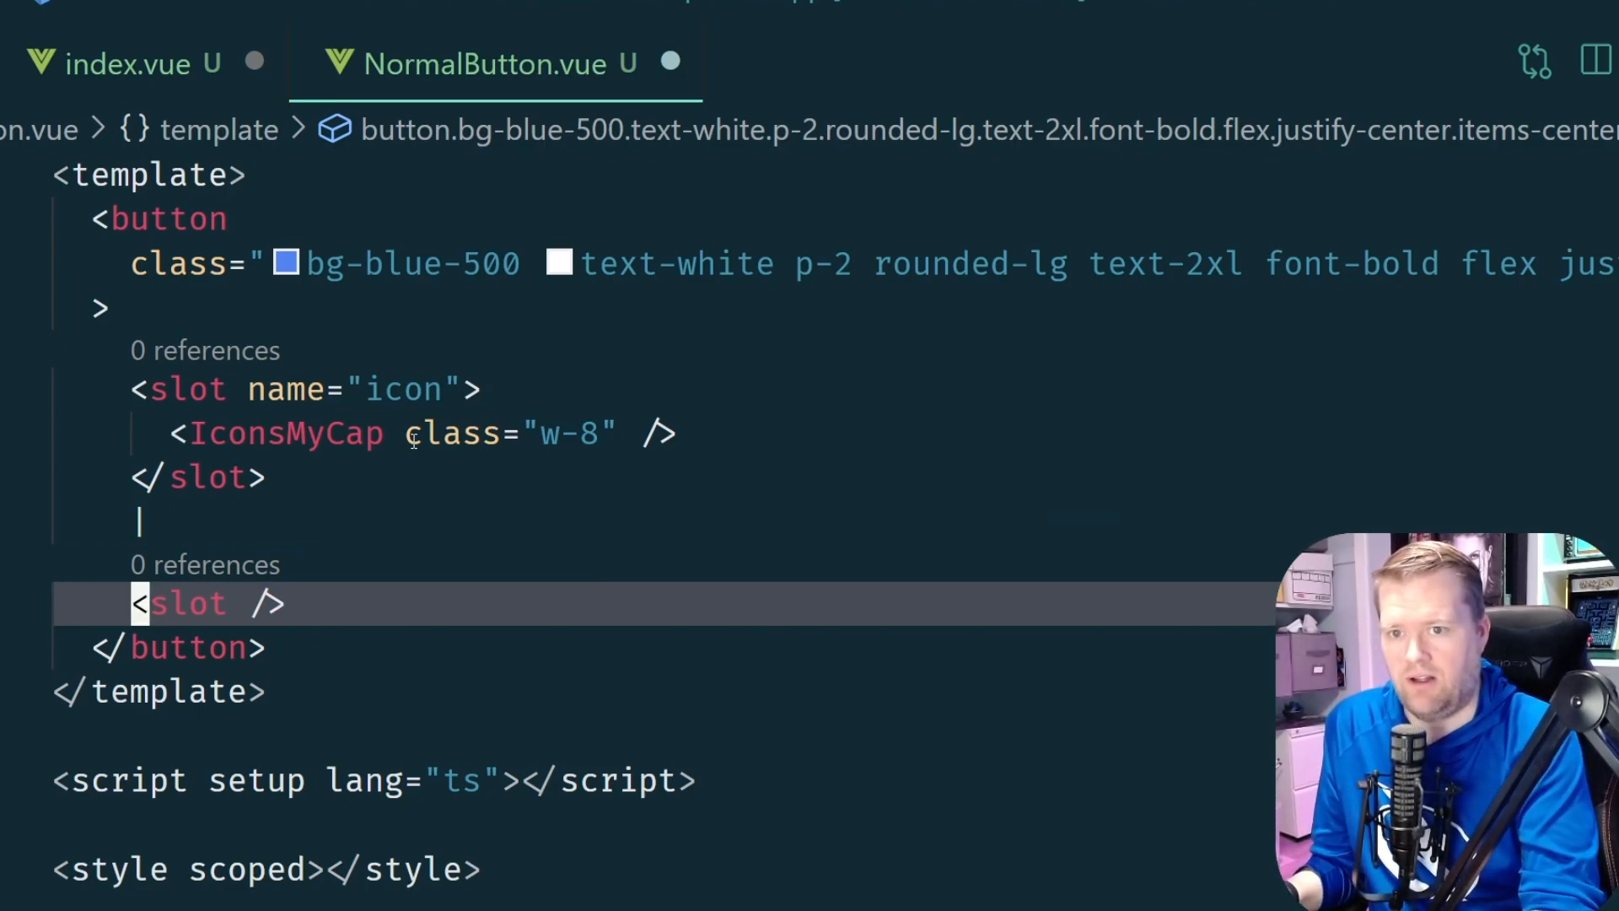
left_click(123, 65)
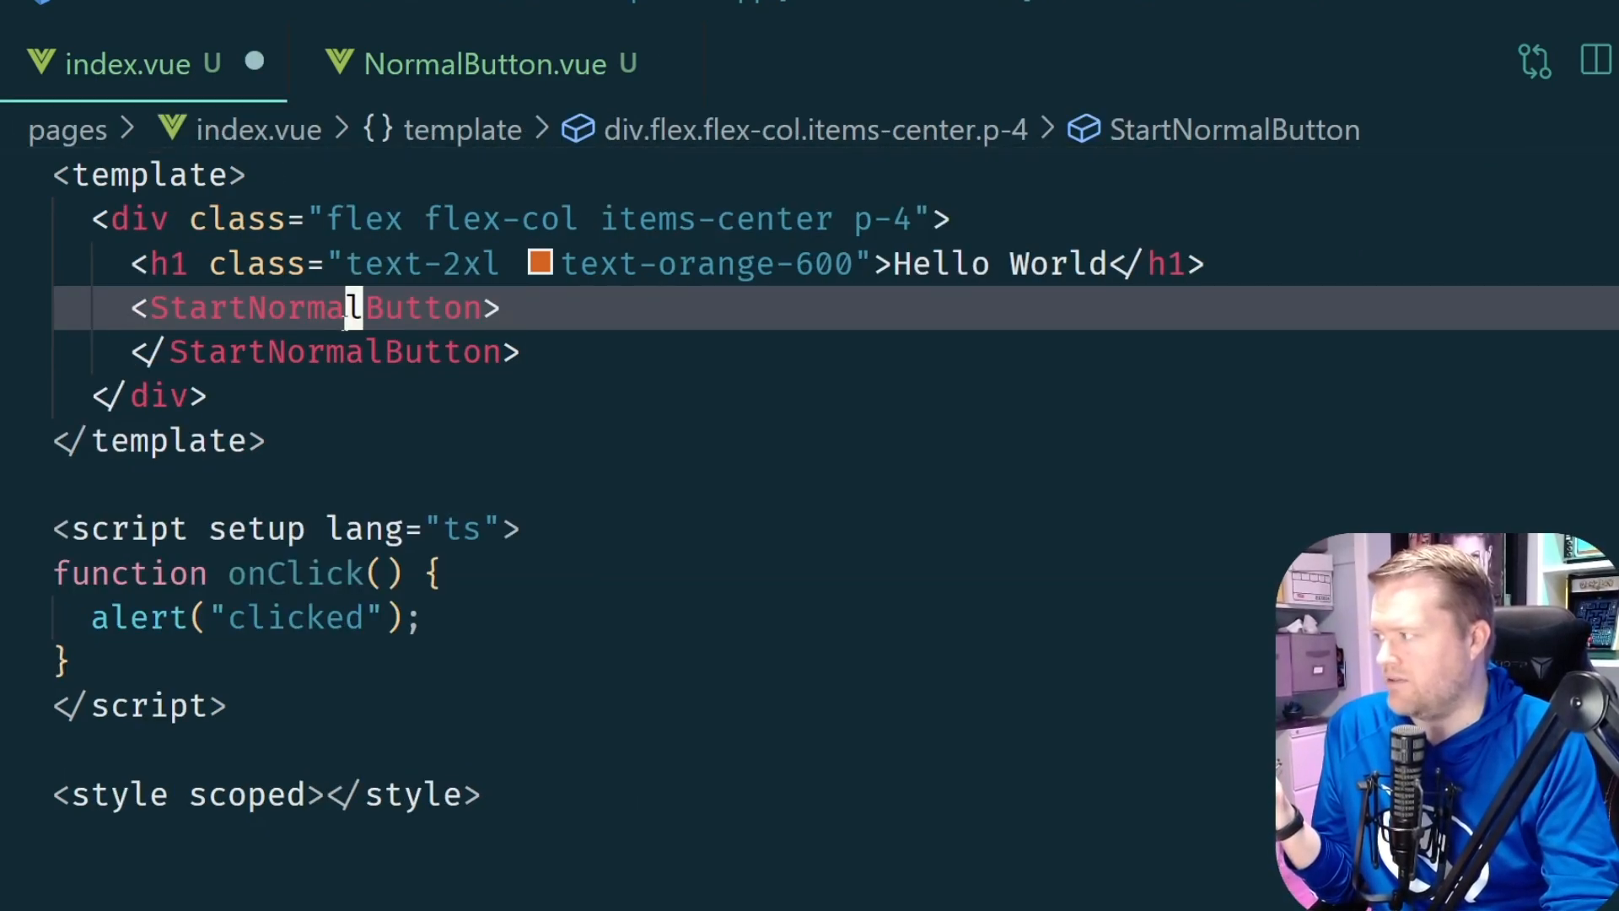
Fill StartNormalButton's #icon template with IconsMyCap in index.vue
type("<template #icon>")
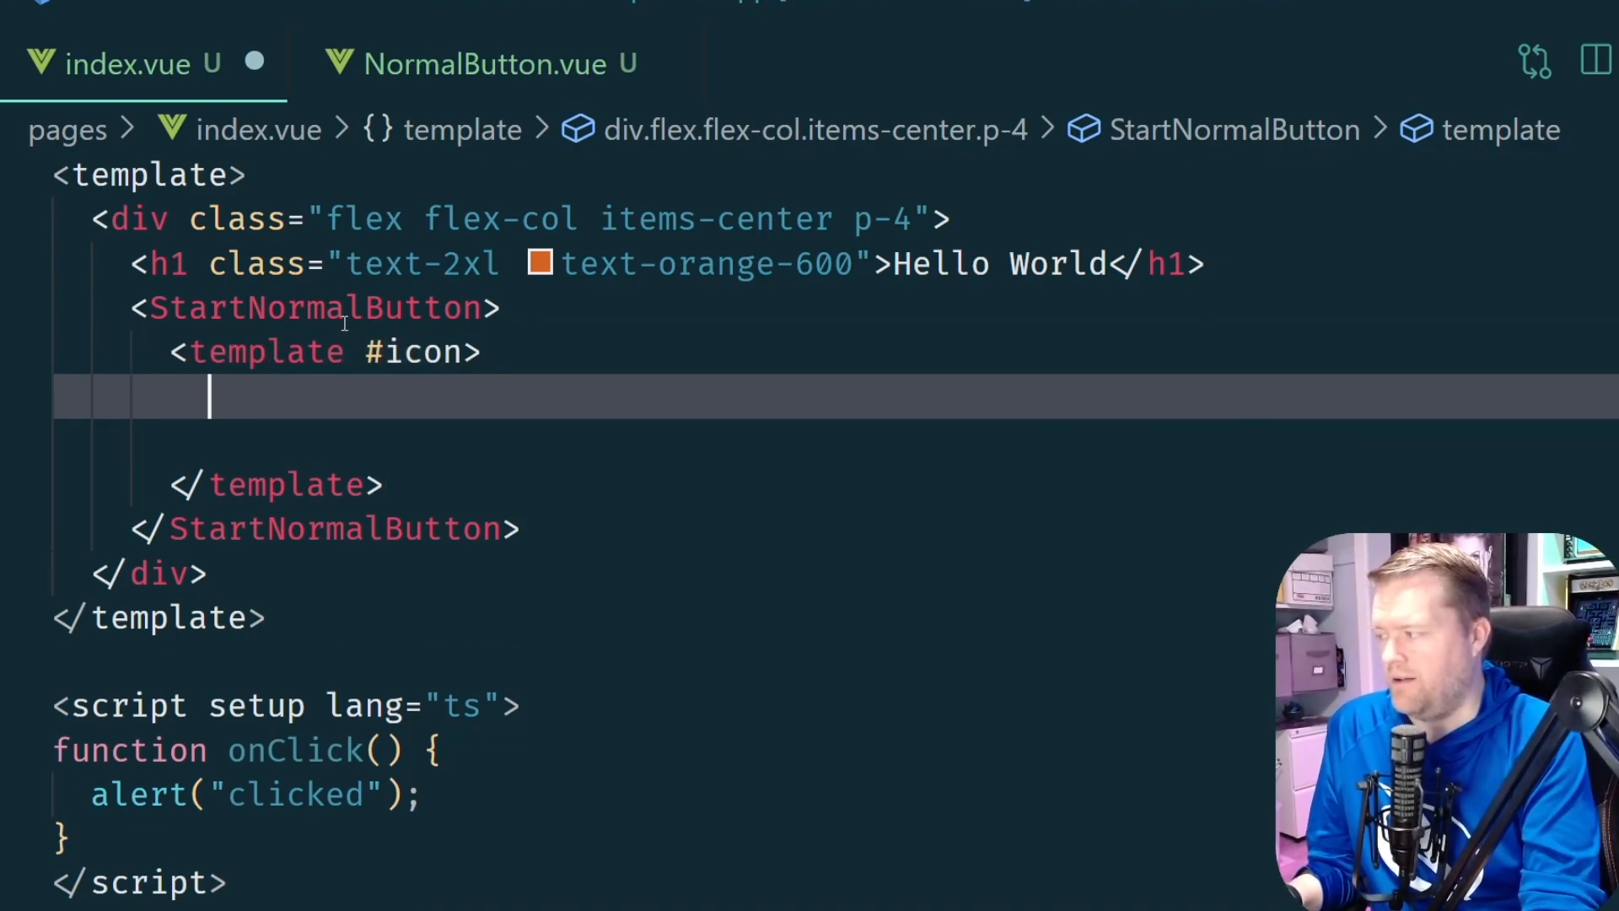
type("<Sta")
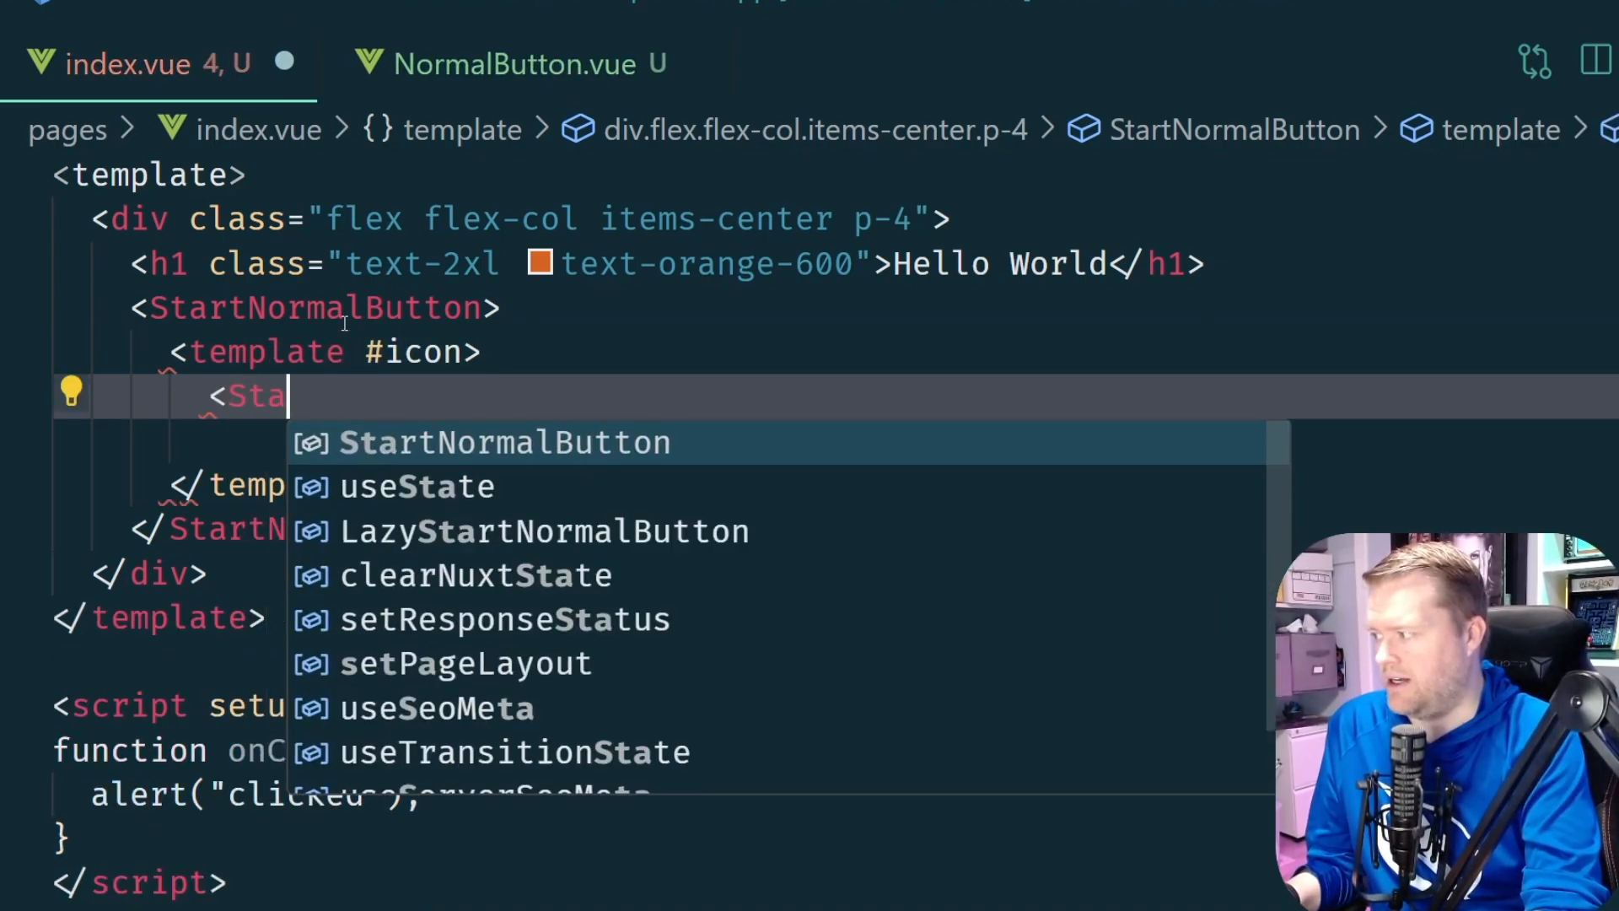
type("IconsMyCap")
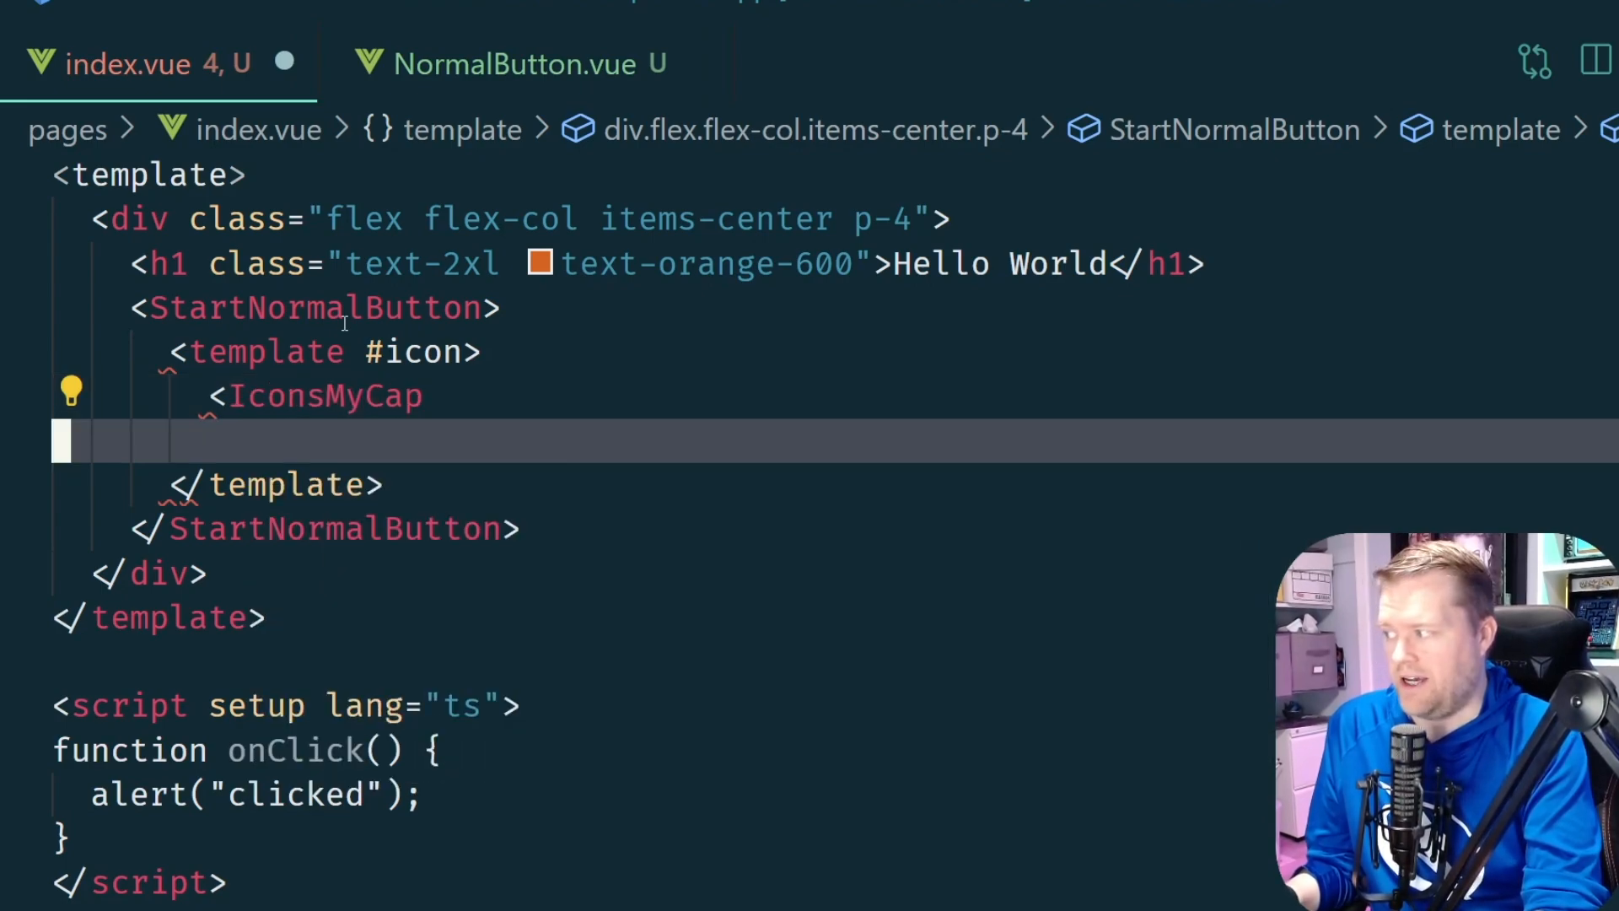
type("/")
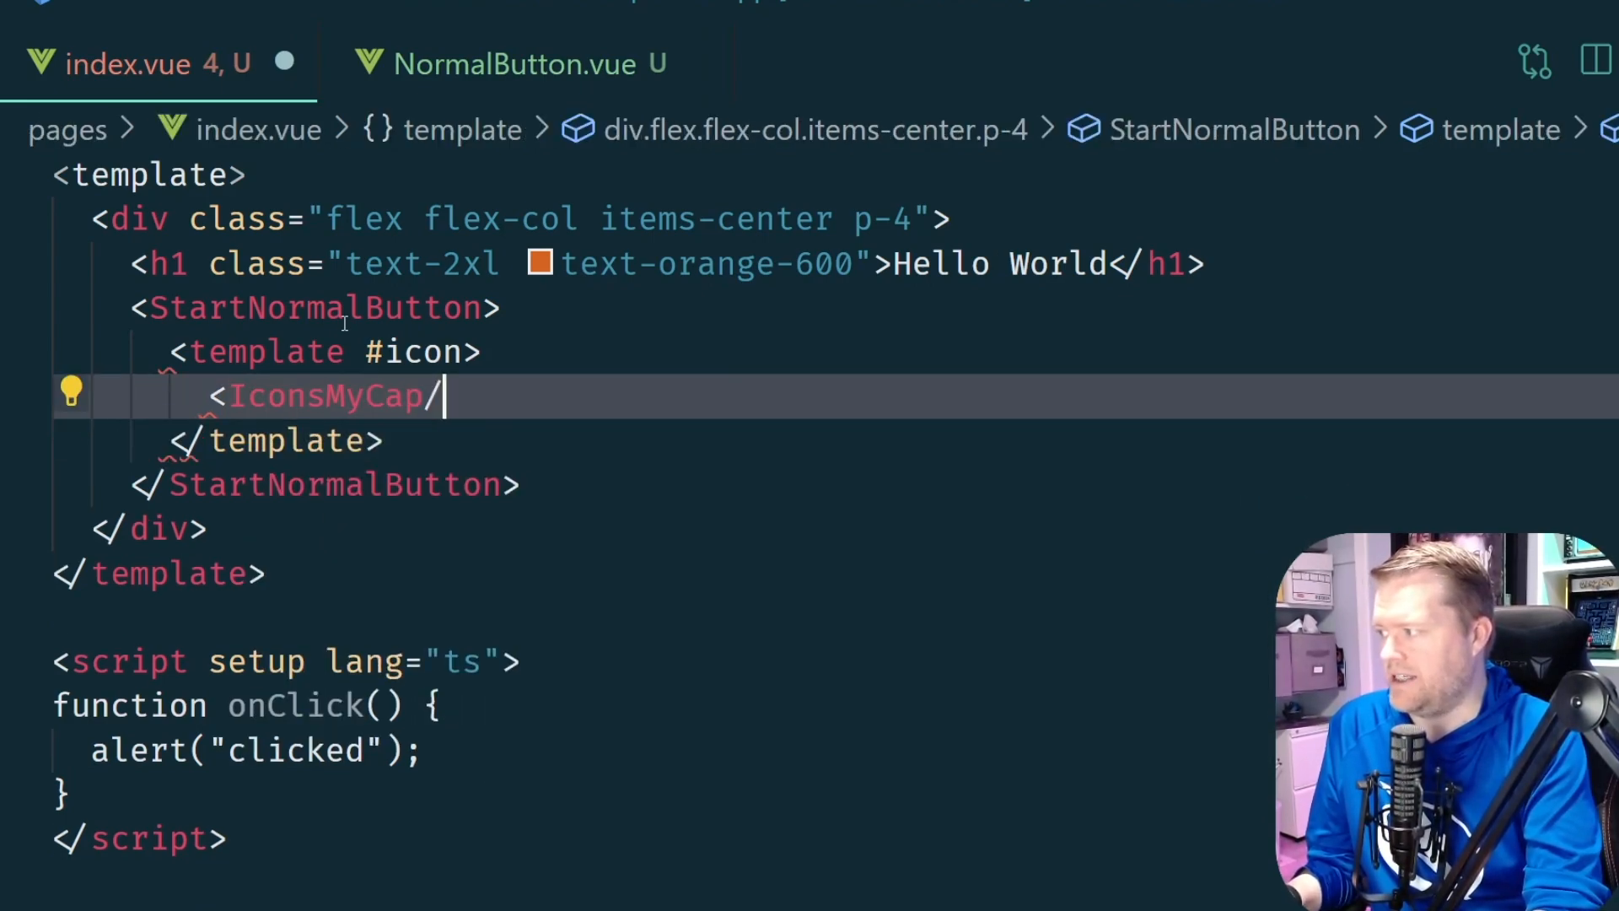
Add an empty #default template inside StartNormalButton for its text
type("<template>")
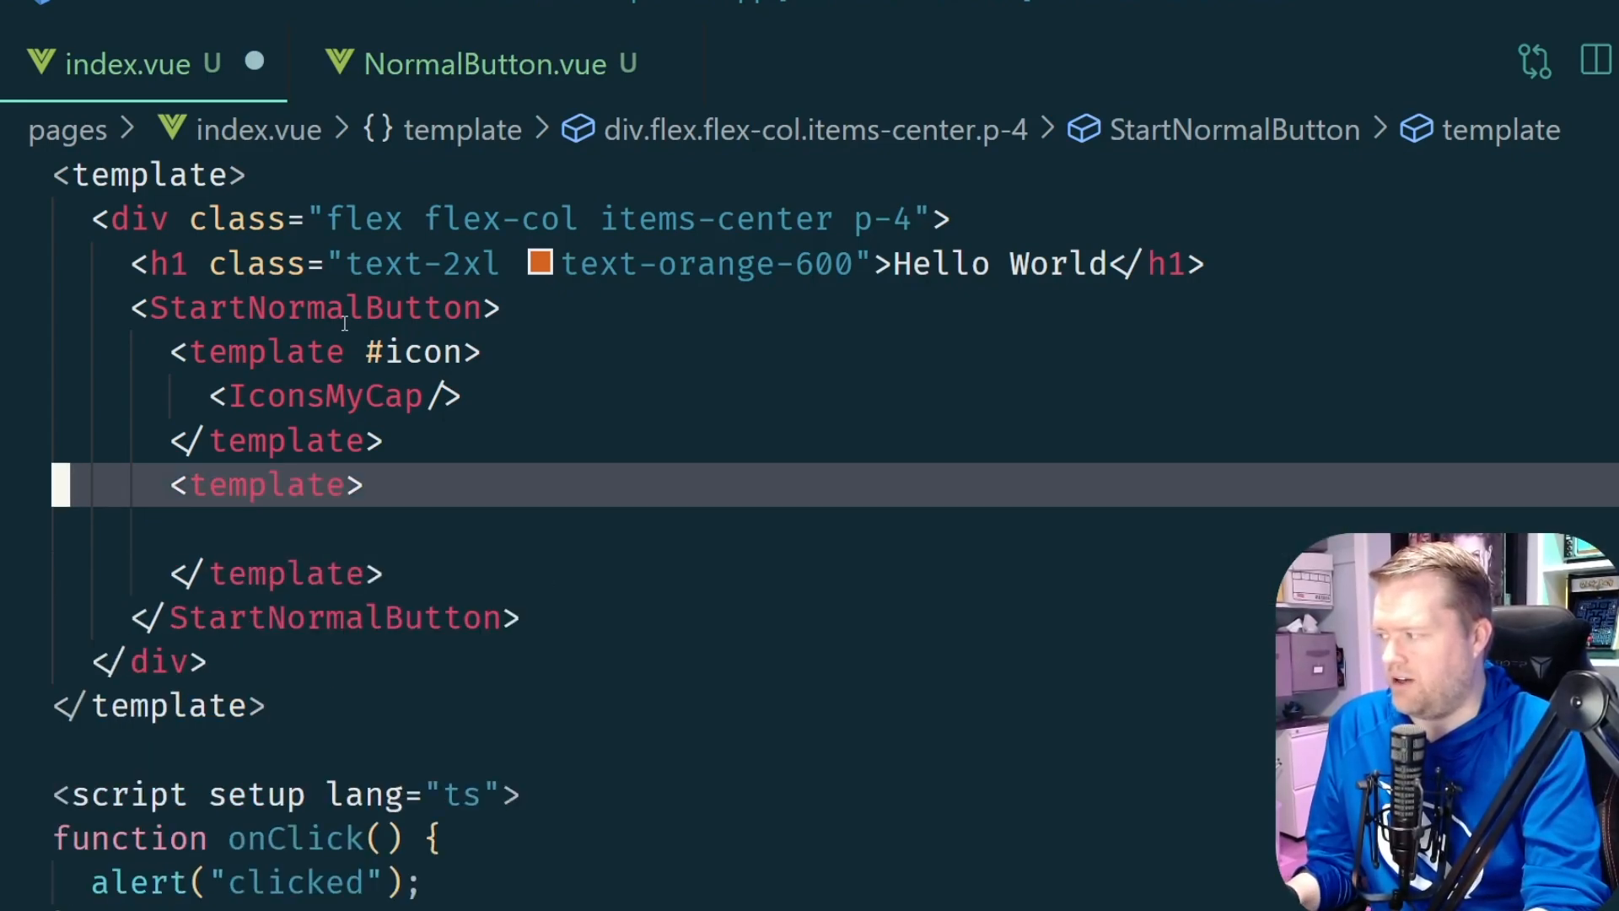
type("#default")
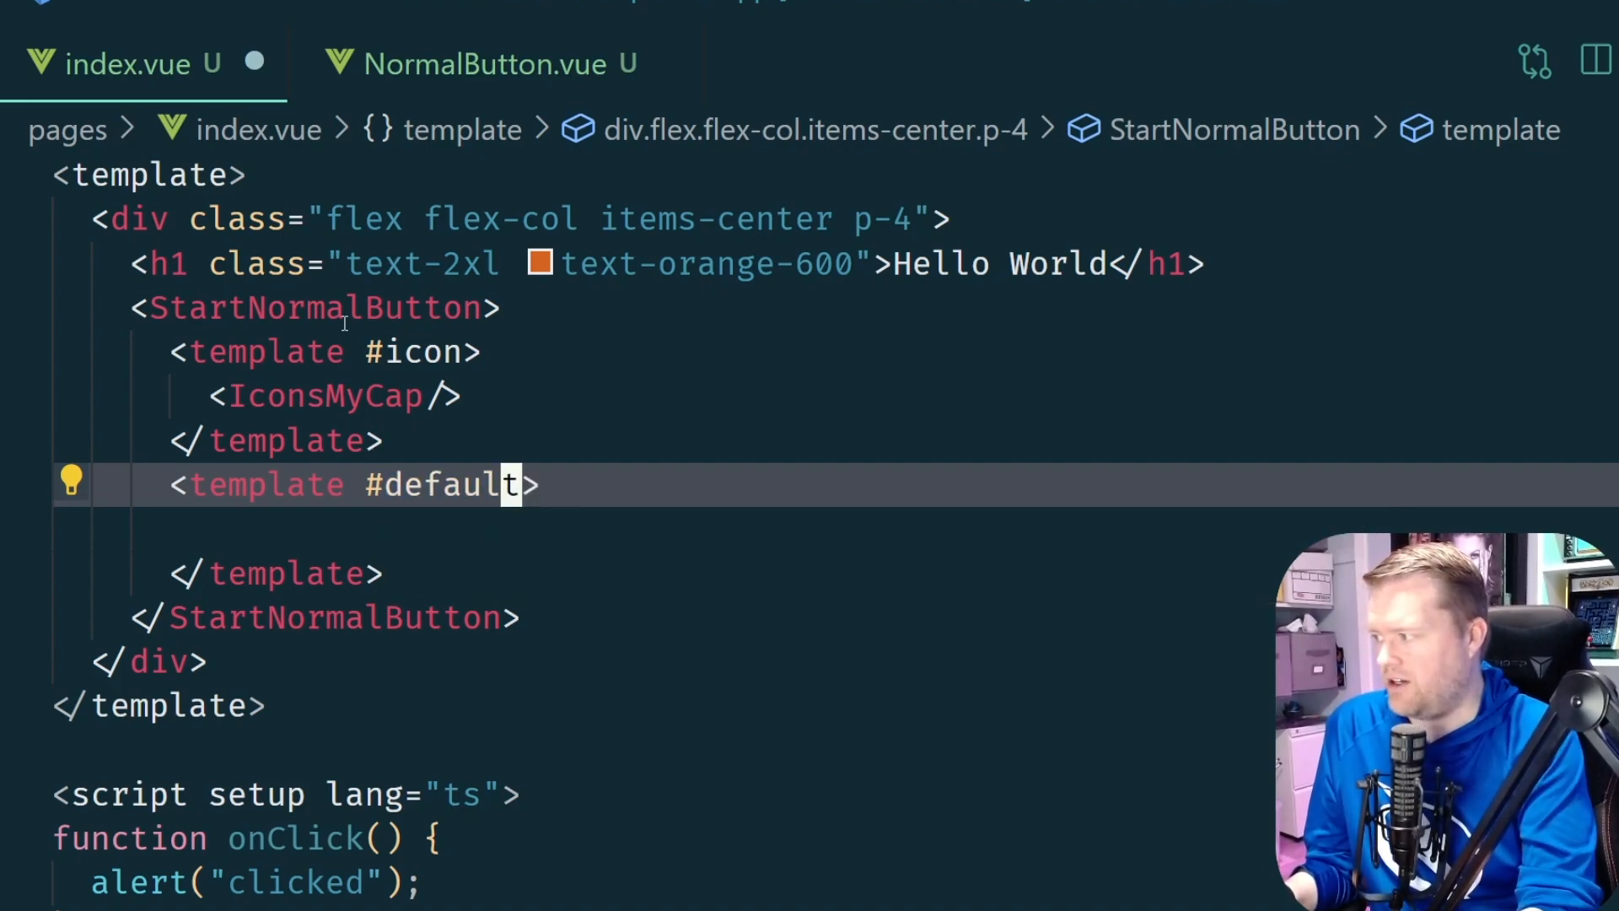
type("iSo")
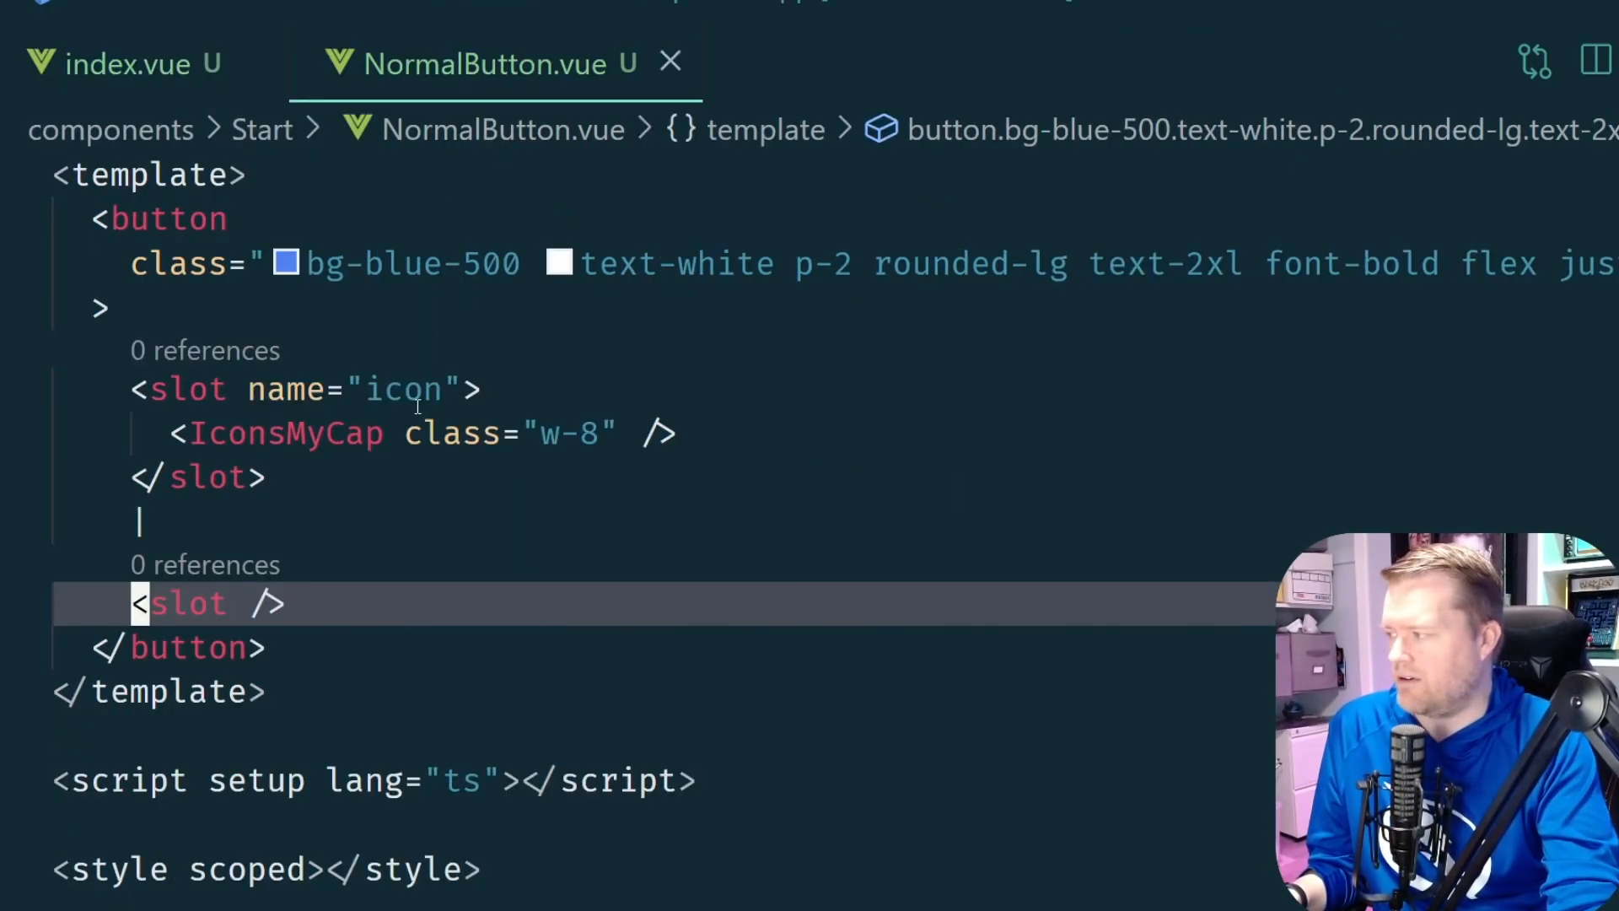
Wrap NormalButton's slots in a centred flex row (gap-4) with a '|' span divider between icon and text
type("d")
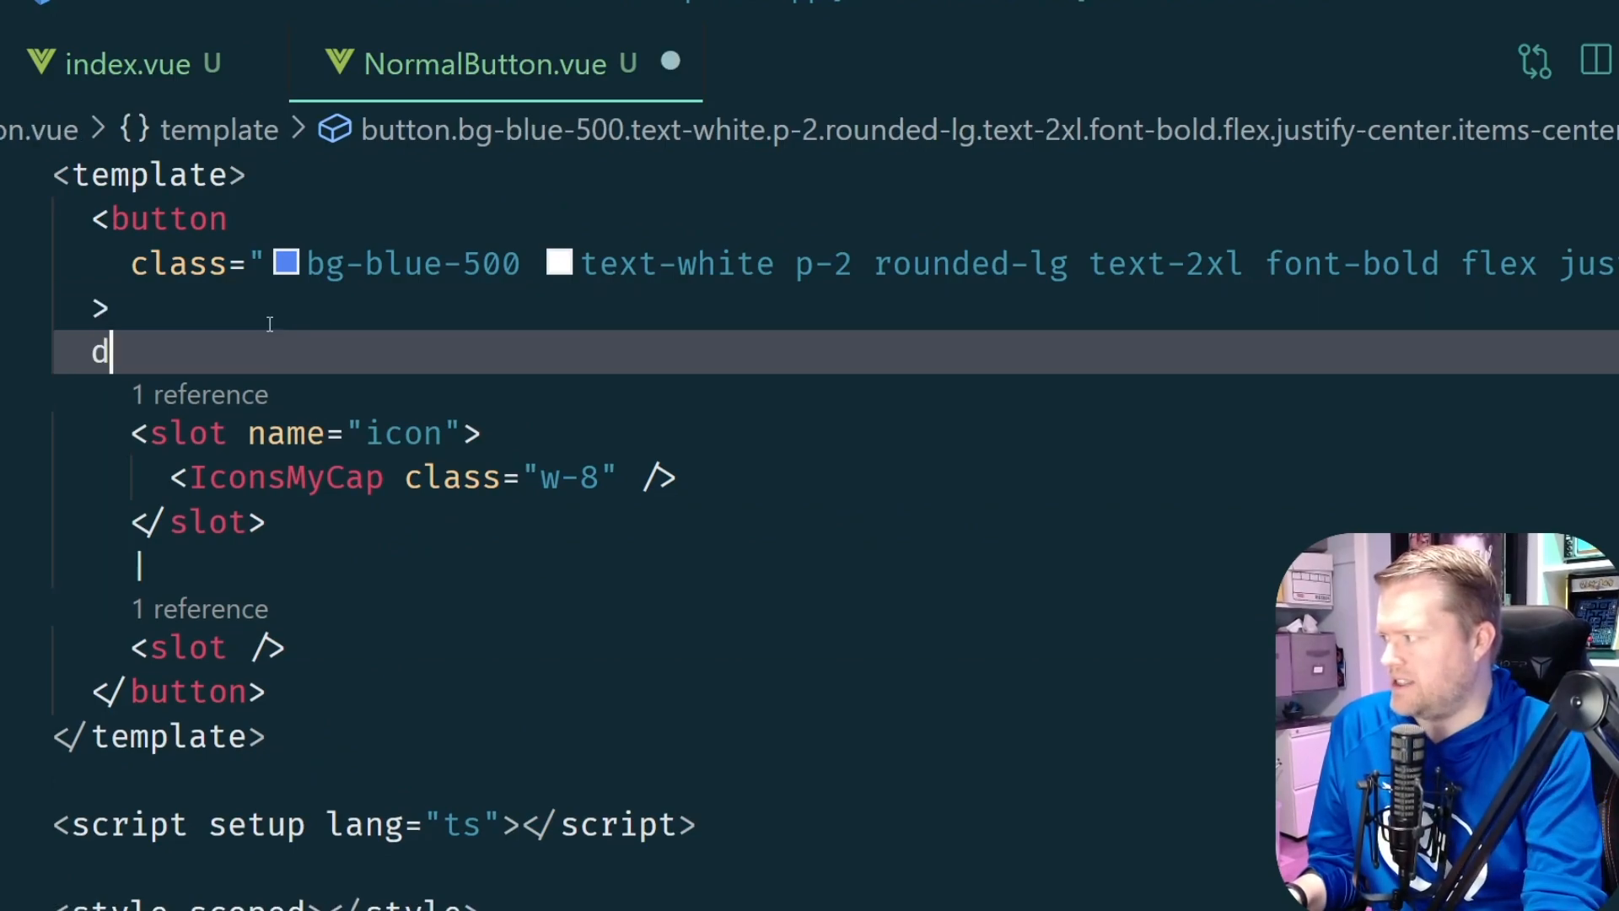
type("iv>")
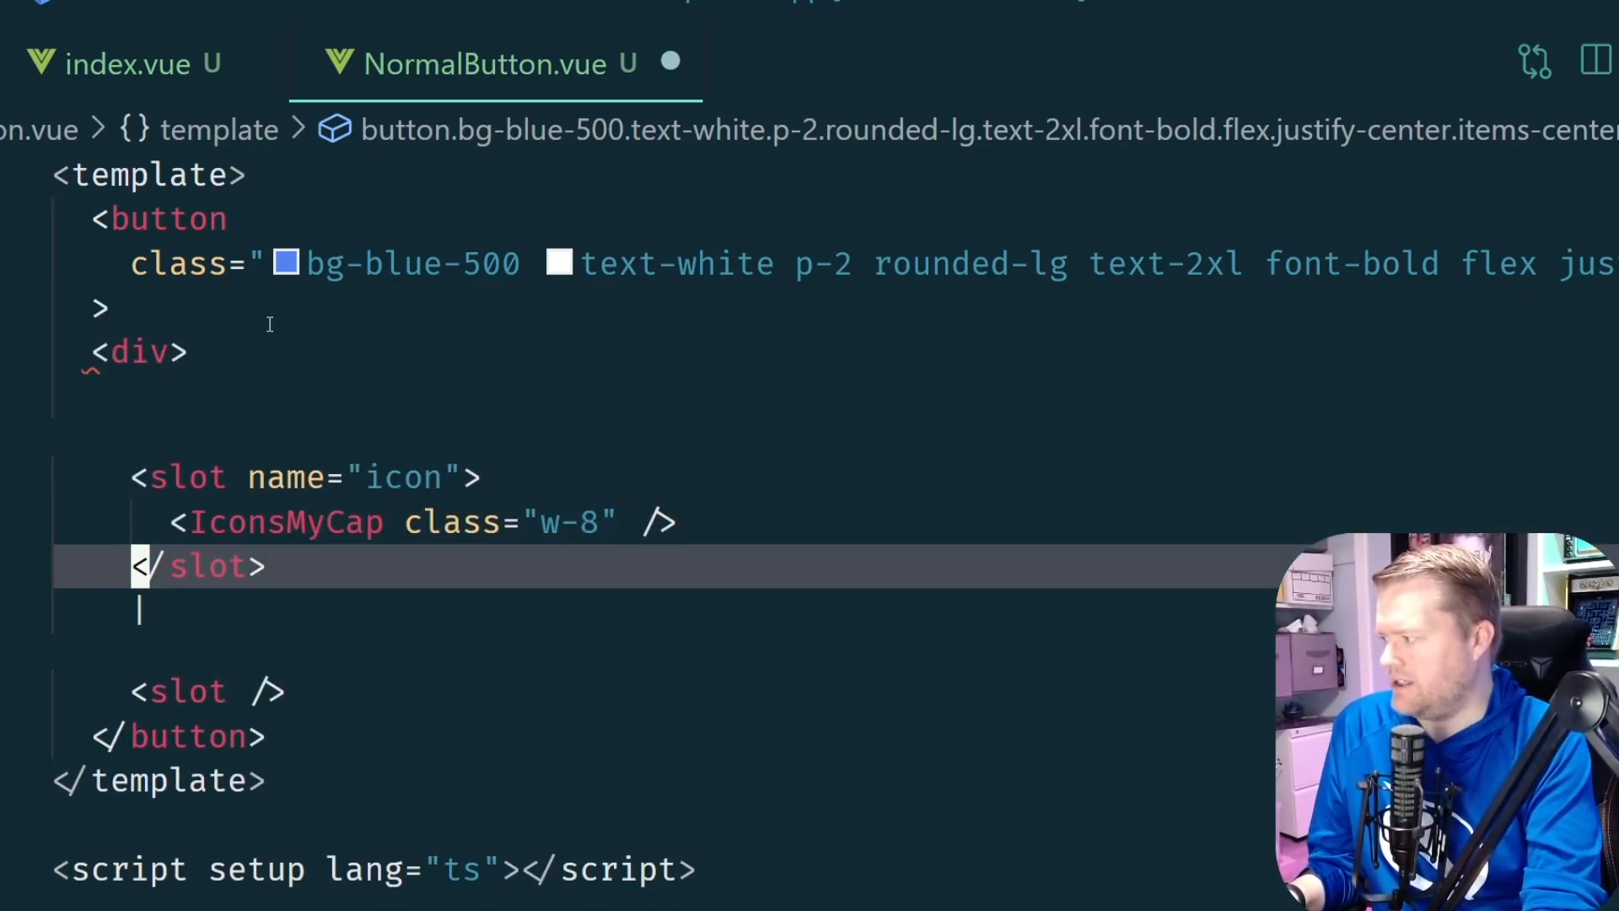
type("h")
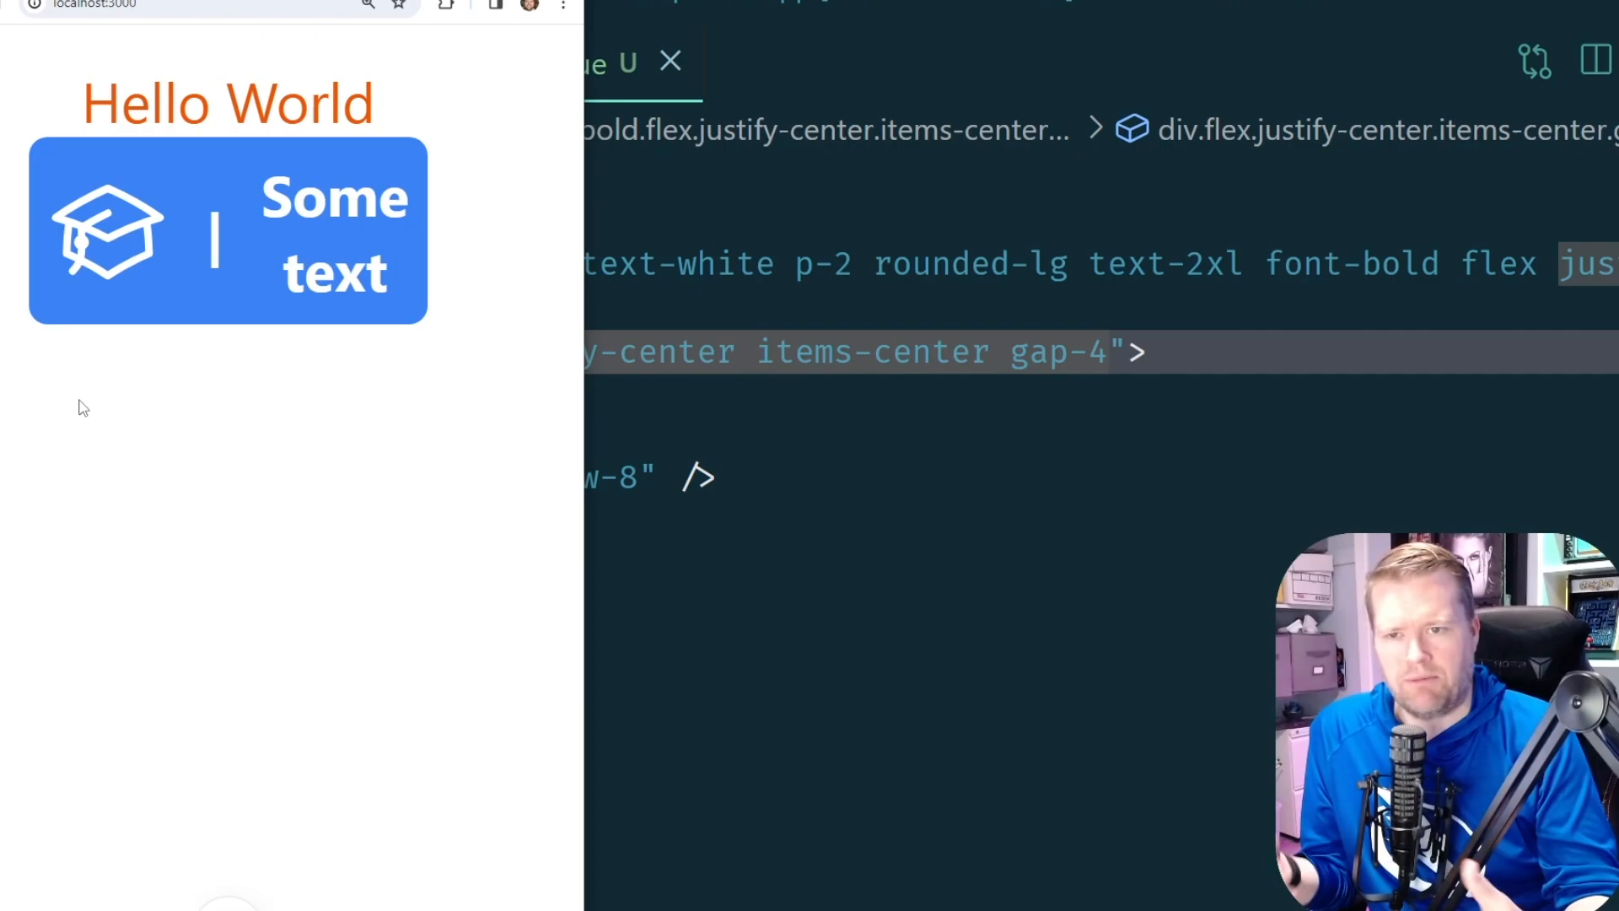
mouse_move(257, 260)
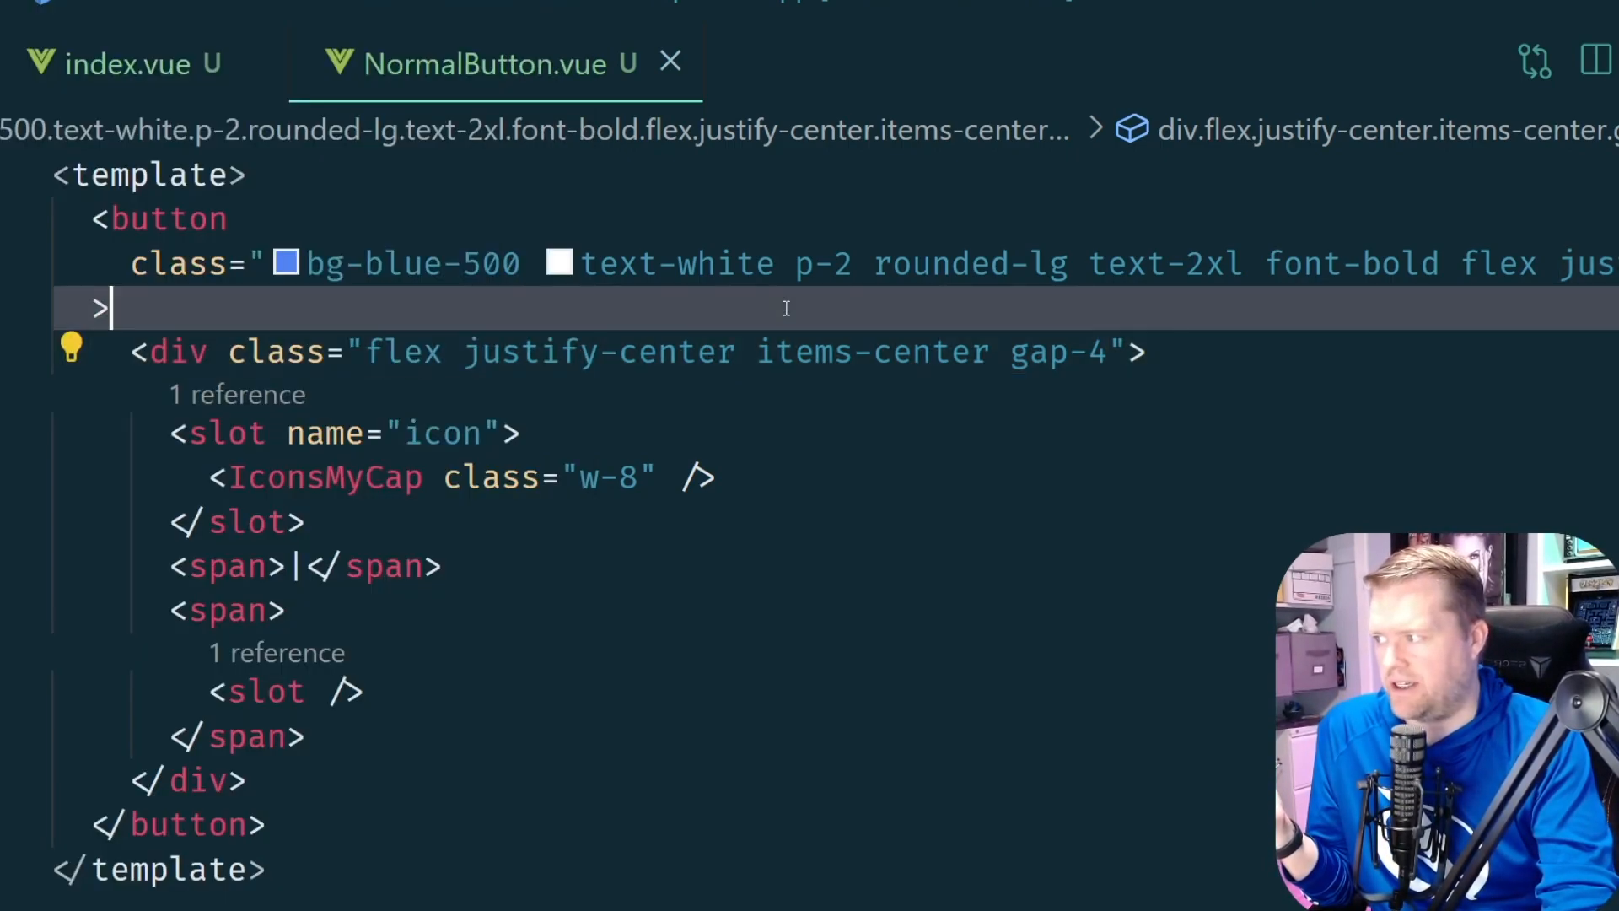
left_click(123, 64)
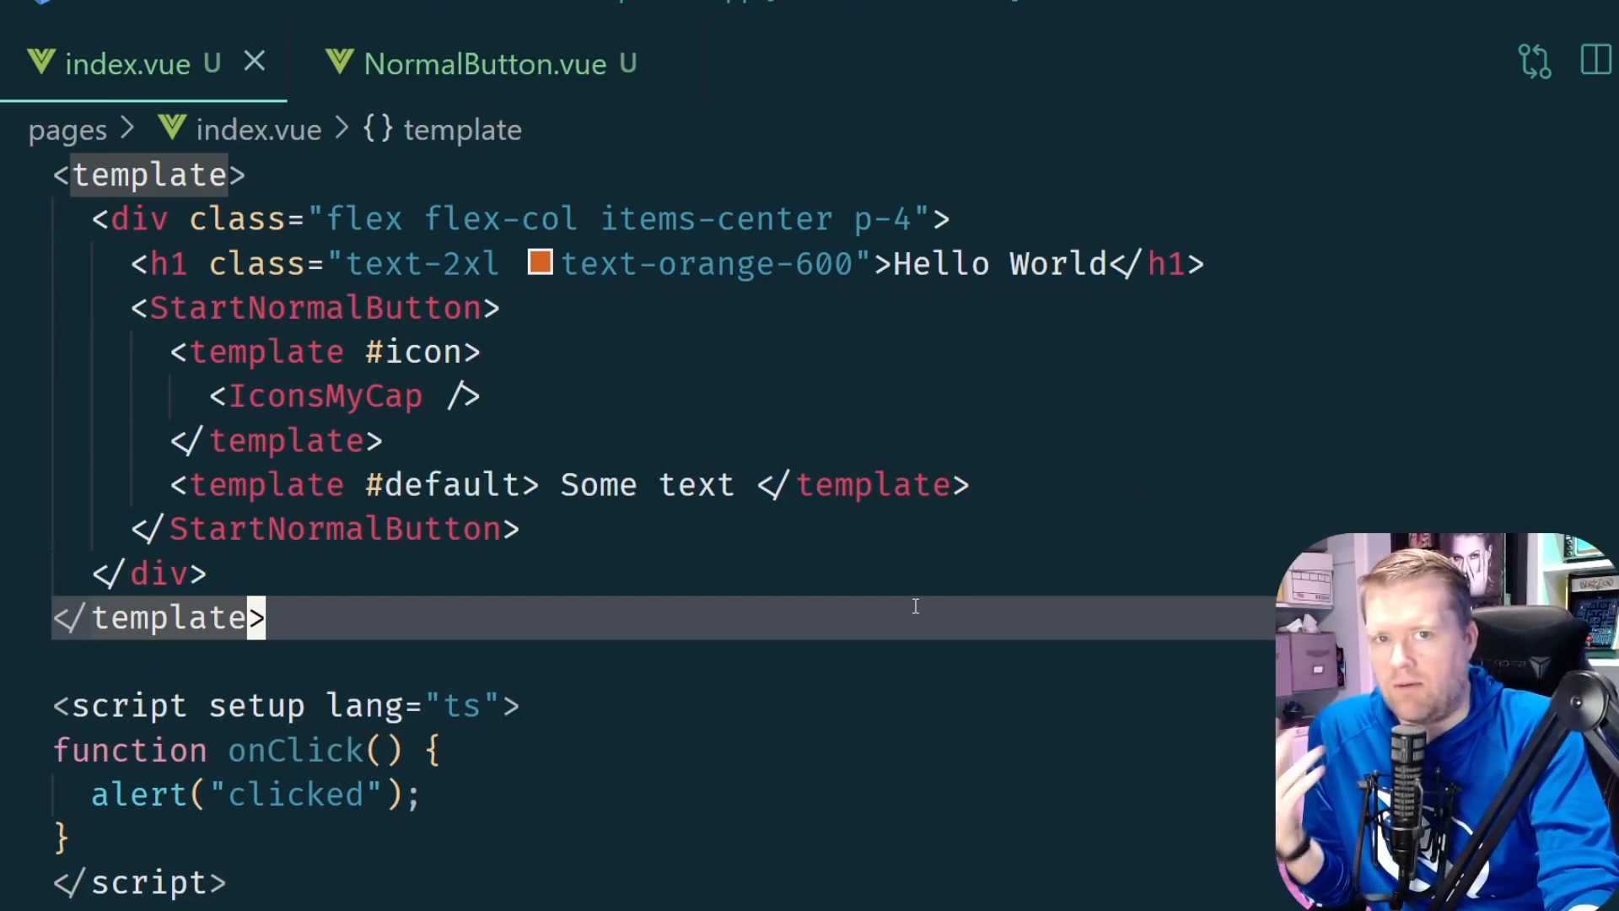
mouse_move(860, 466)
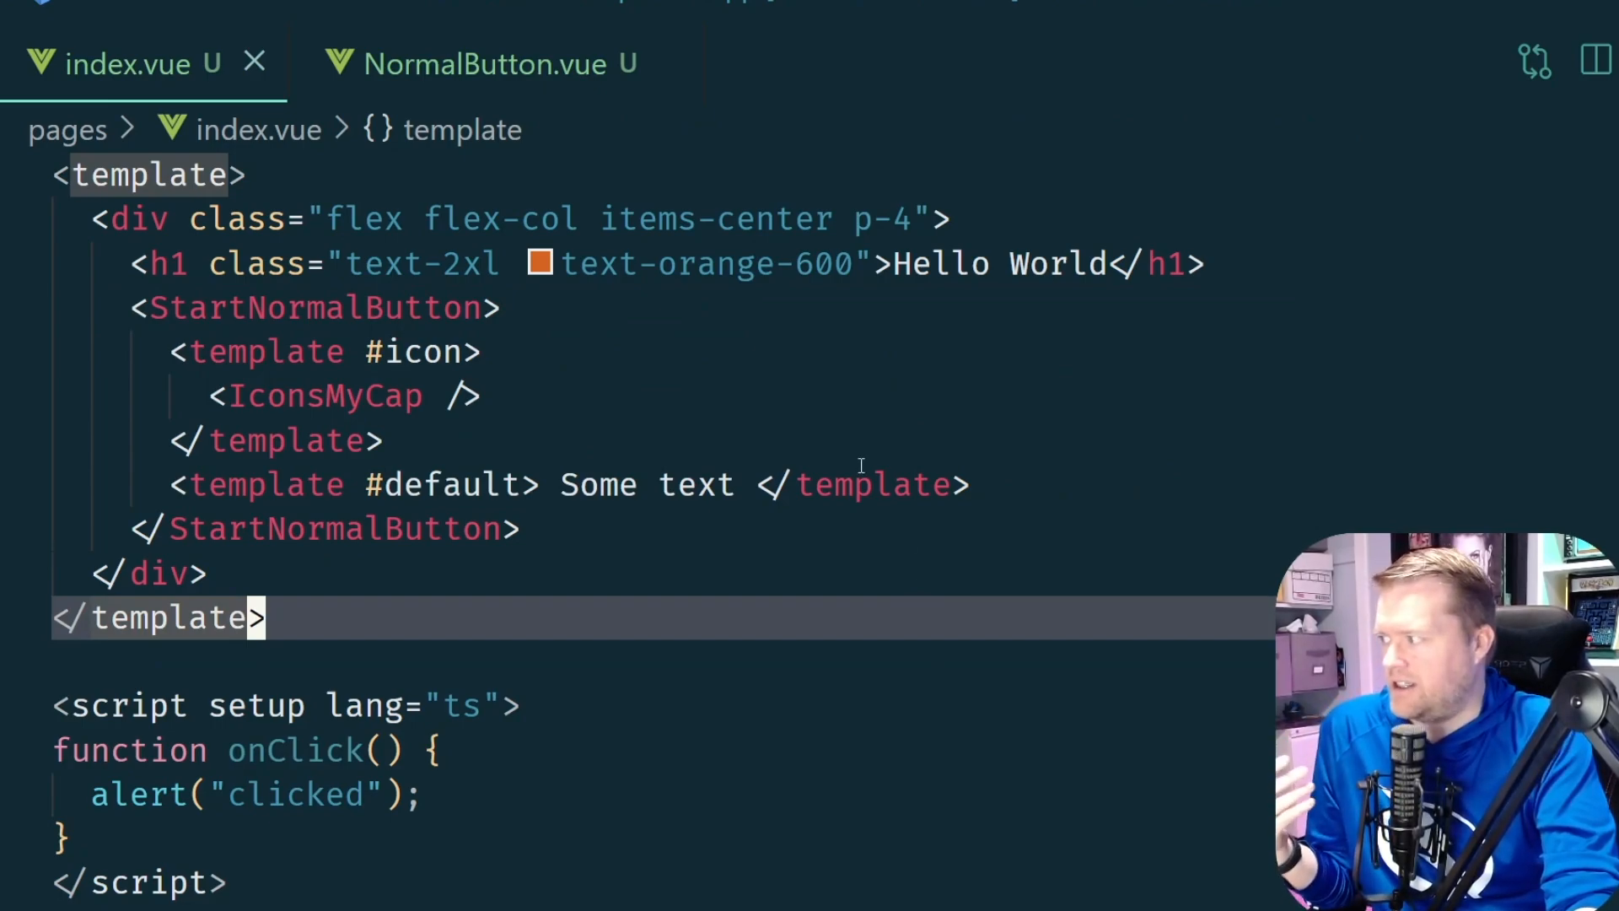
left_click(560, 528)
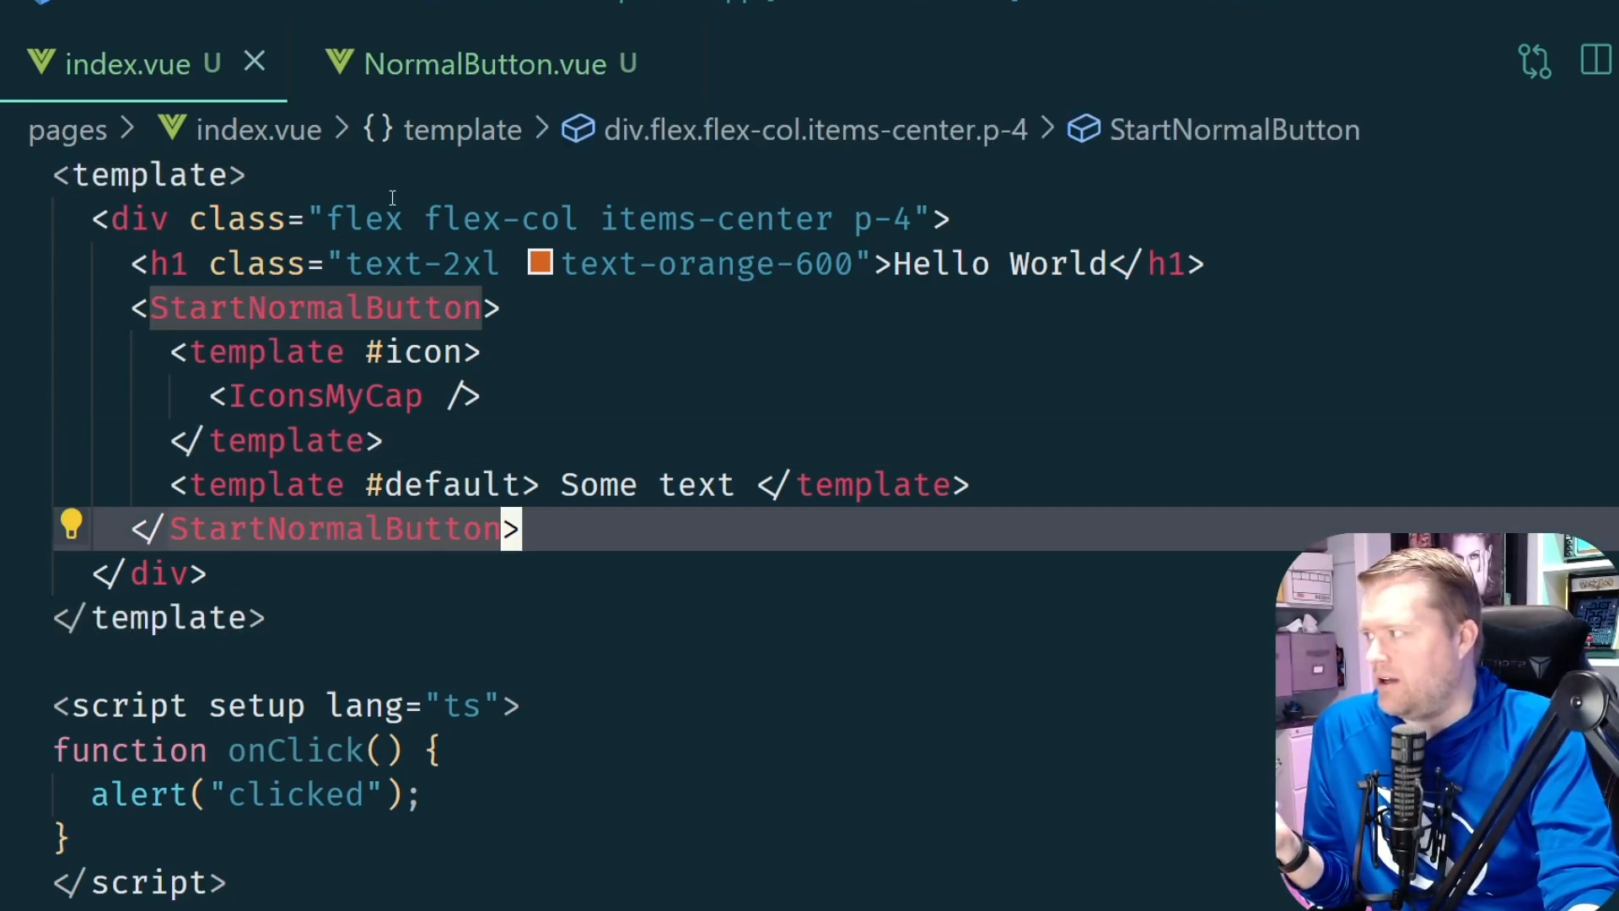
left_click(480, 63)
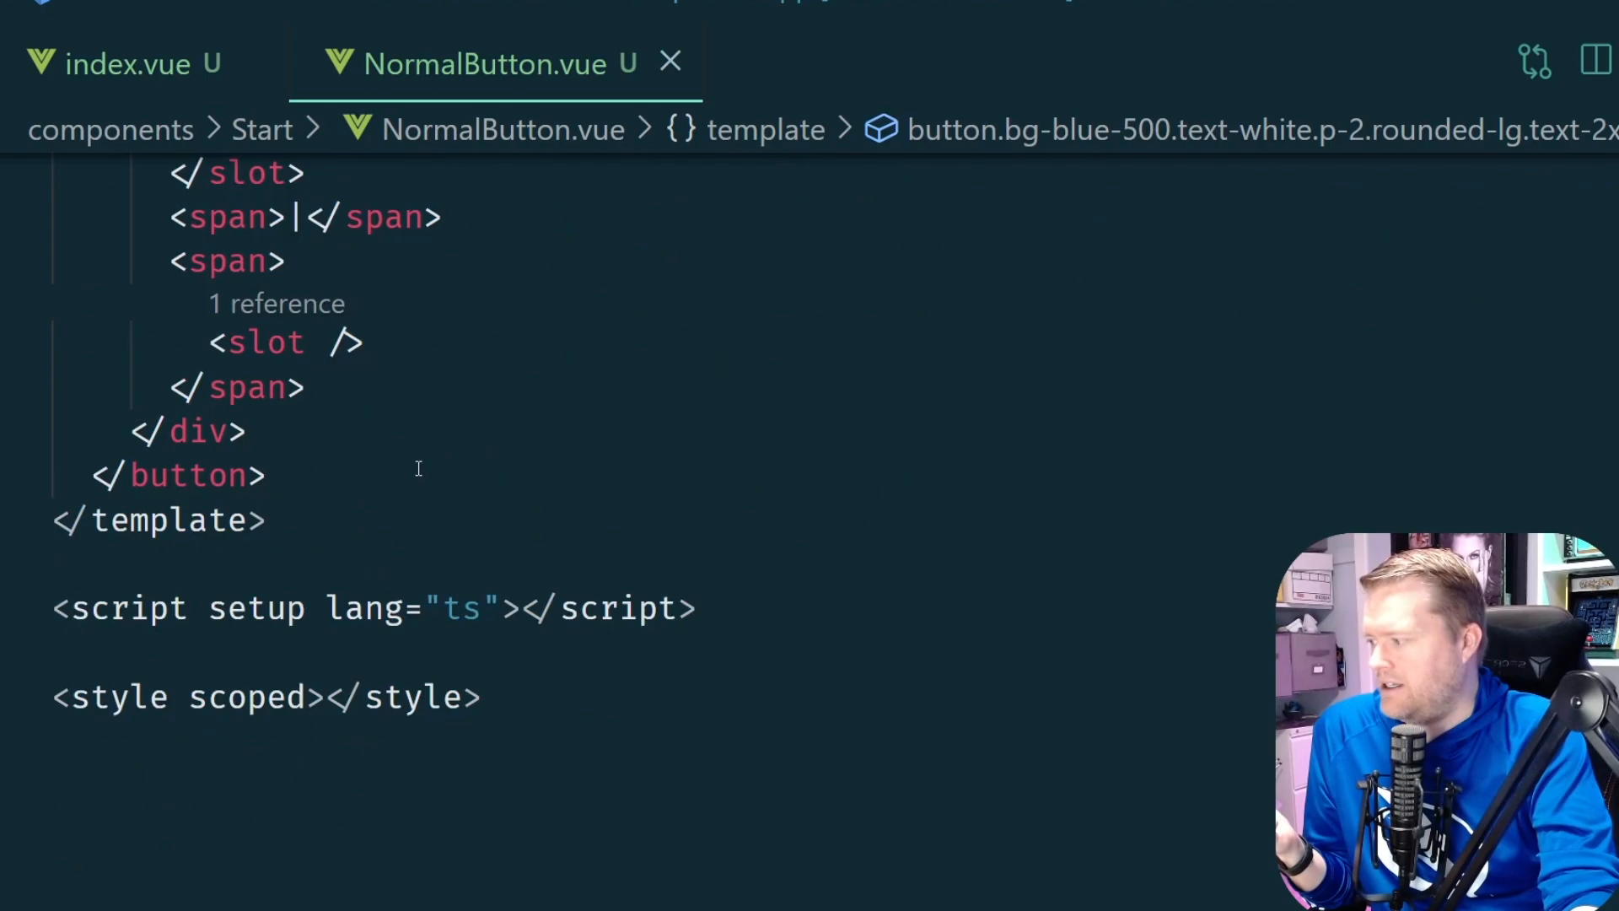
left_click(124, 64)
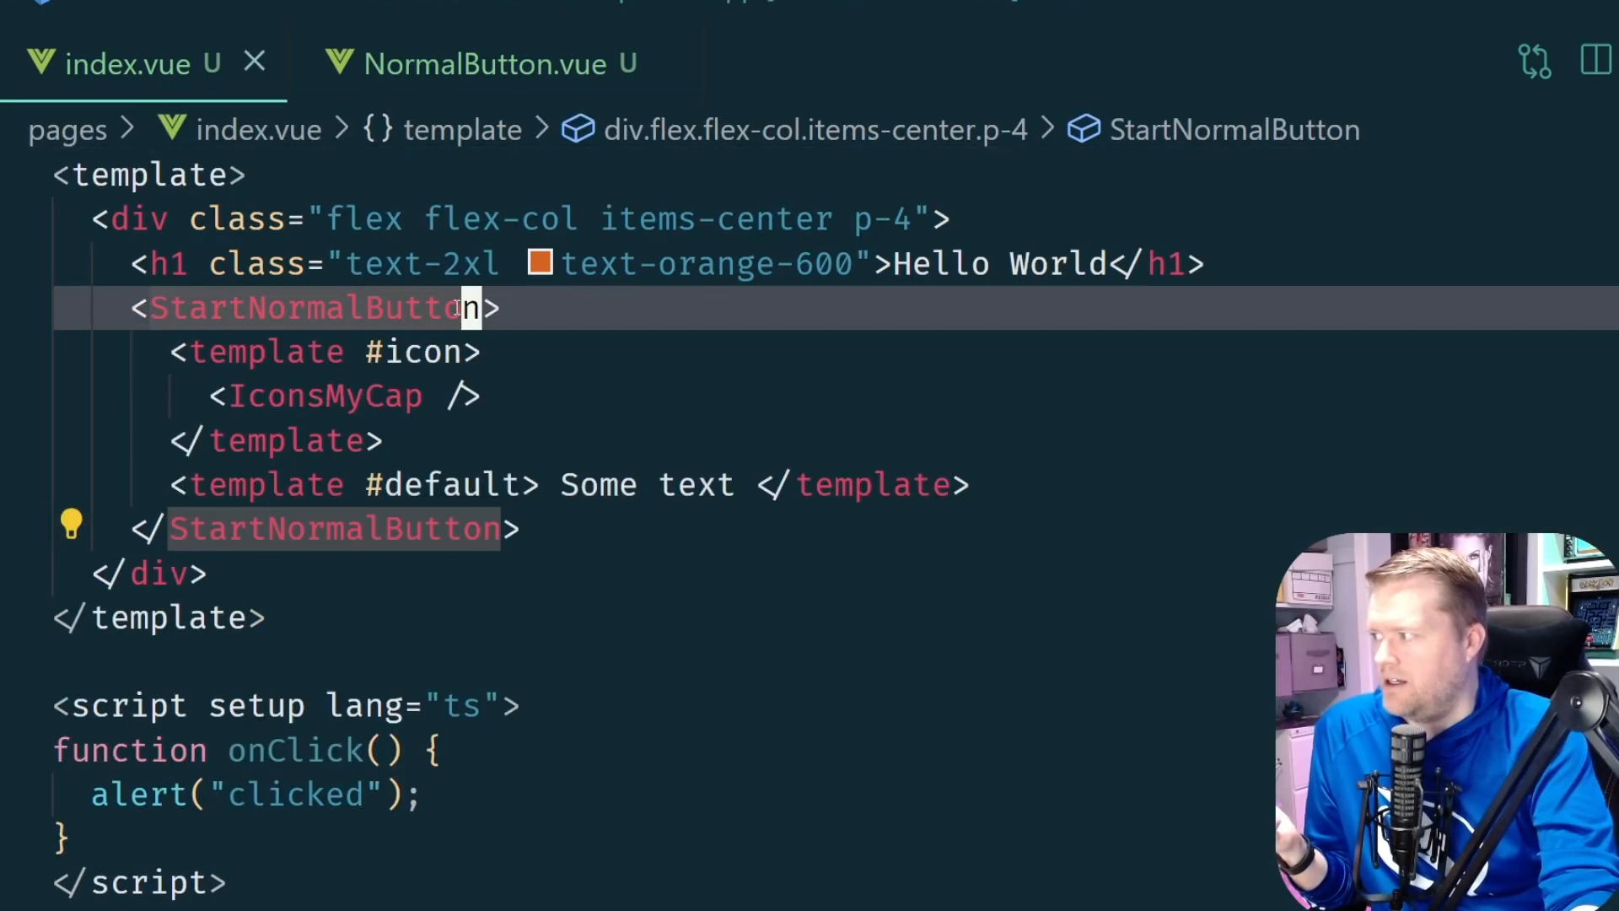
type("@click=\"onClick")
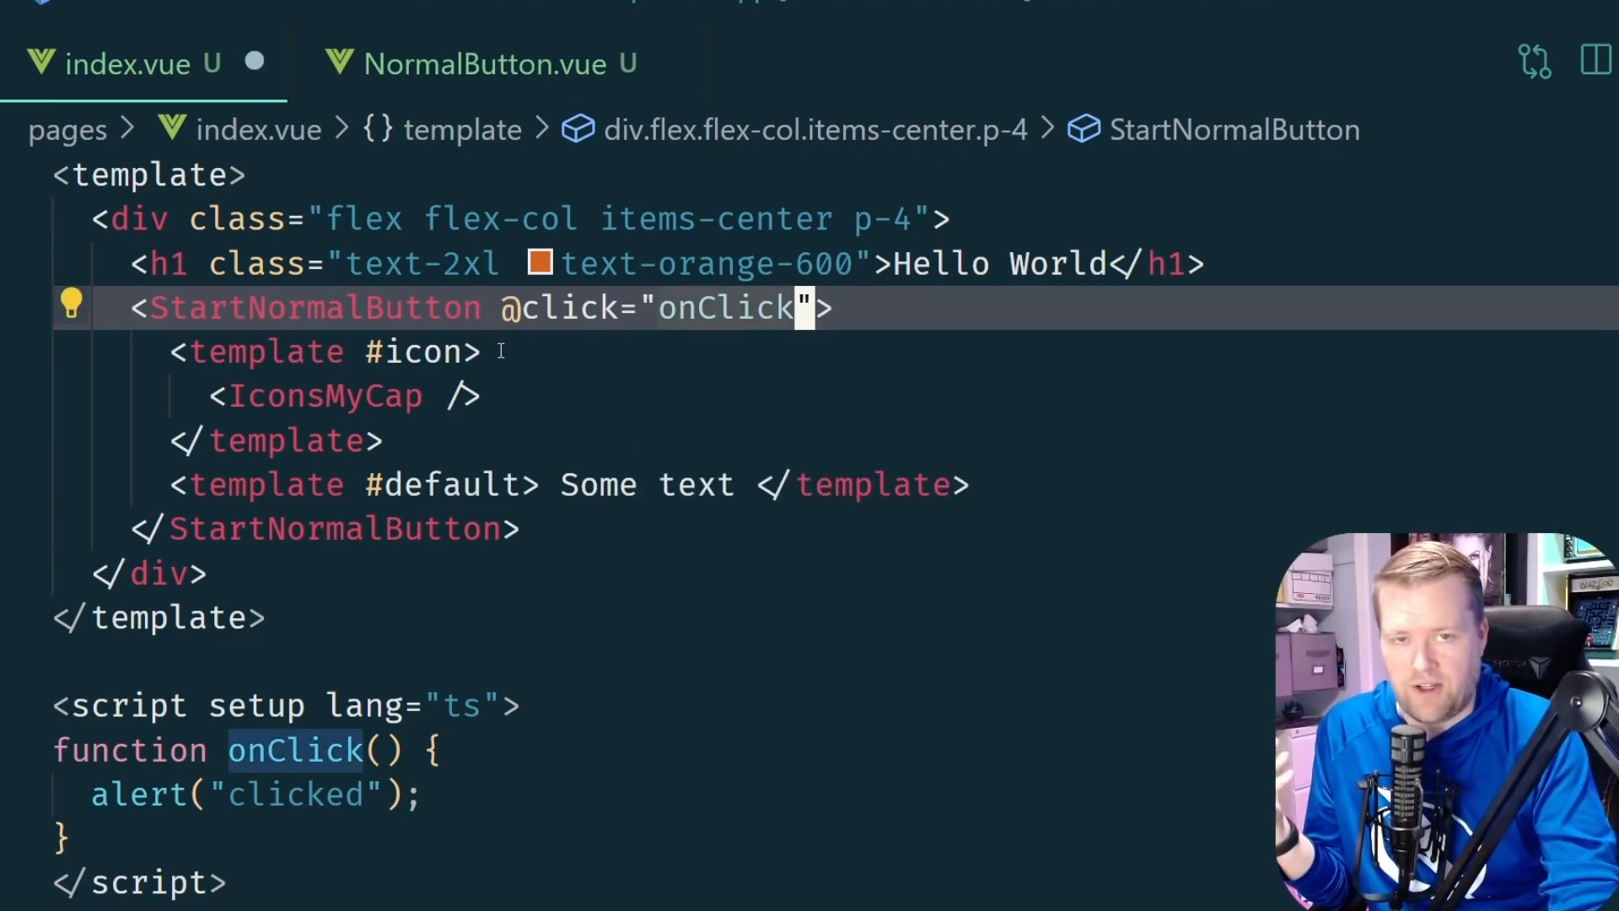
mouse_move(579, 307)
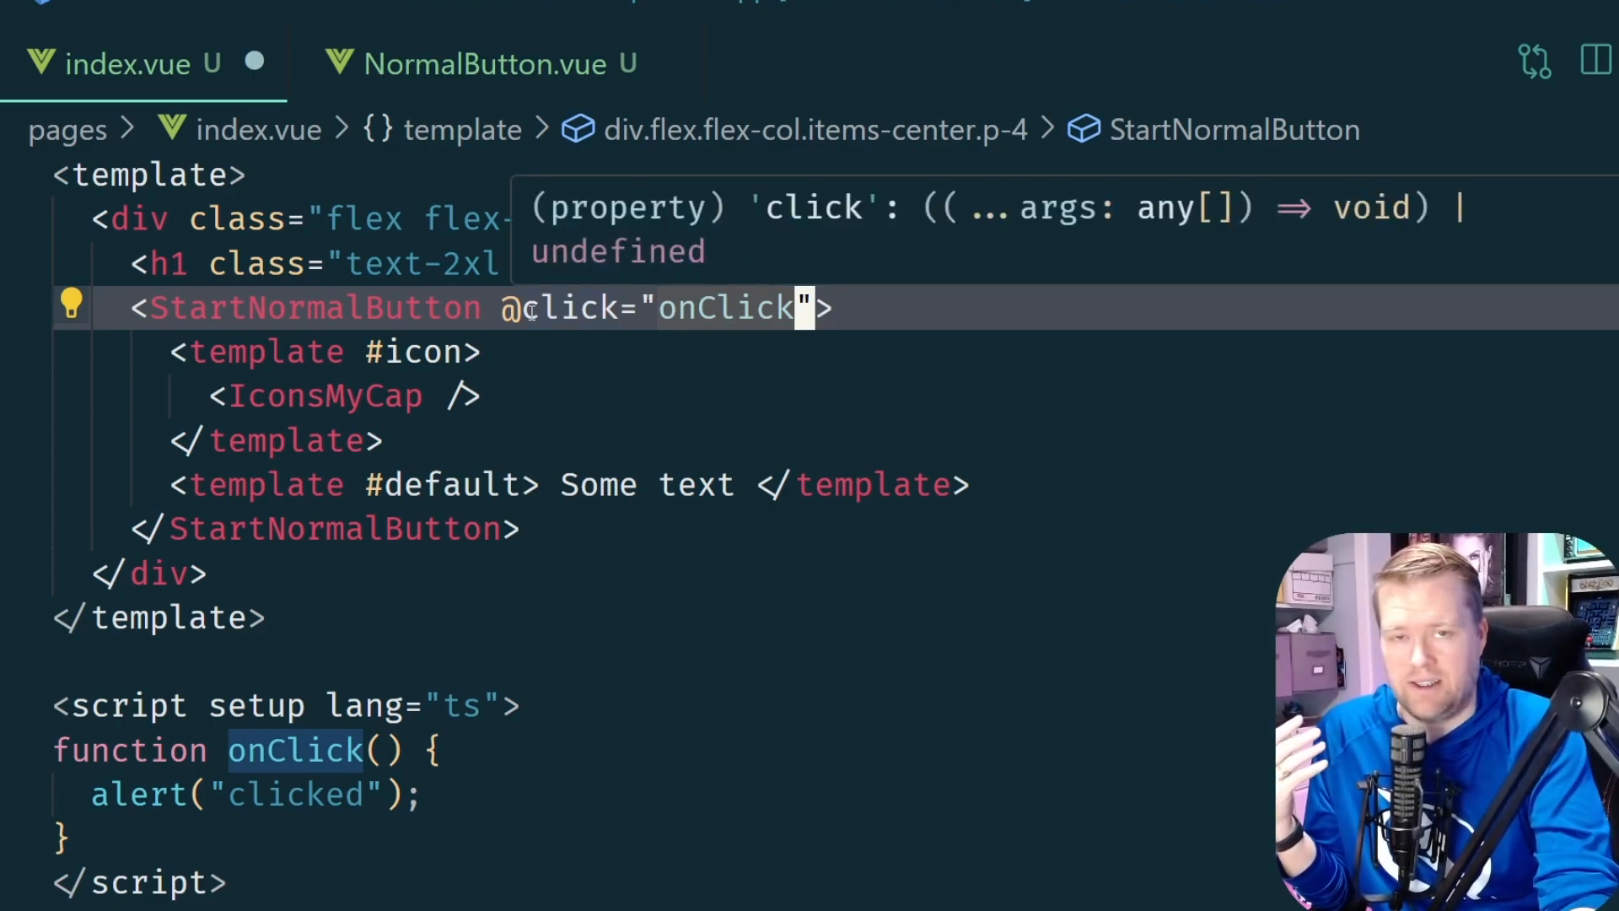
Review NormalButton.vue's template and return to index.vue
left_click(477, 64)
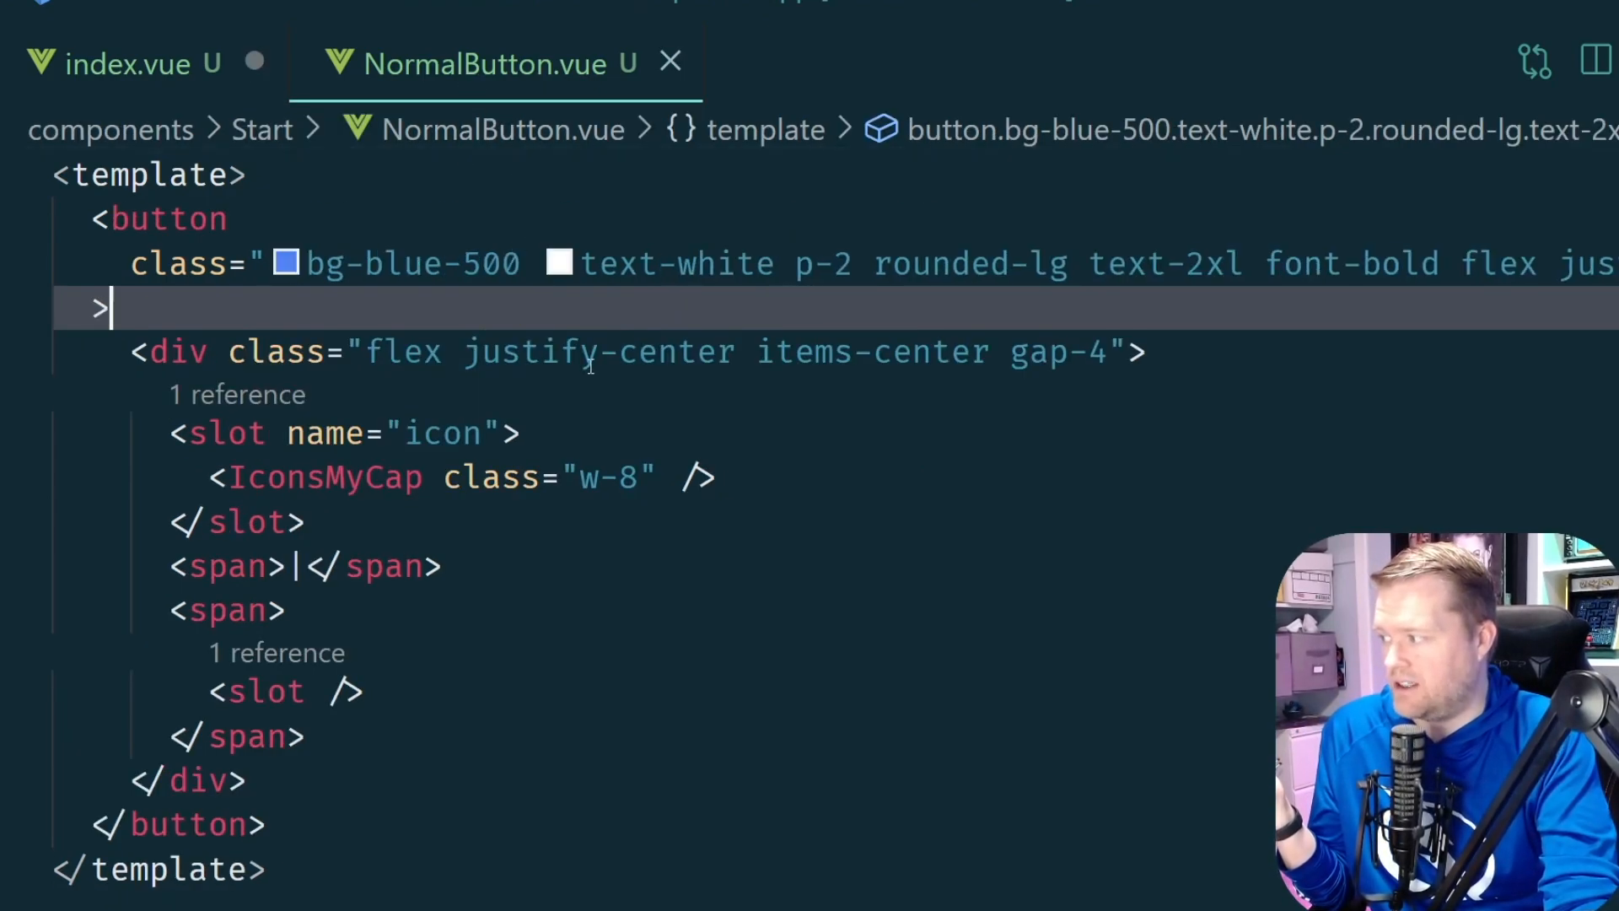
scroll("down", 3)
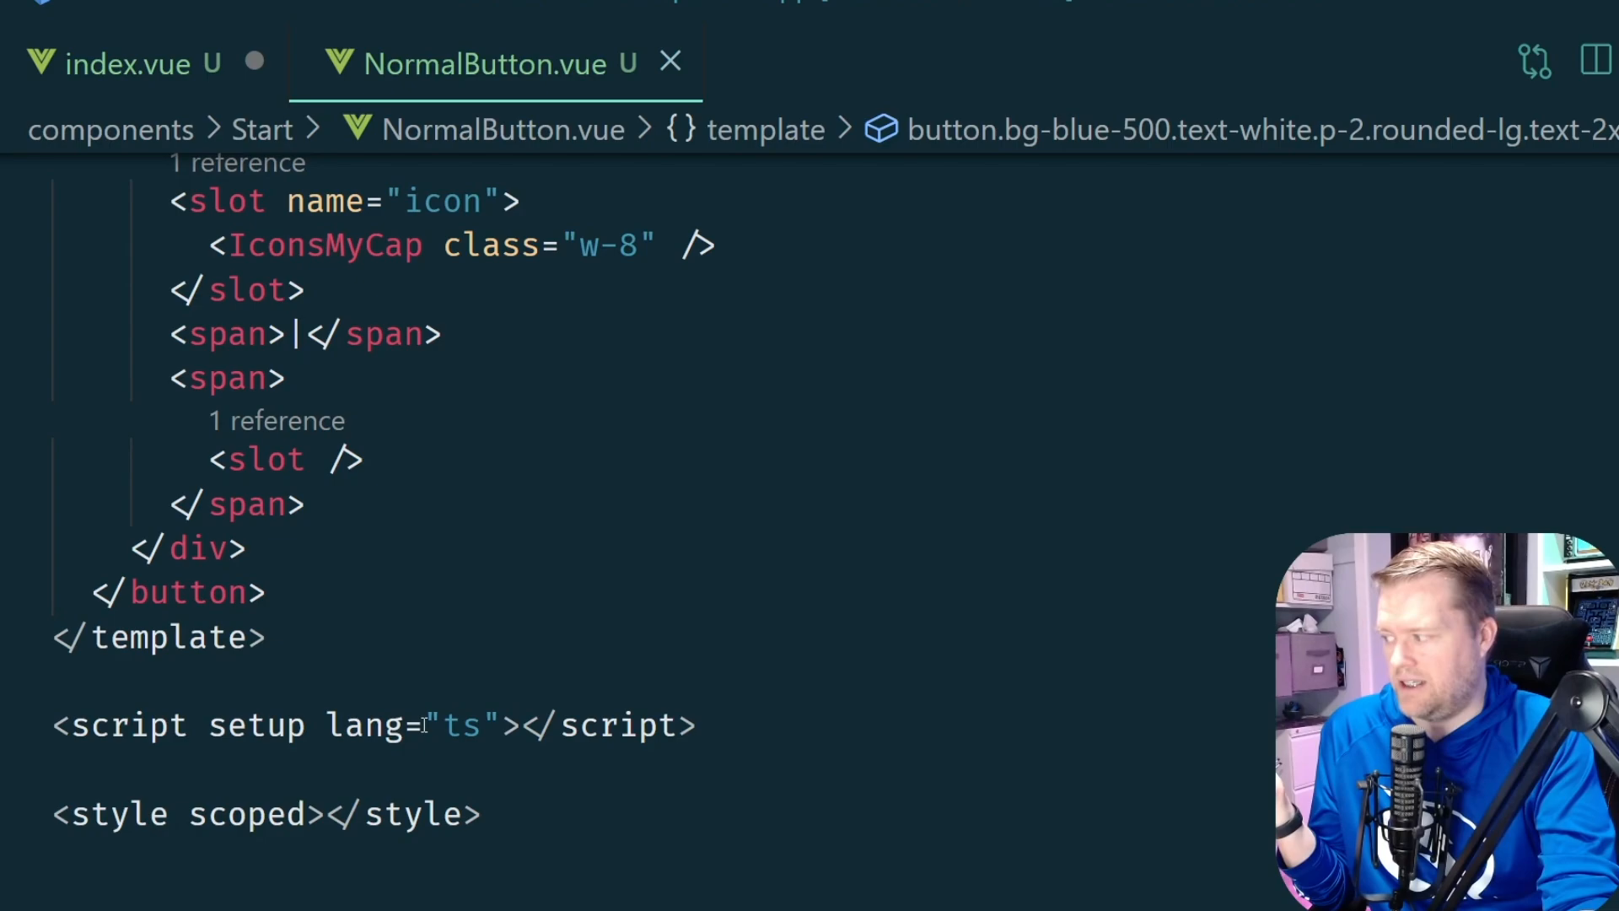
scroll("up", 3)
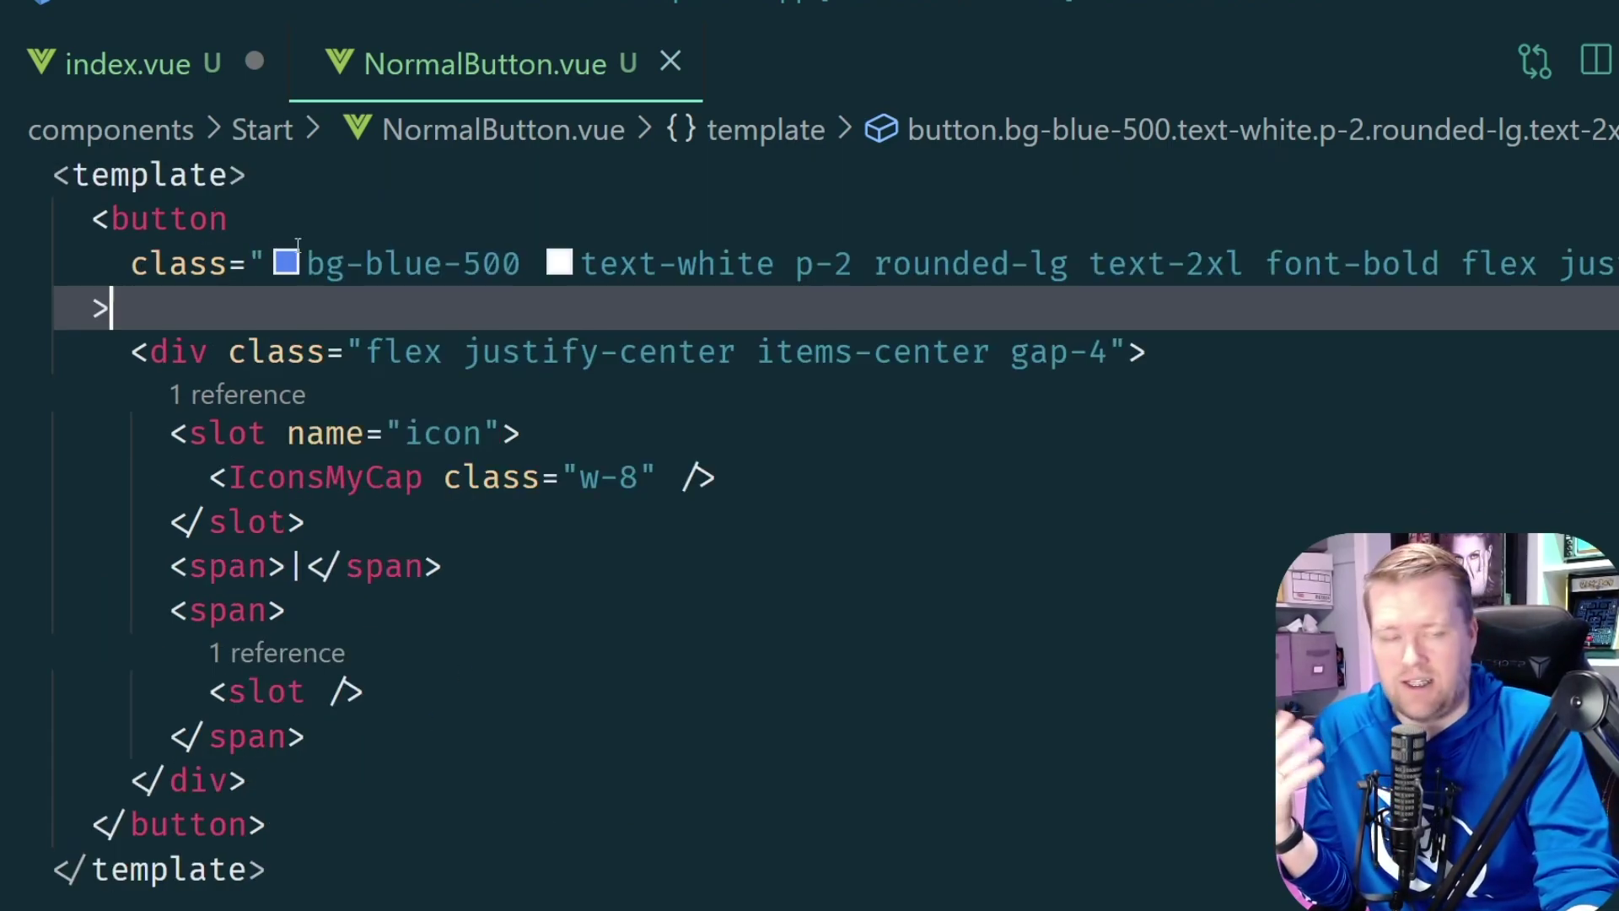
left_click(218, 219)
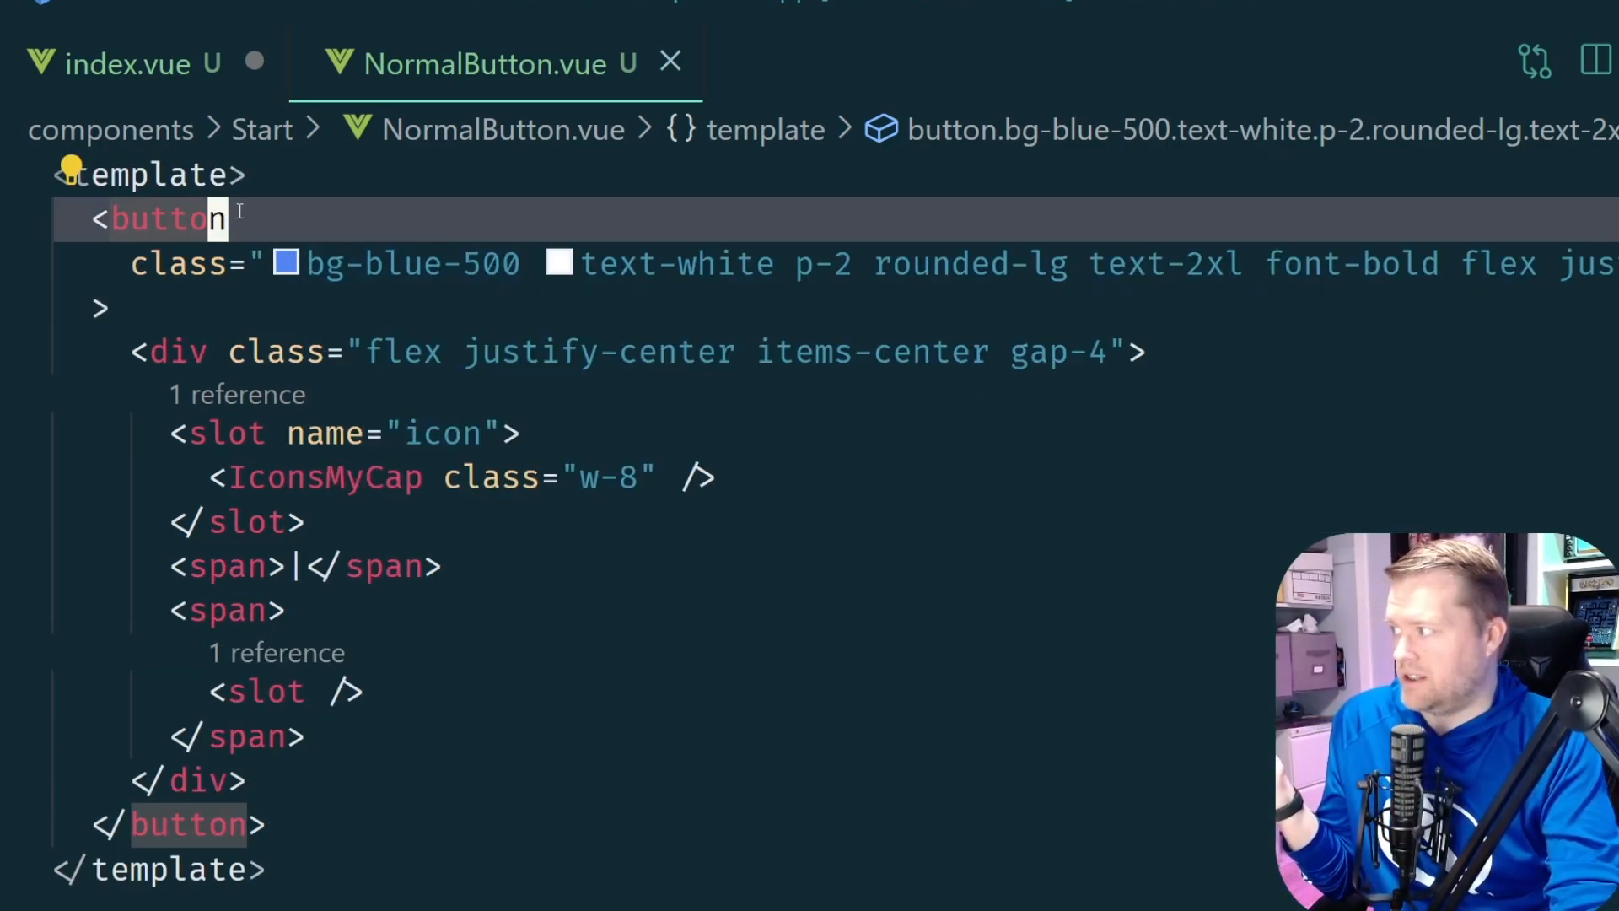
left_click(123, 64)
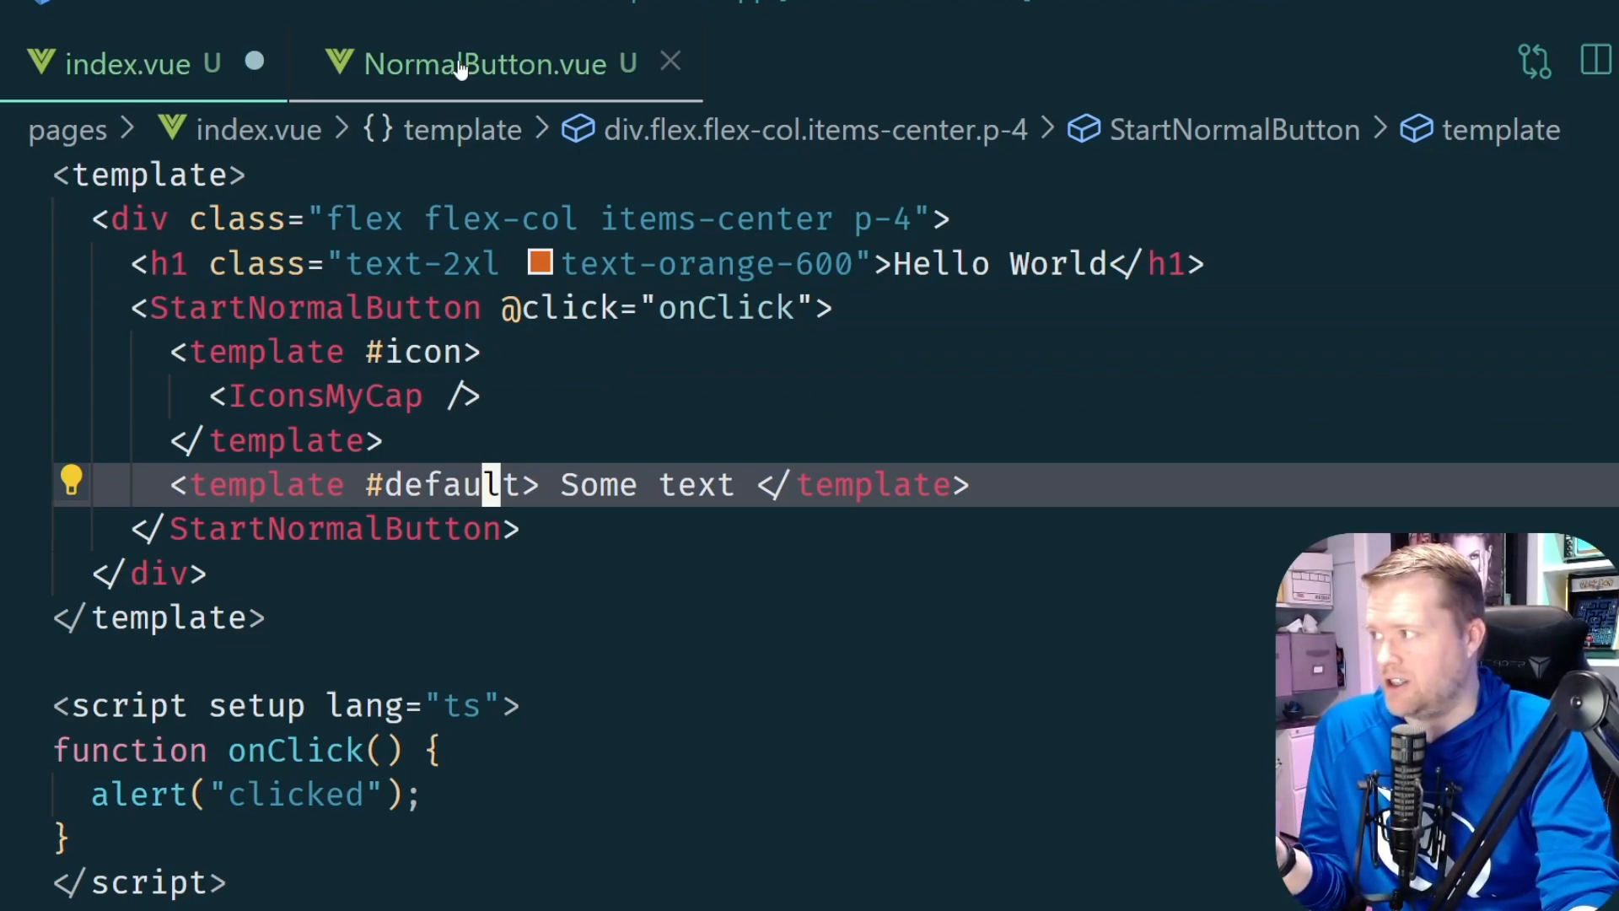
mouse_move(563, 307)
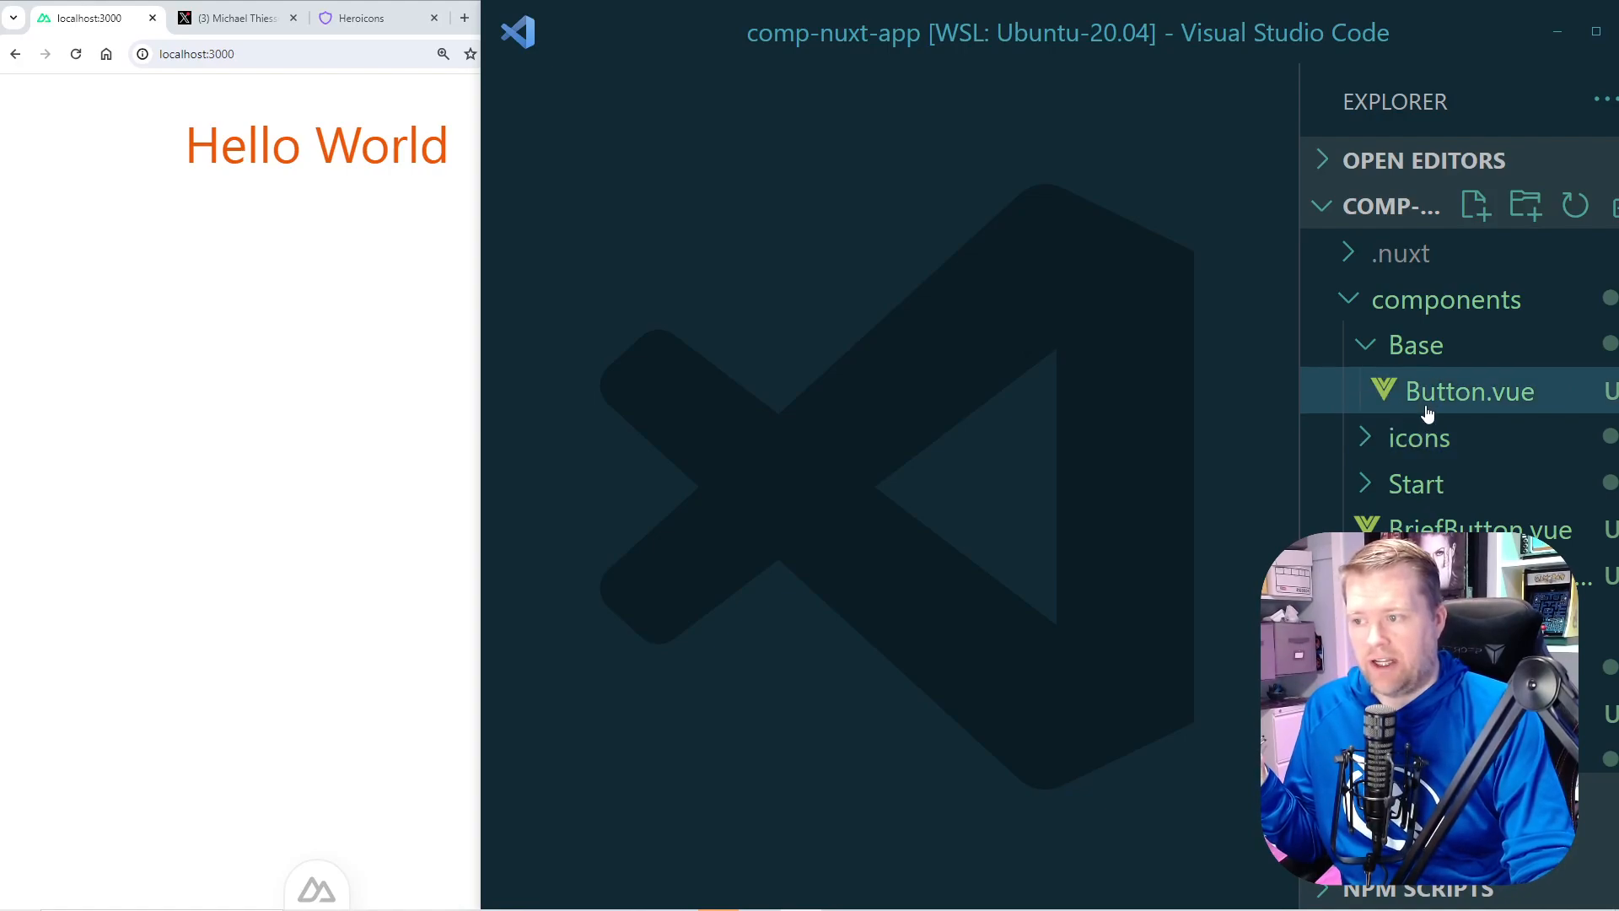
Review Base/Button.vue's slots and render a self-closing <BaseButton /> in index.vue
left_click(1469, 392)
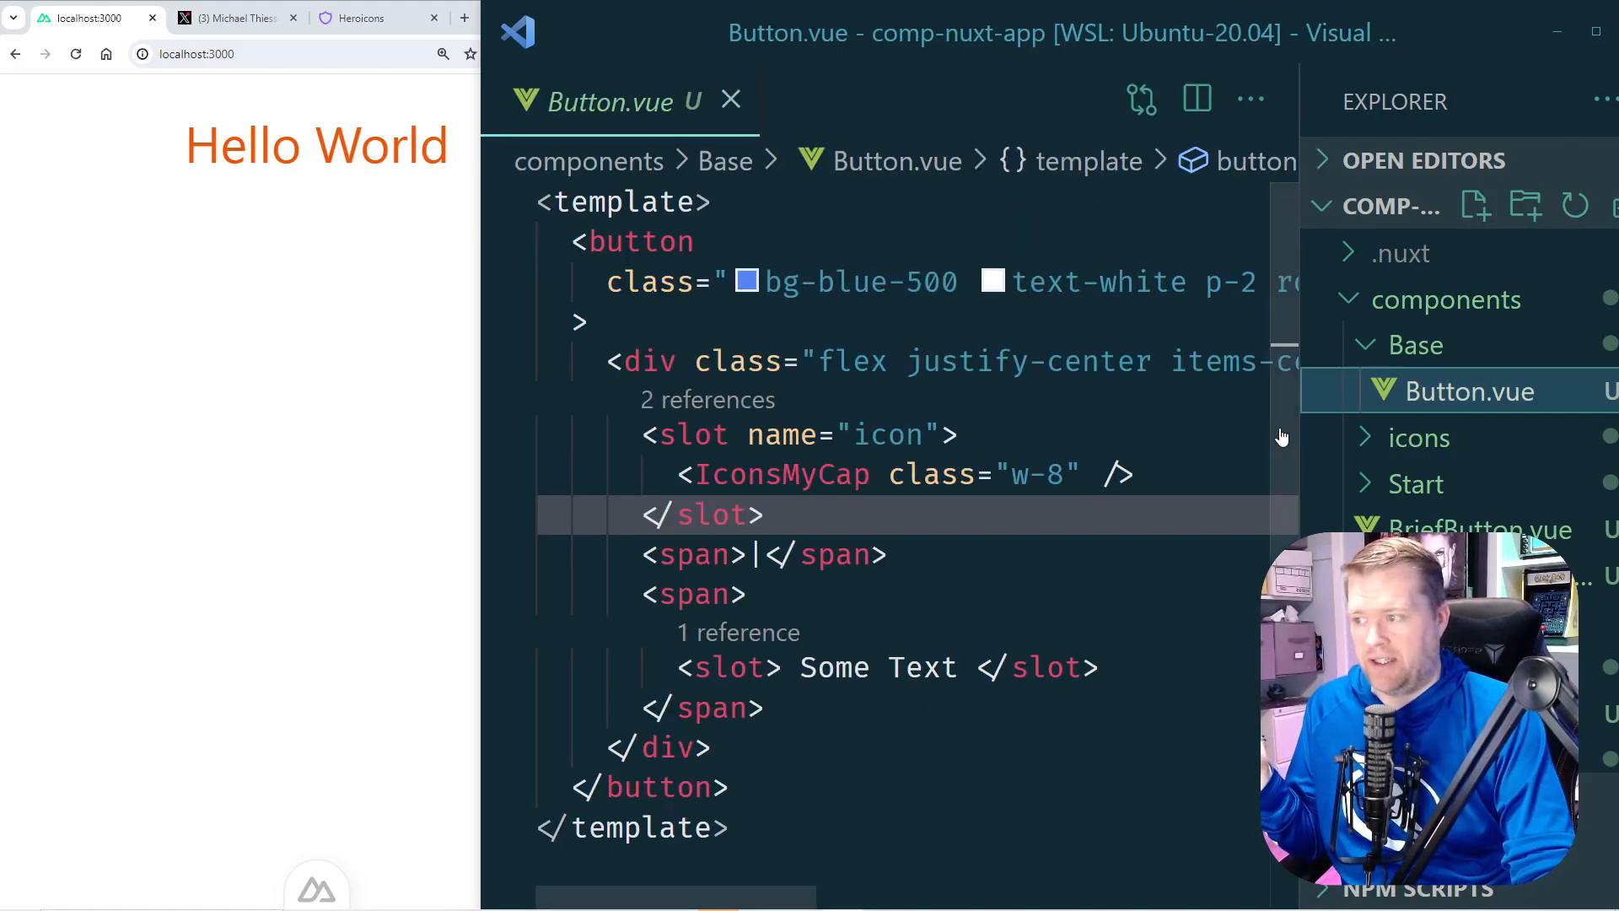
left_click(1084, 474)
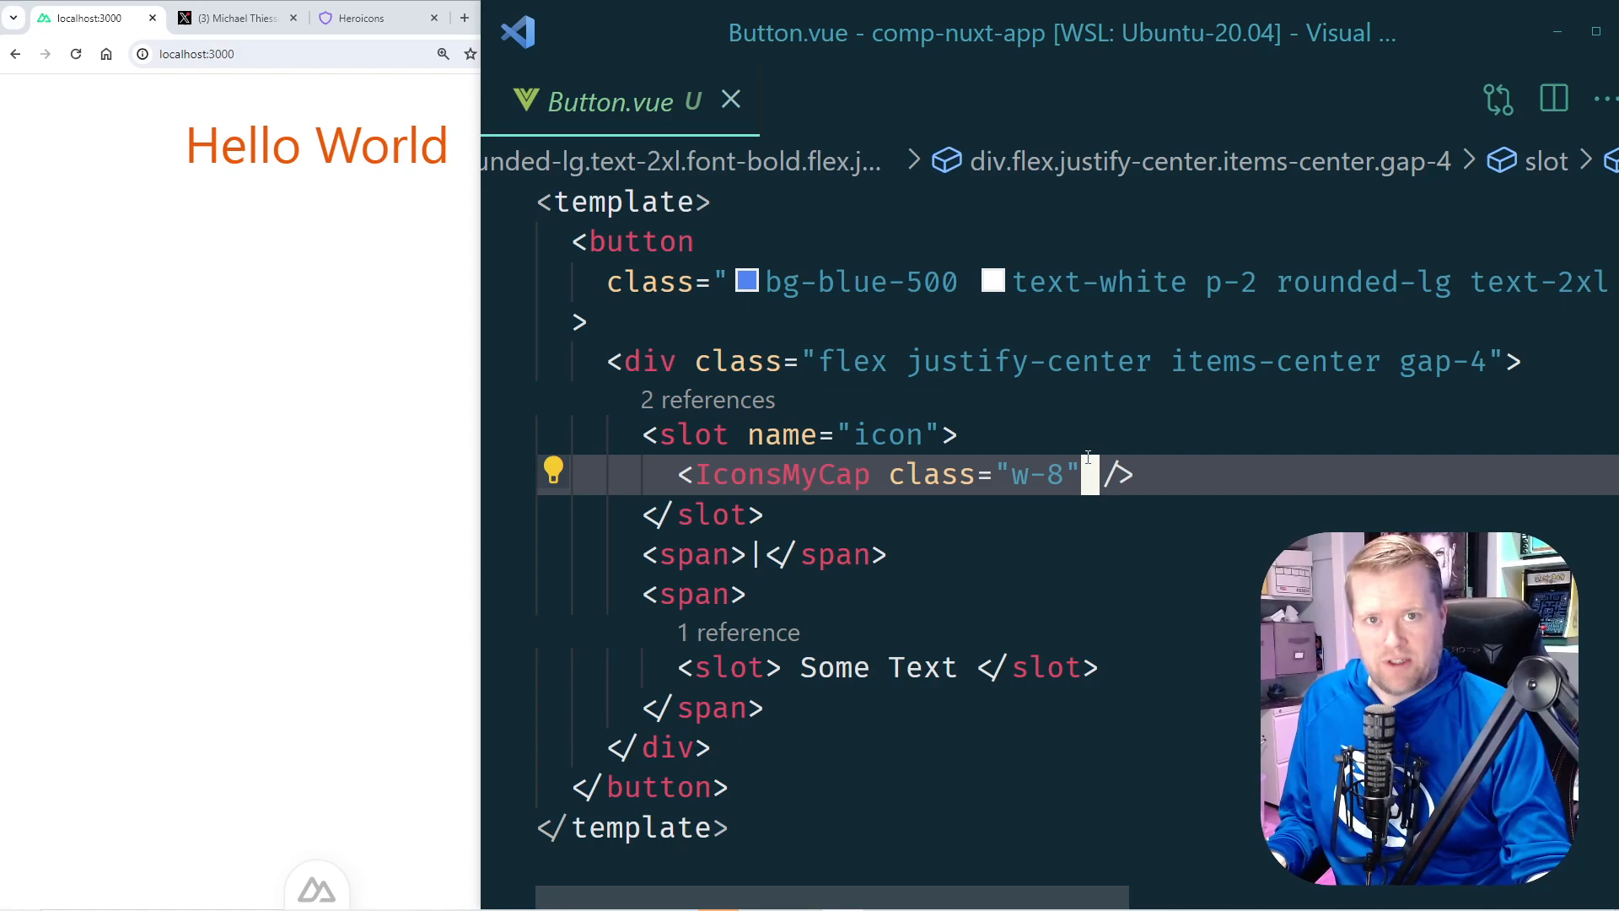
left_click(1590, 98)
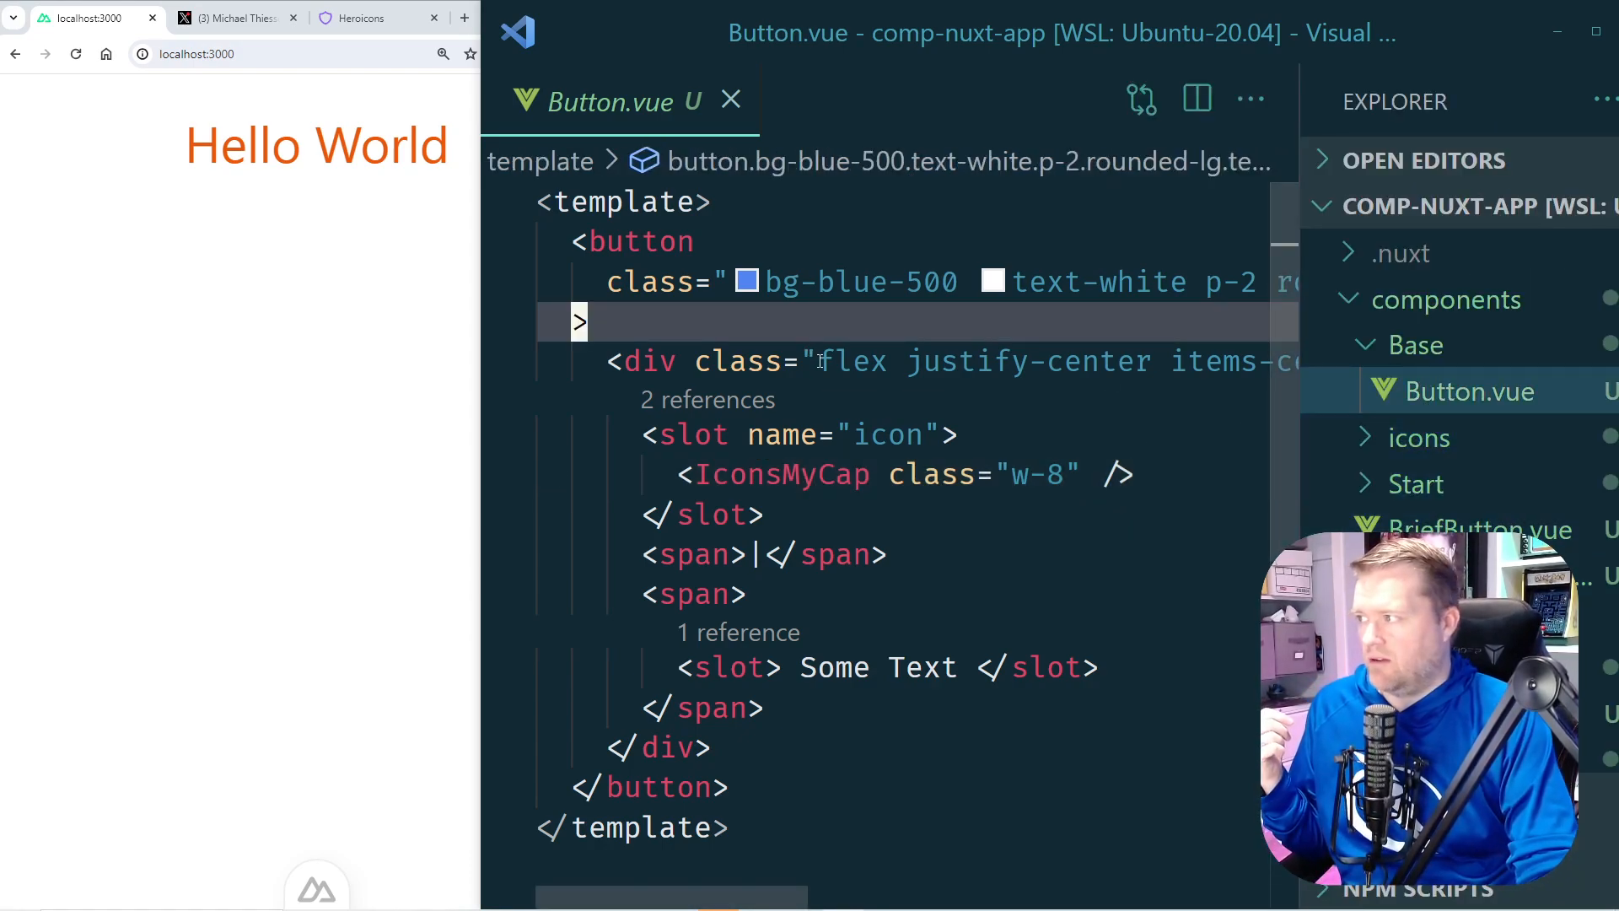
left_click(882, 101)
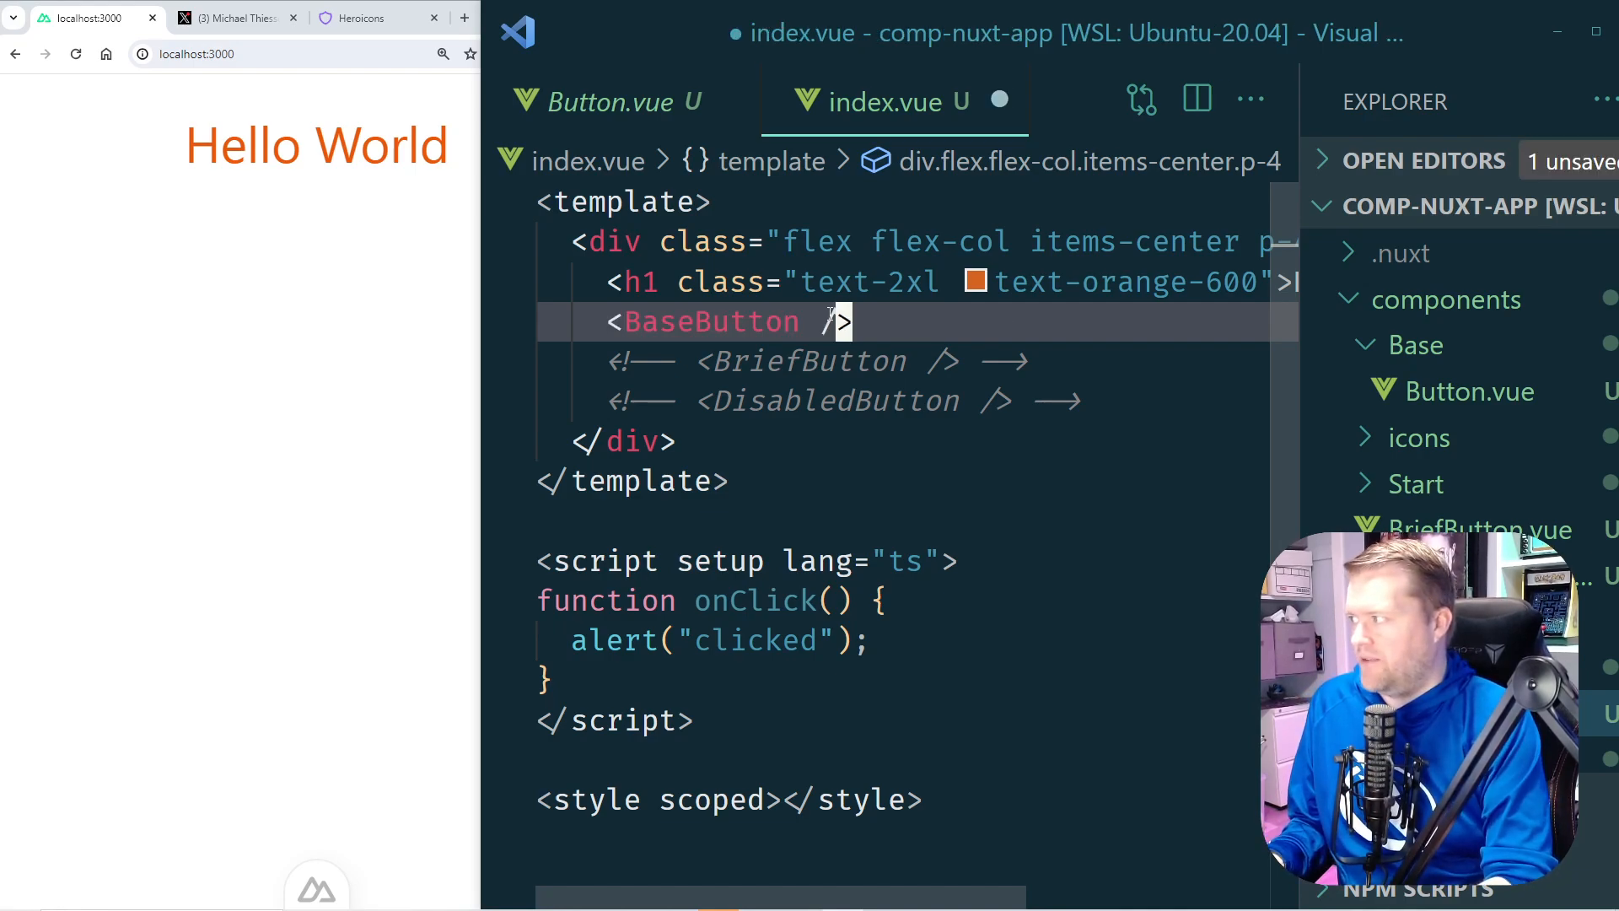
Save index.vue so the blue cap-icon 'Some Text' BaseButton renders, then switch to BriefButton.vue
key("ctrl+s")
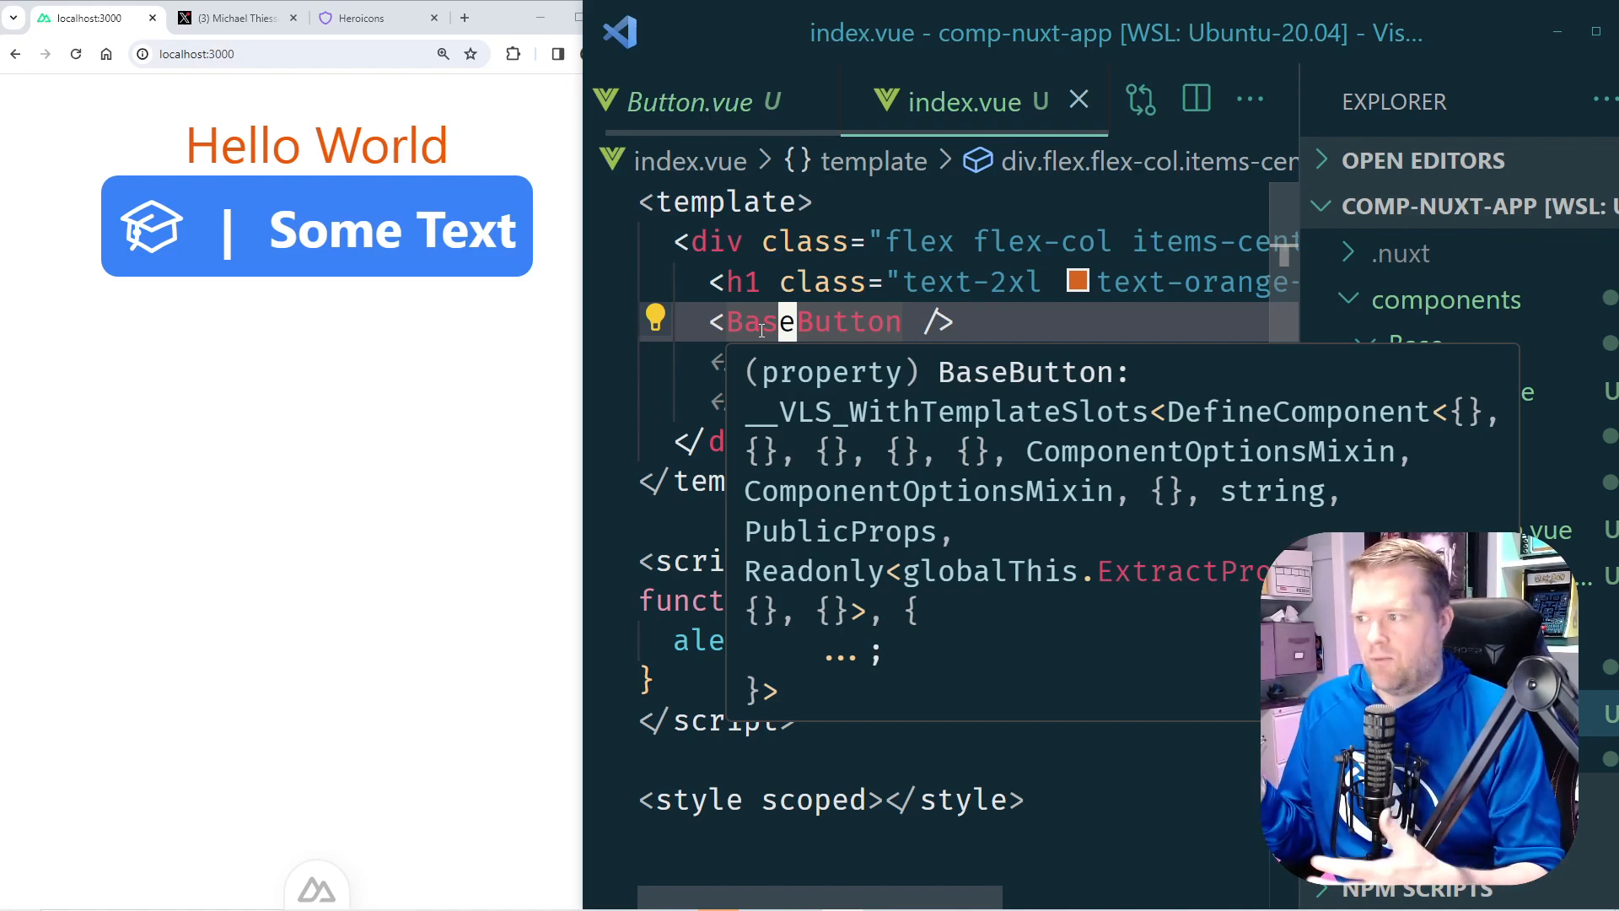
left_click(909, 282)
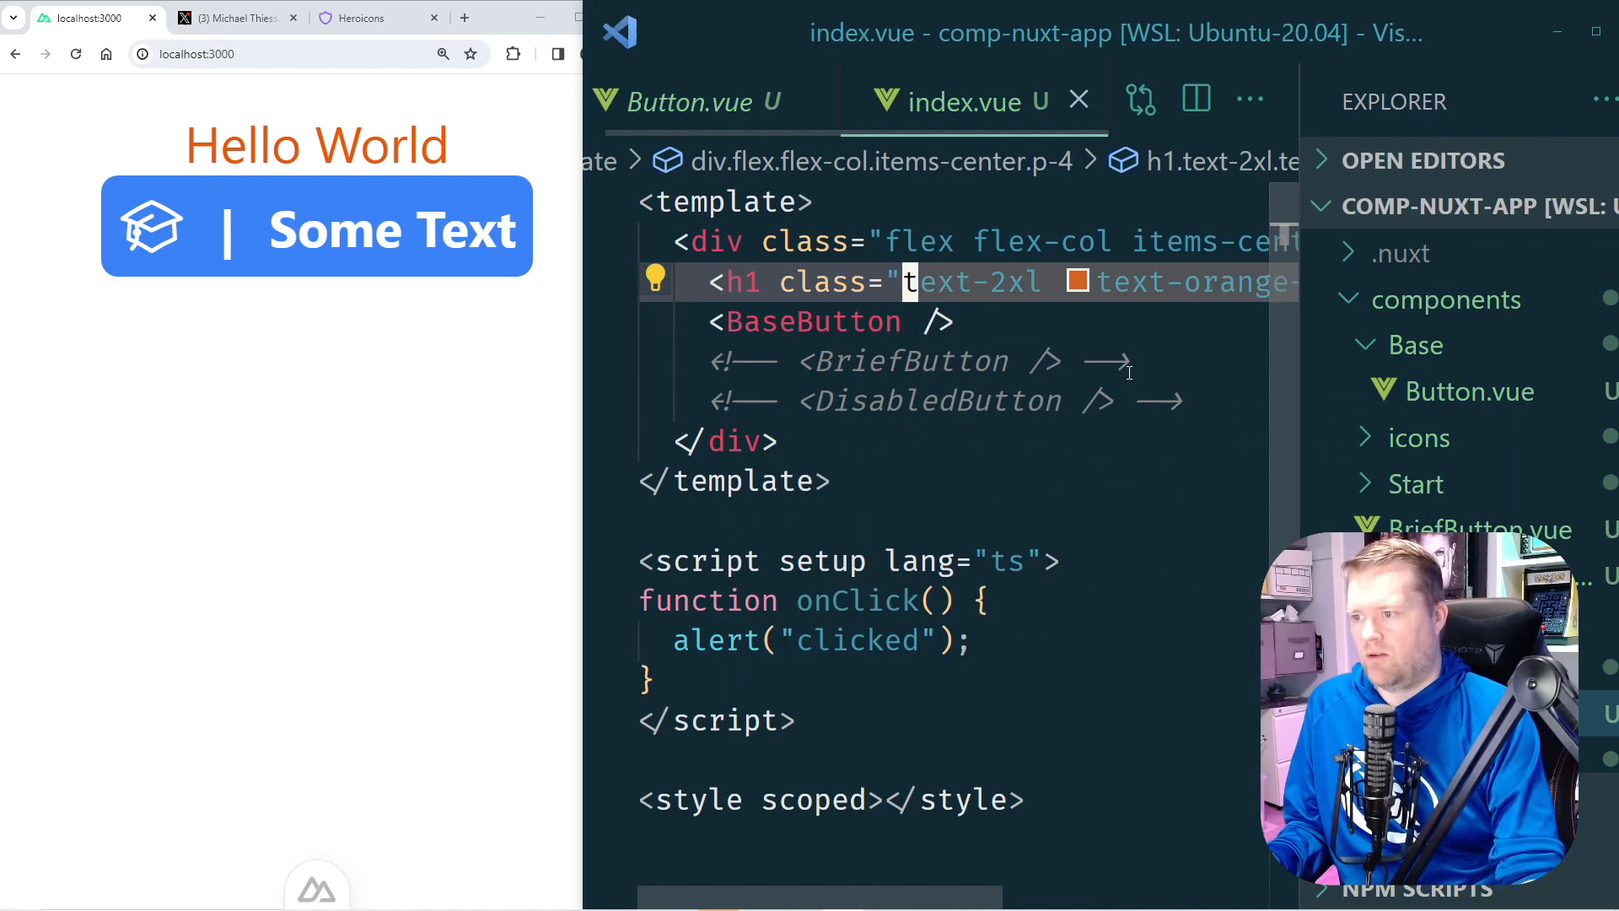
left_click(1481, 528)
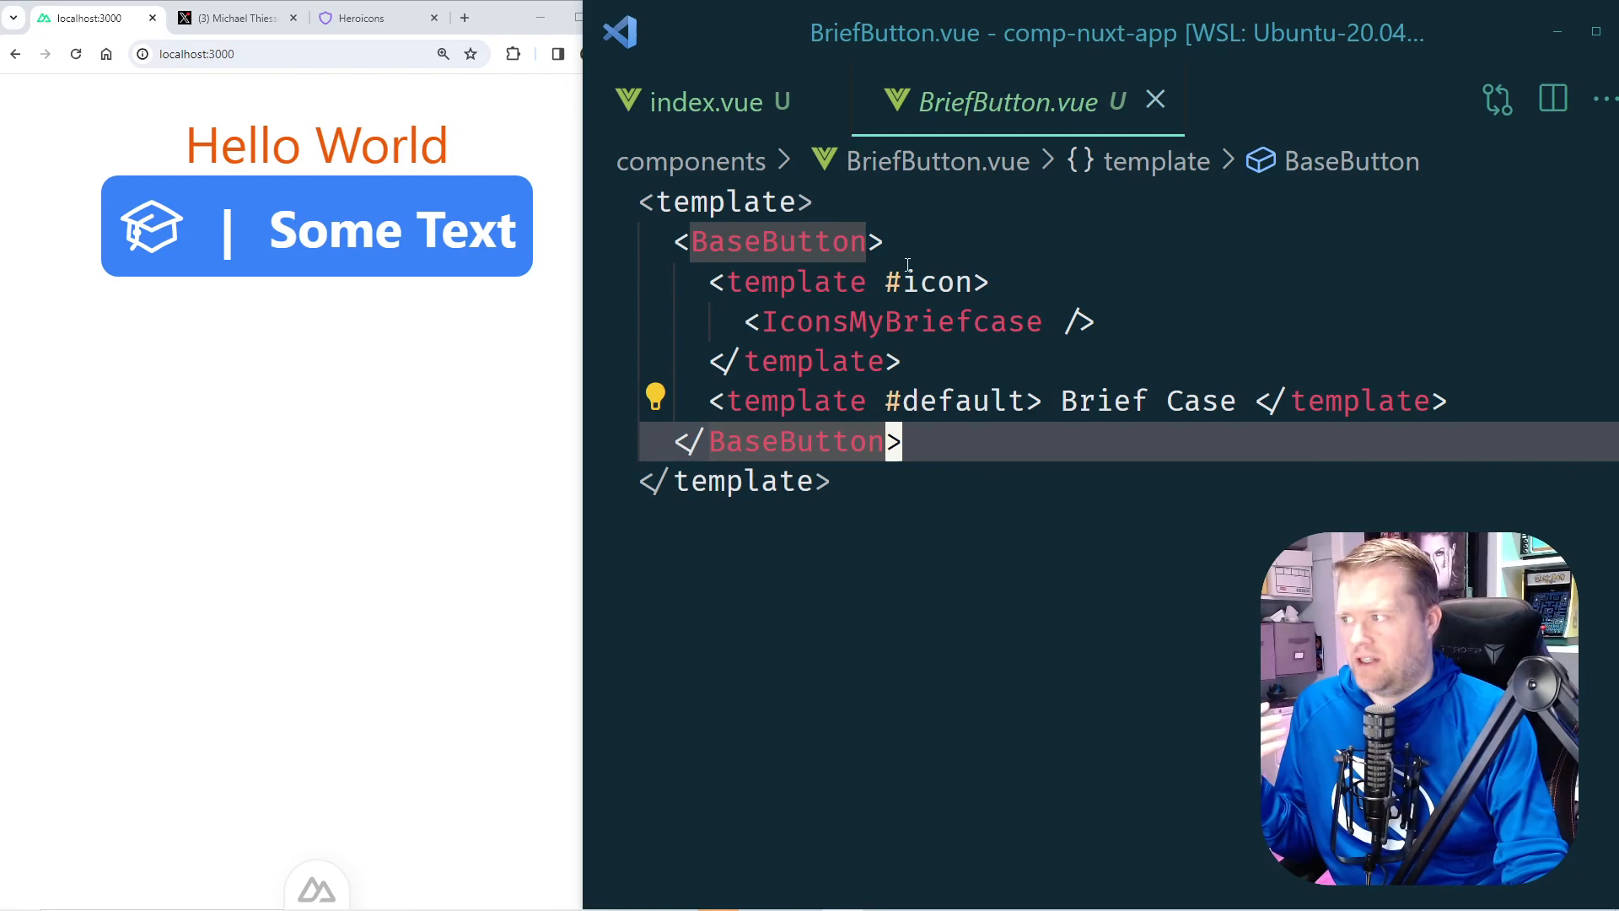
Swap index.vue to render BriefButton (briefcase 'Brief Case'), then switch to DisabledButton.vue
left_click(769, 282)
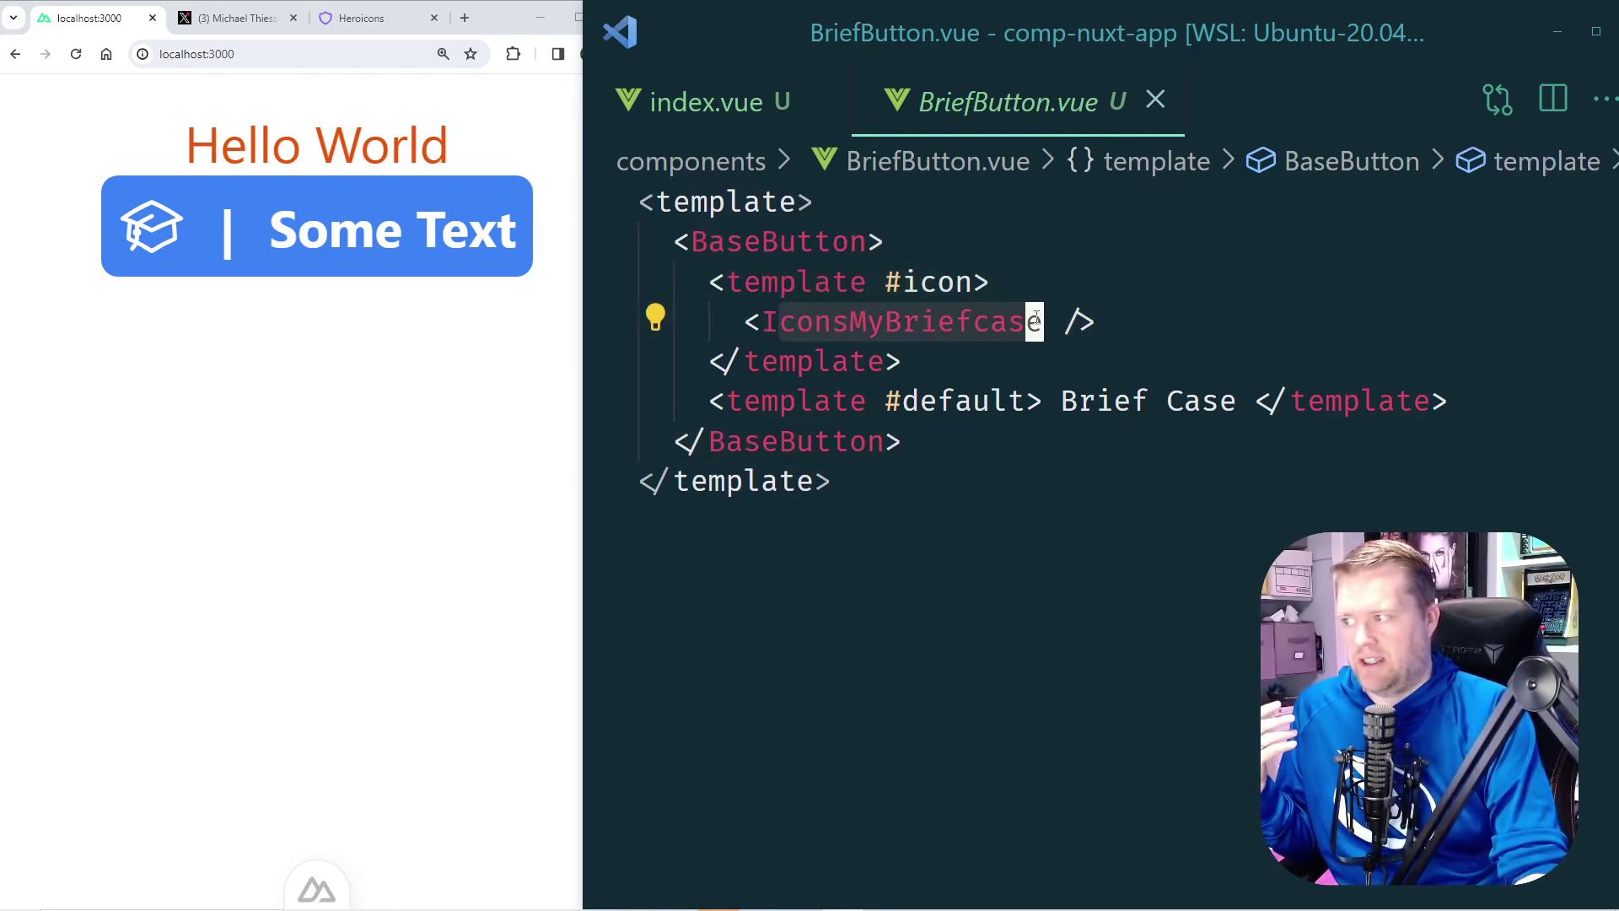
left_click(1083, 402)
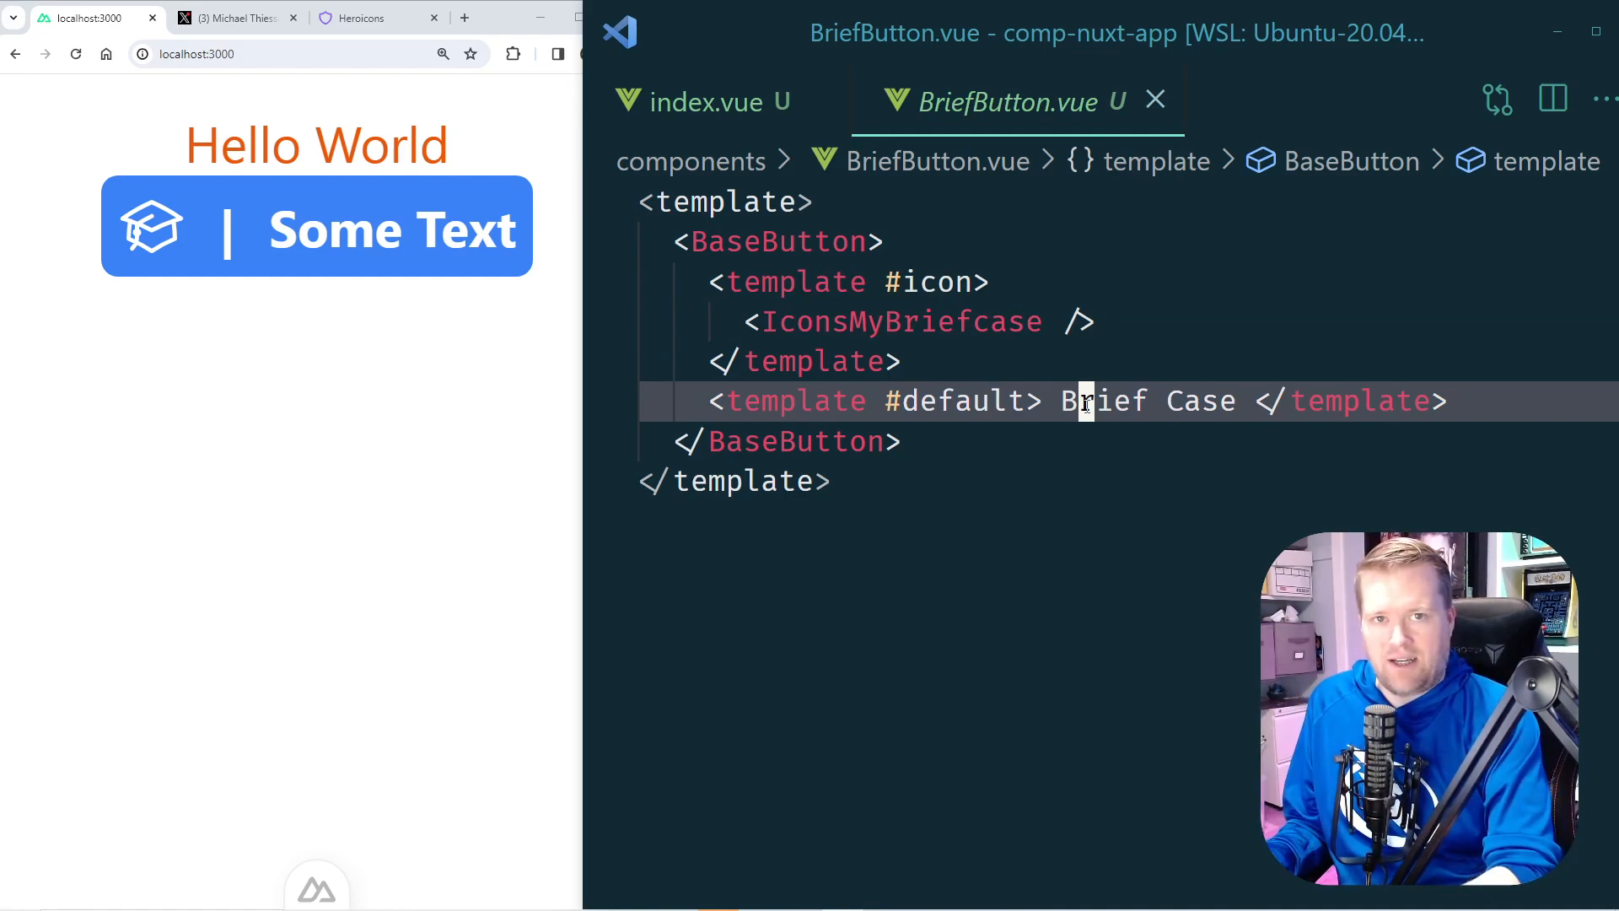
left_click(702, 103)
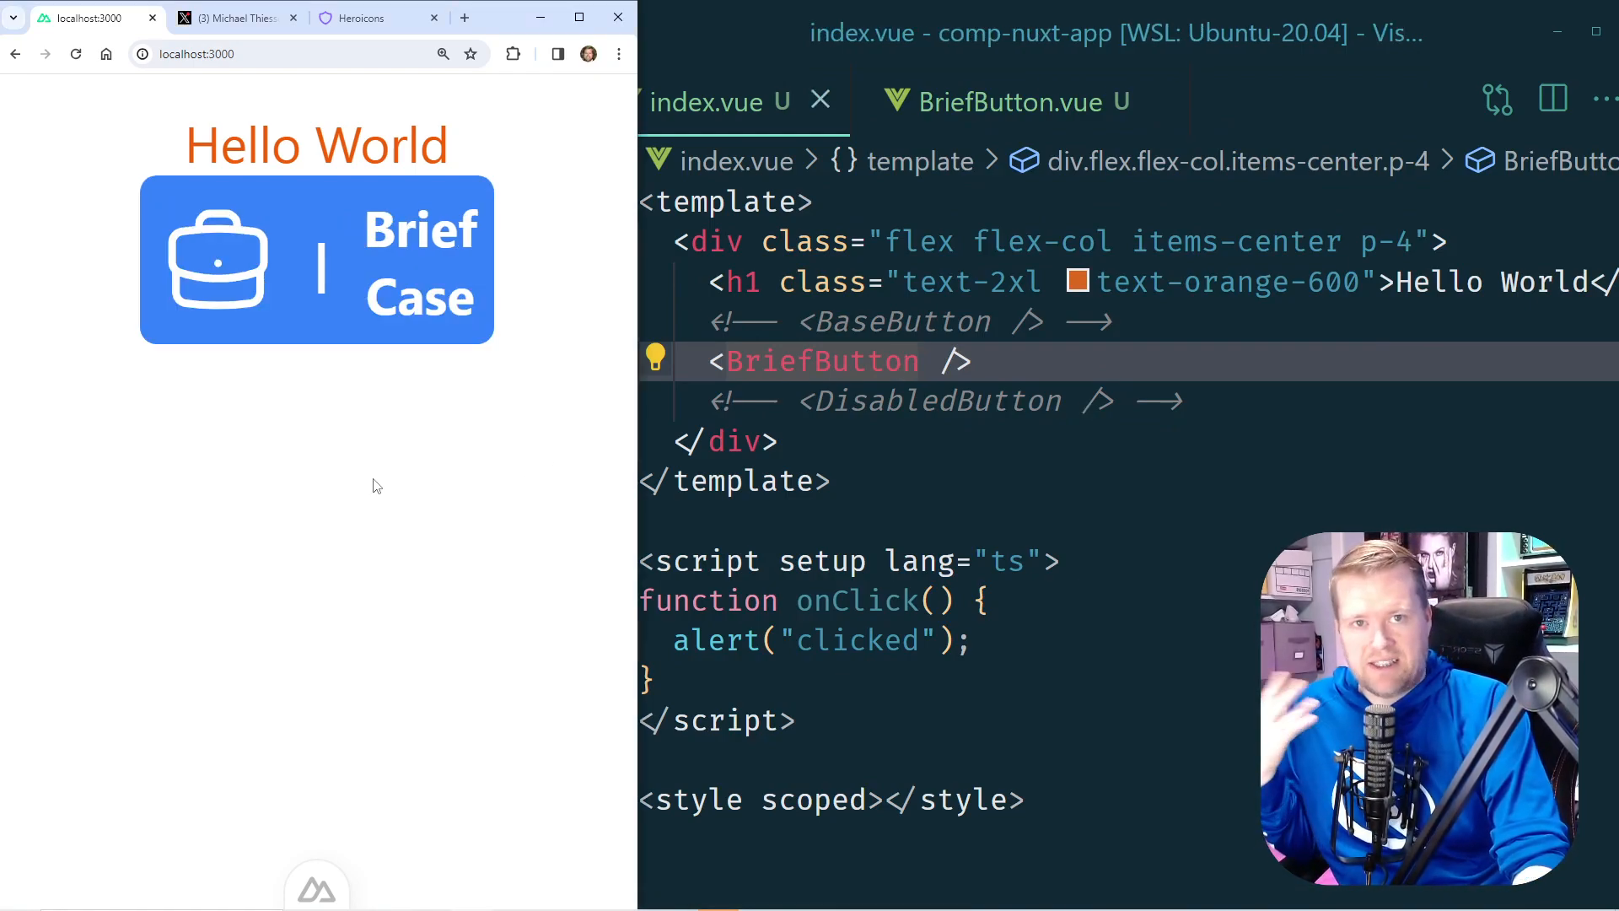
left_click(1022, 101)
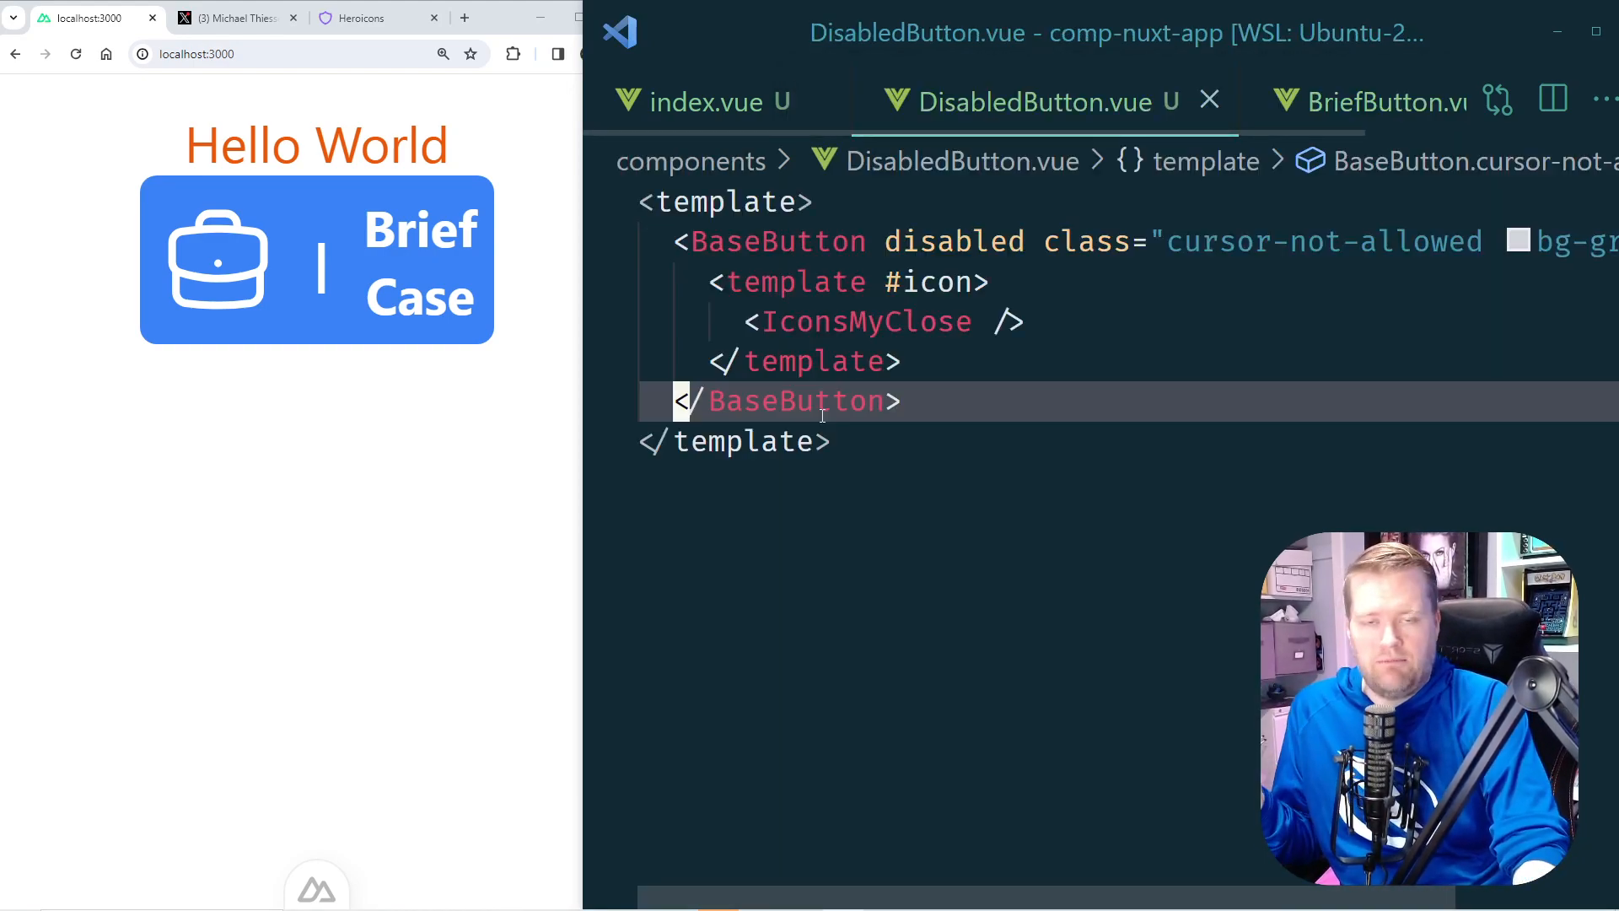
Review DisabledButton.vue and swap index.vue to render the grey lock-icon 'Some Text' DisabledButton
left_click(945, 482)
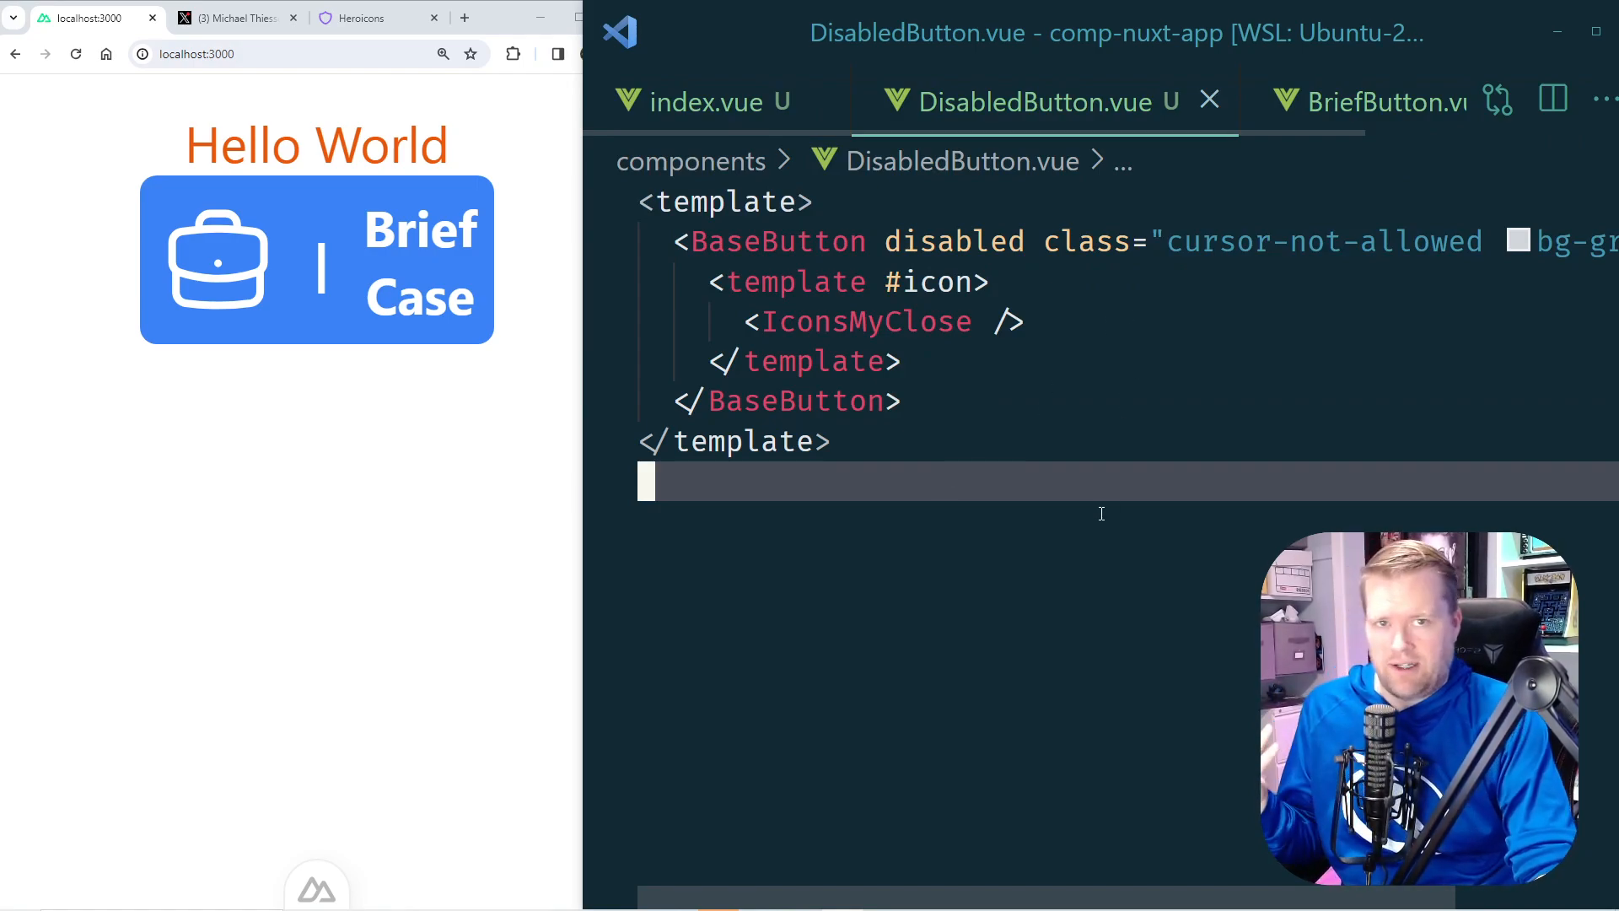
mouse_move(1018, 388)
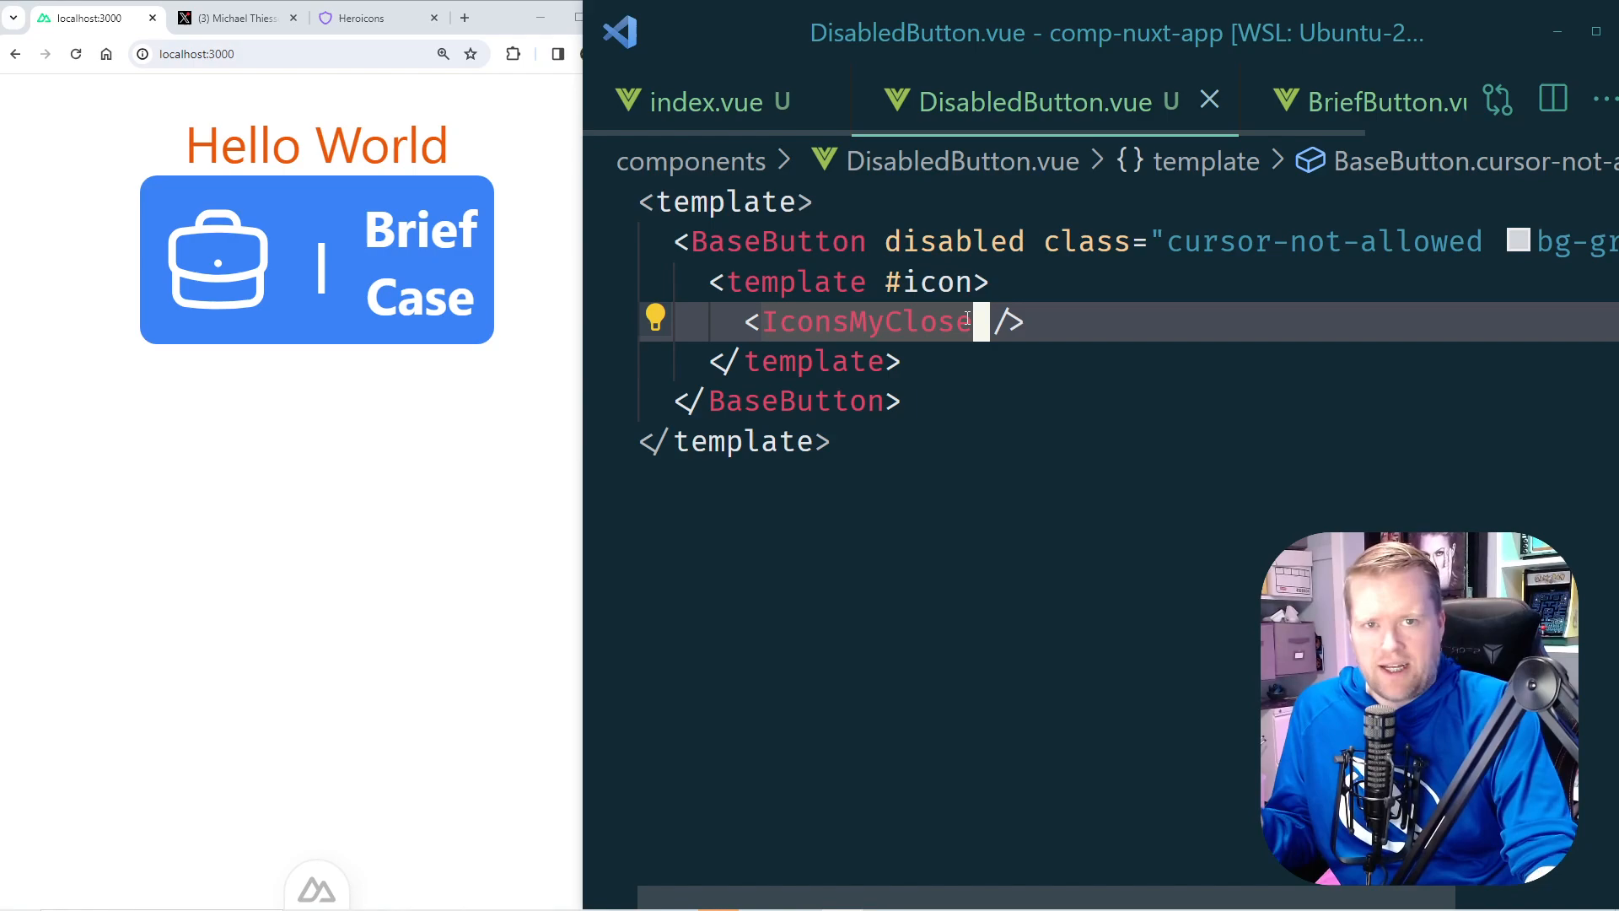
left_click(701, 101)
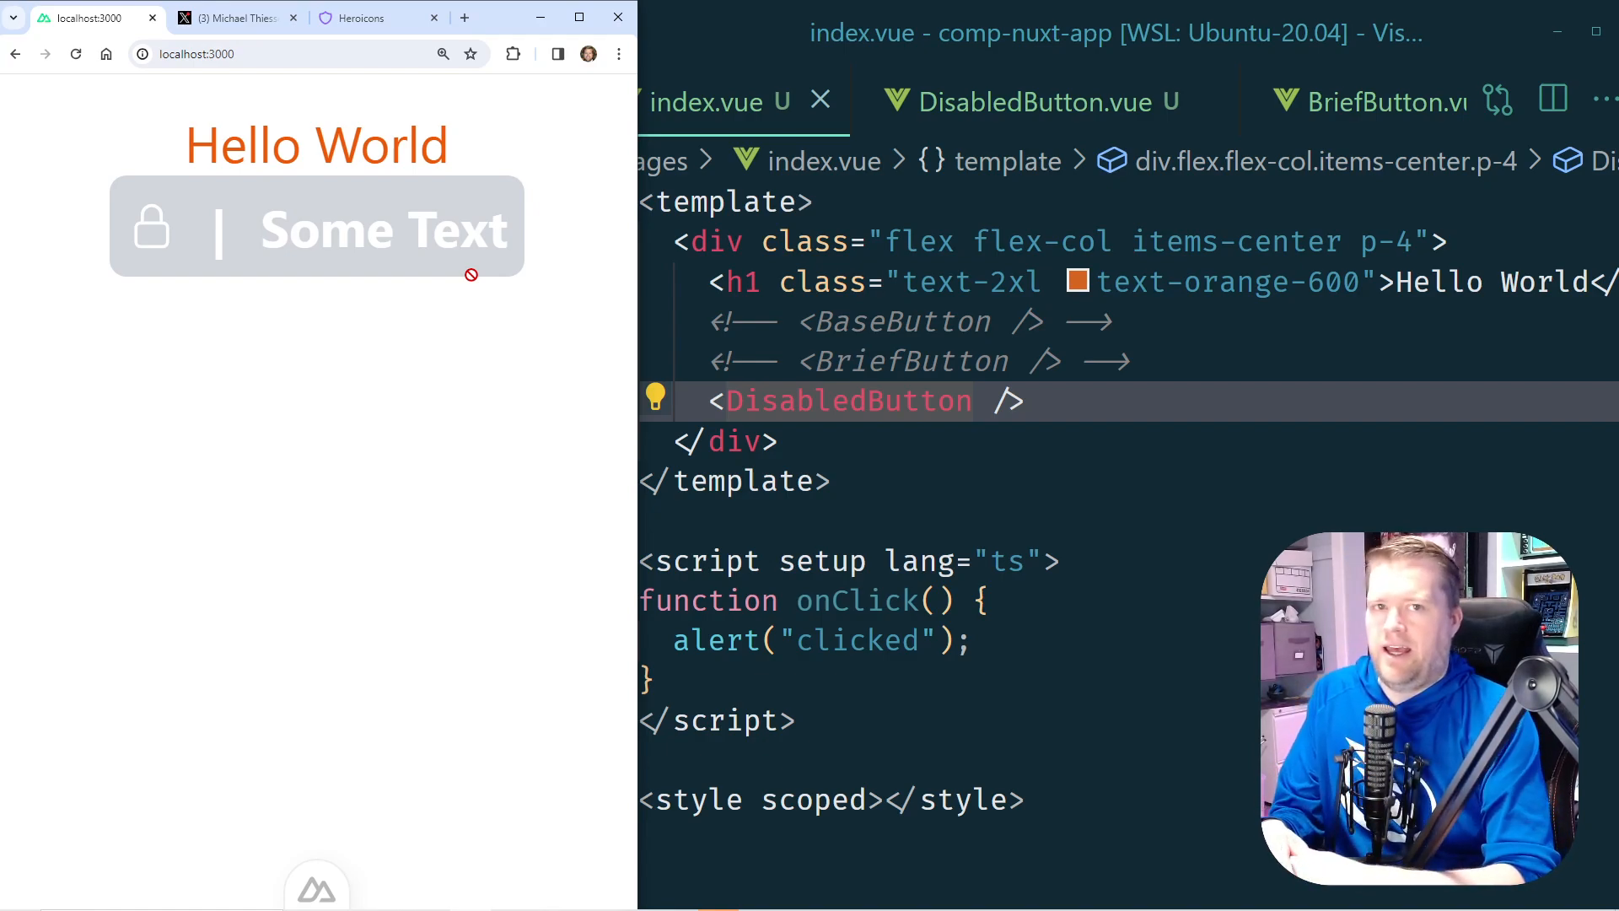
mouse_move(536, 280)
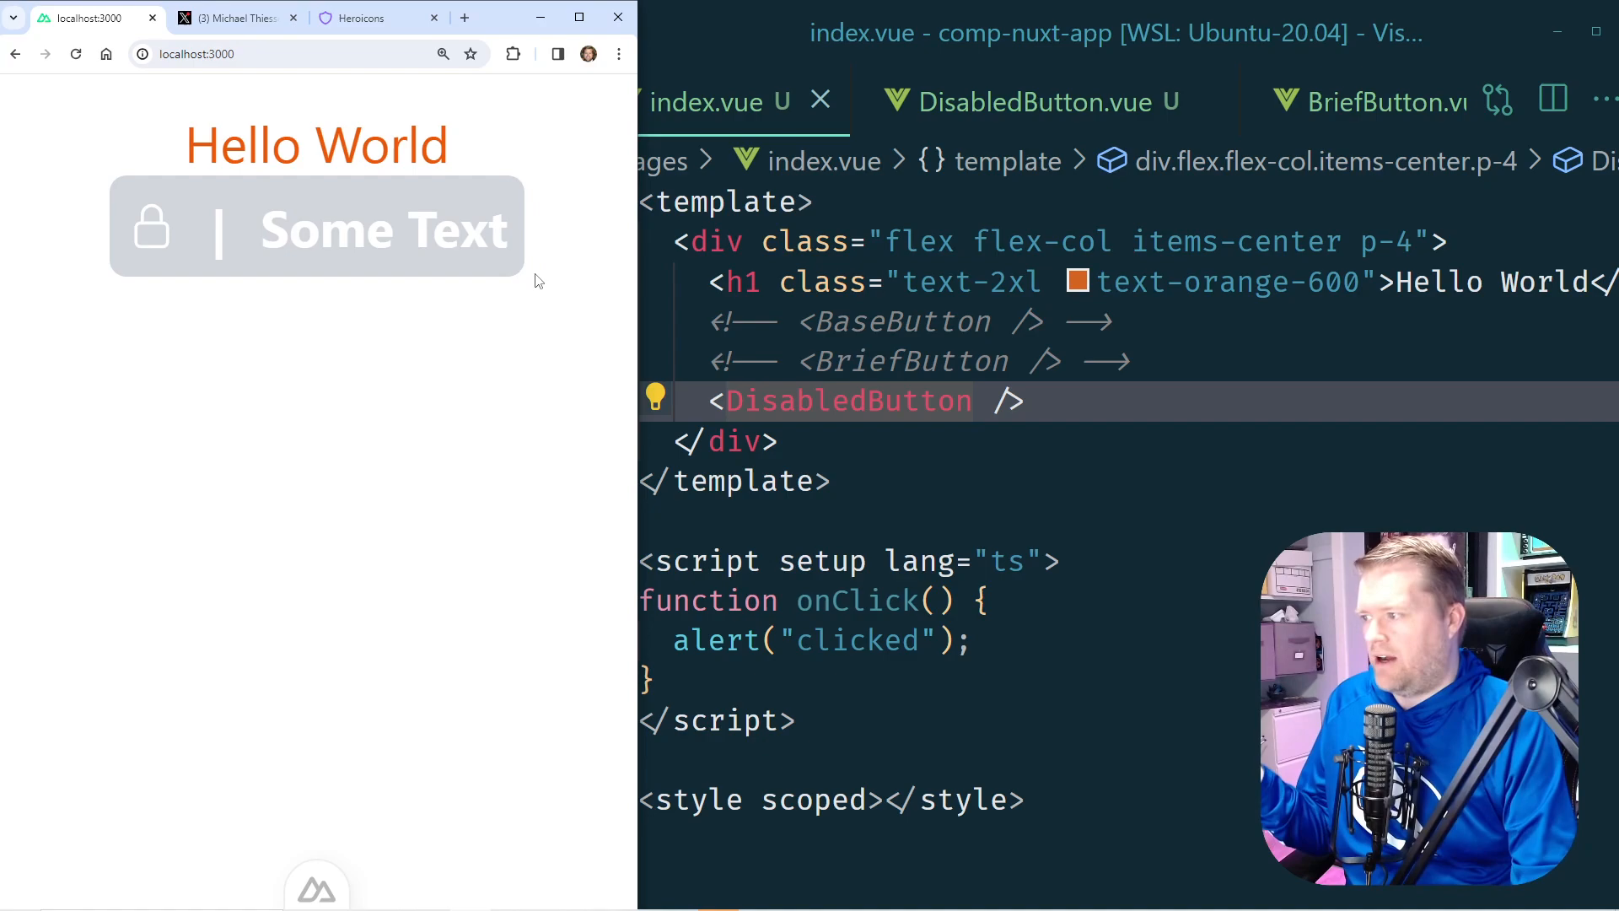
left_click(947, 402)
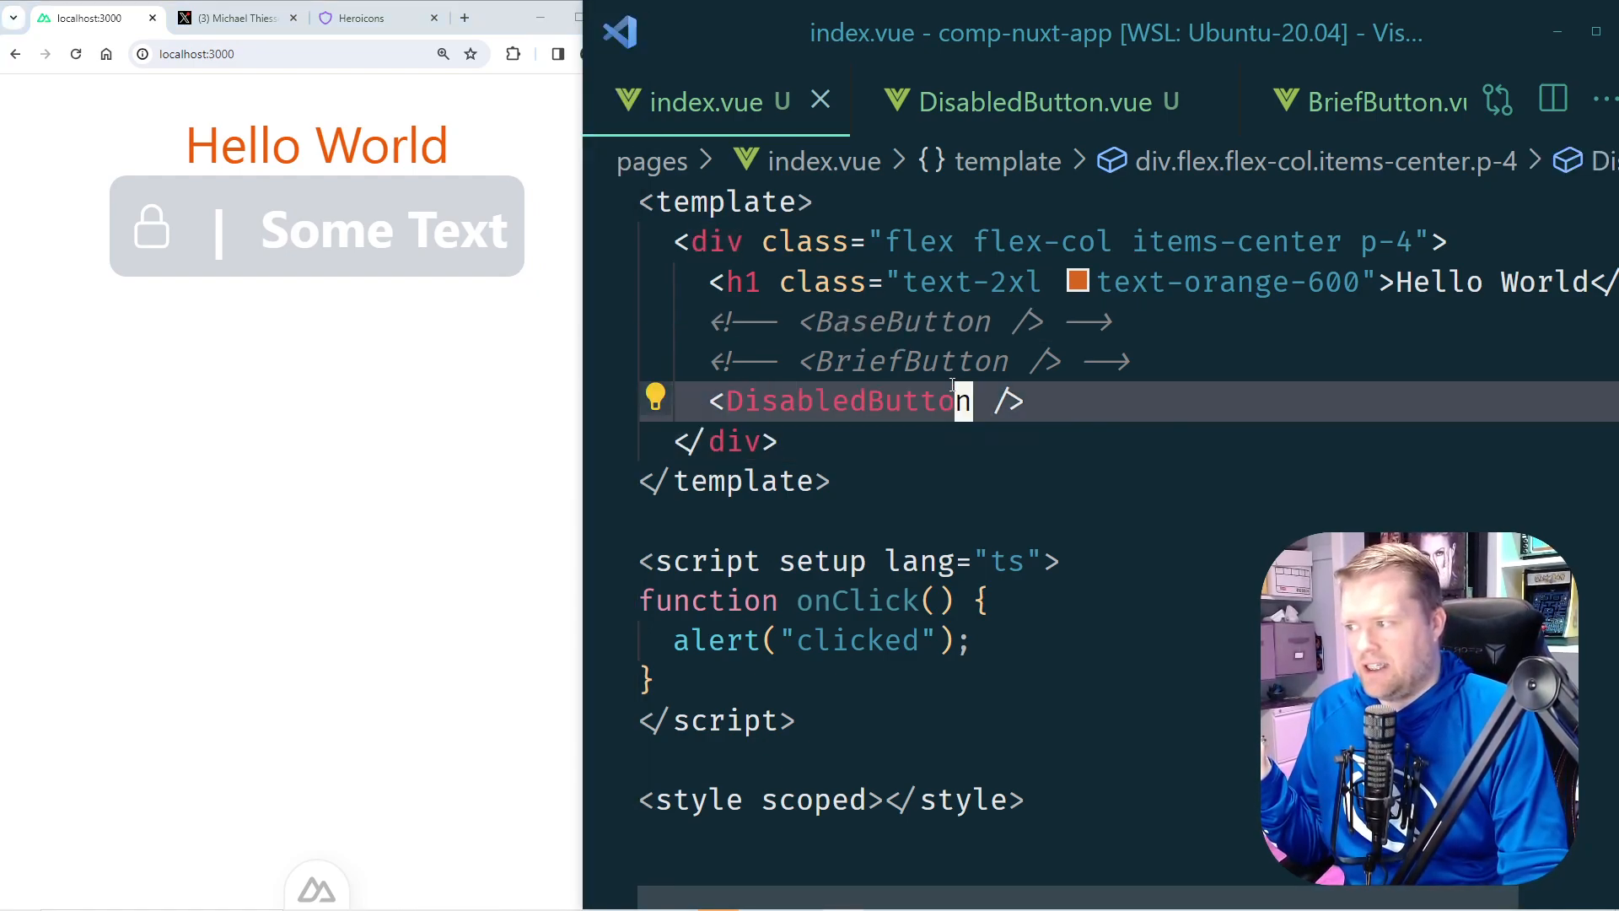